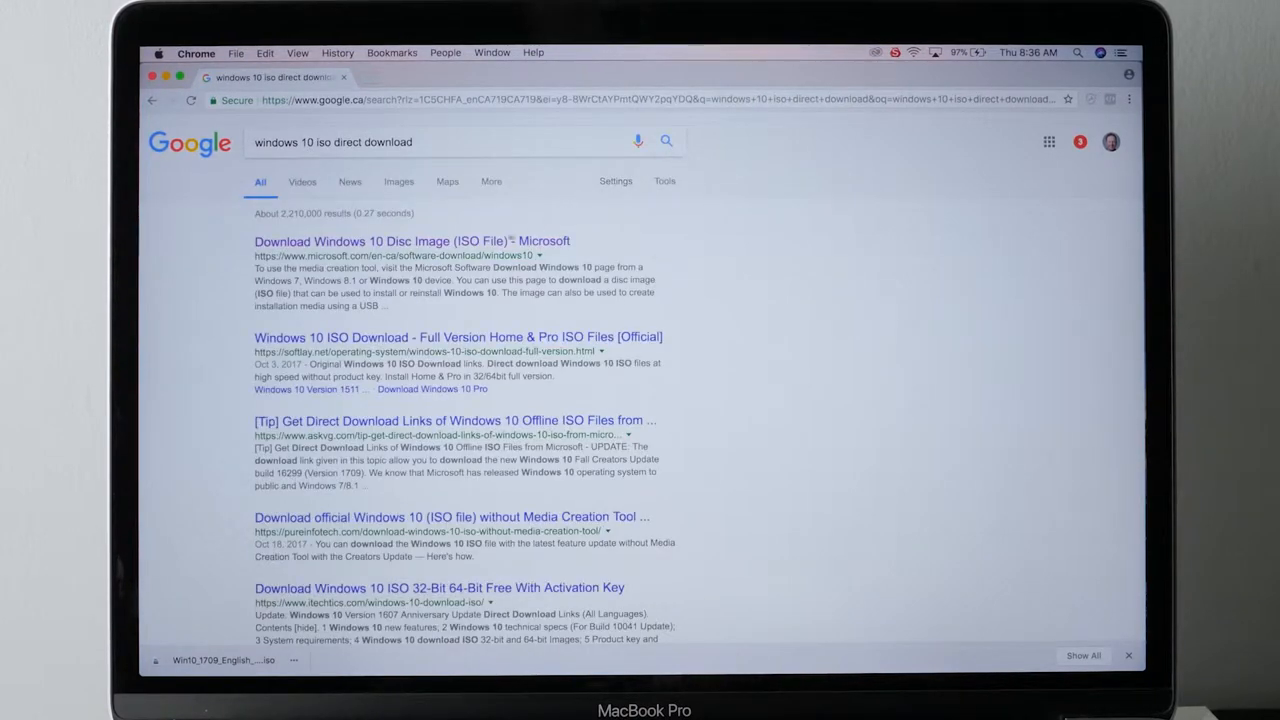
# Open the 'Download Windows 10 Disc Image (ISO File) - Microsoft' search result.
pyautogui.click(412, 241)
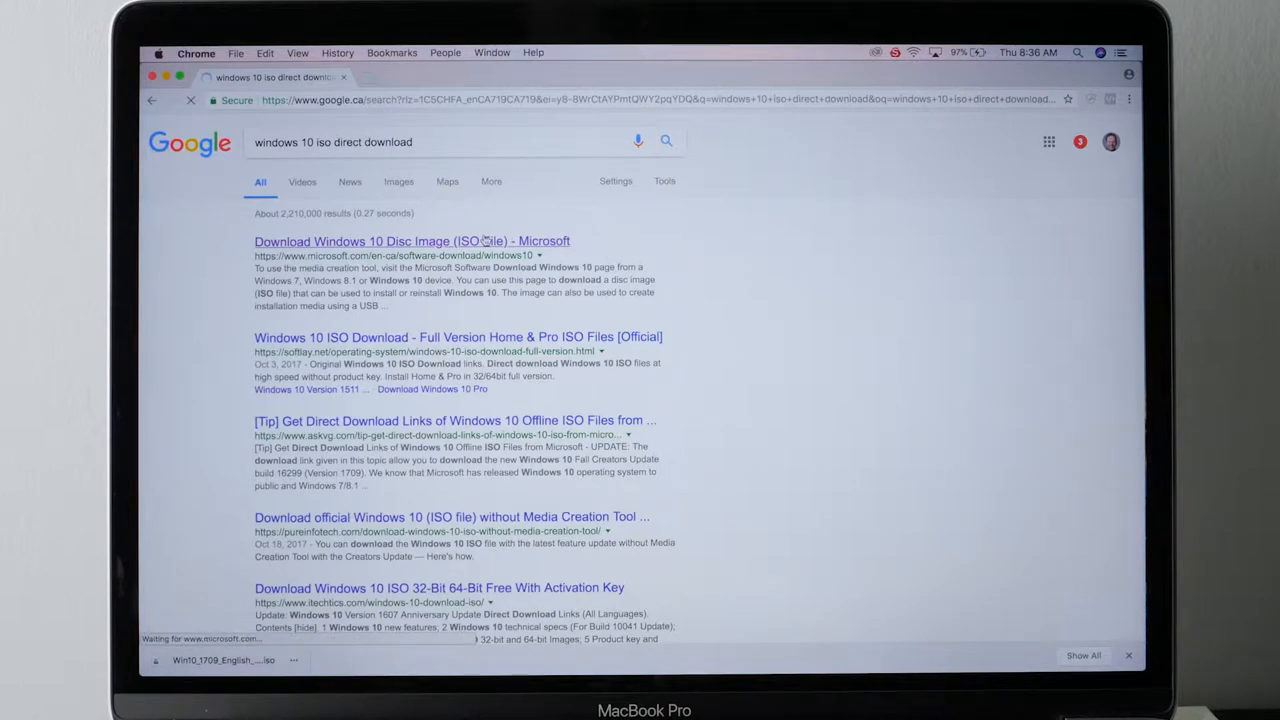
pyautogui.click(412, 241)
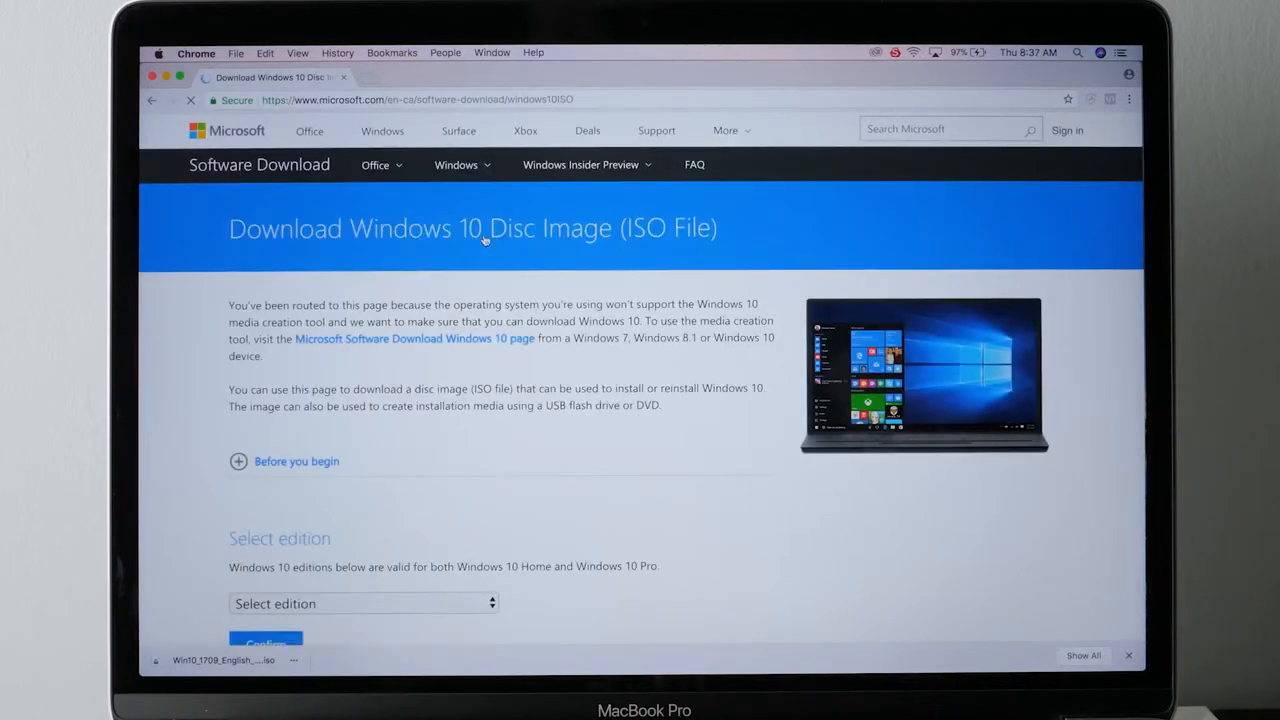
# Confirm the Windows 10 edition in English and download the 64-bit ISO to the desktop.
pyautogui.scroll(-3)
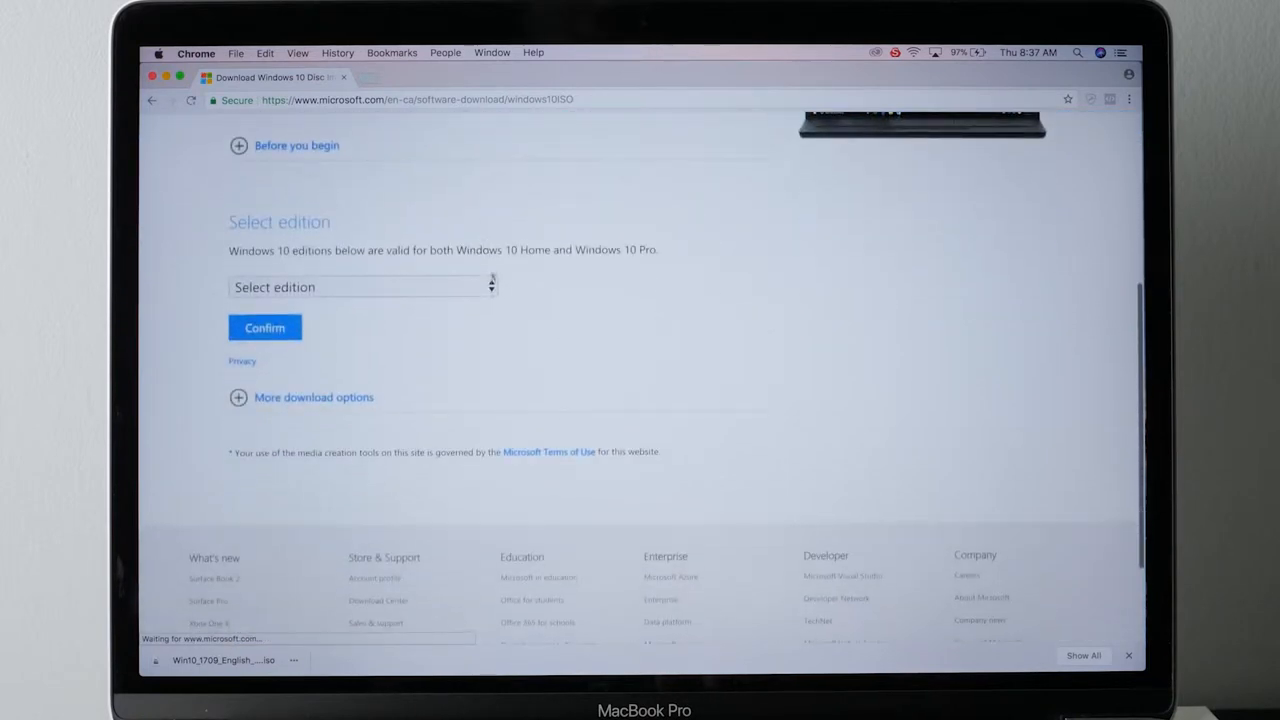
pyautogui.click(360, 287)
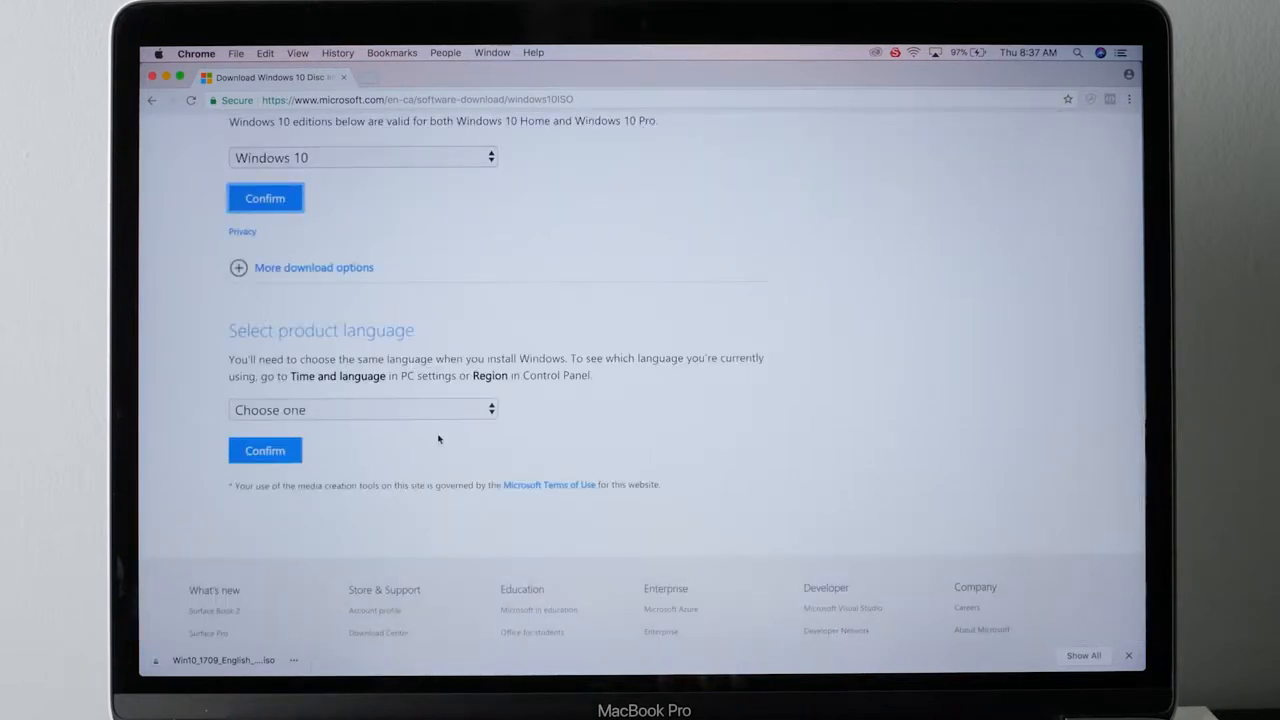
pyautogui.click(363, 409)
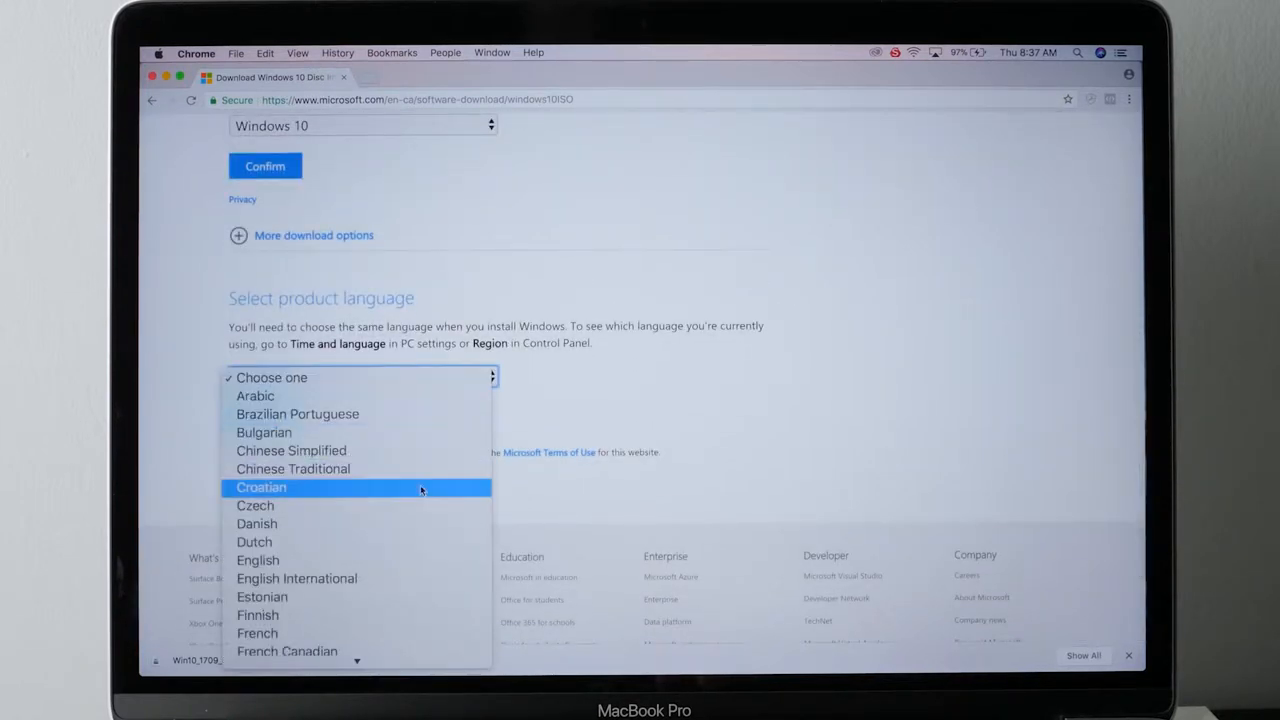
pyautogui.click(257, 560)
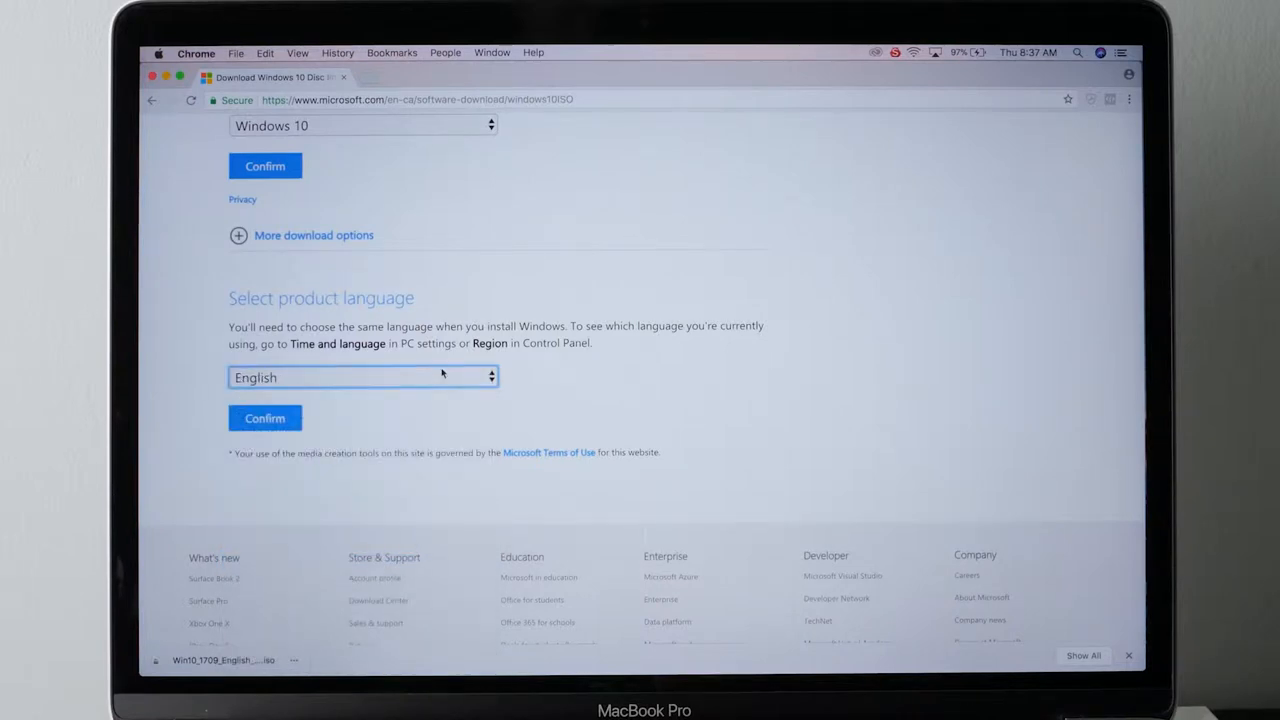
pyautogui.click(265, 418)
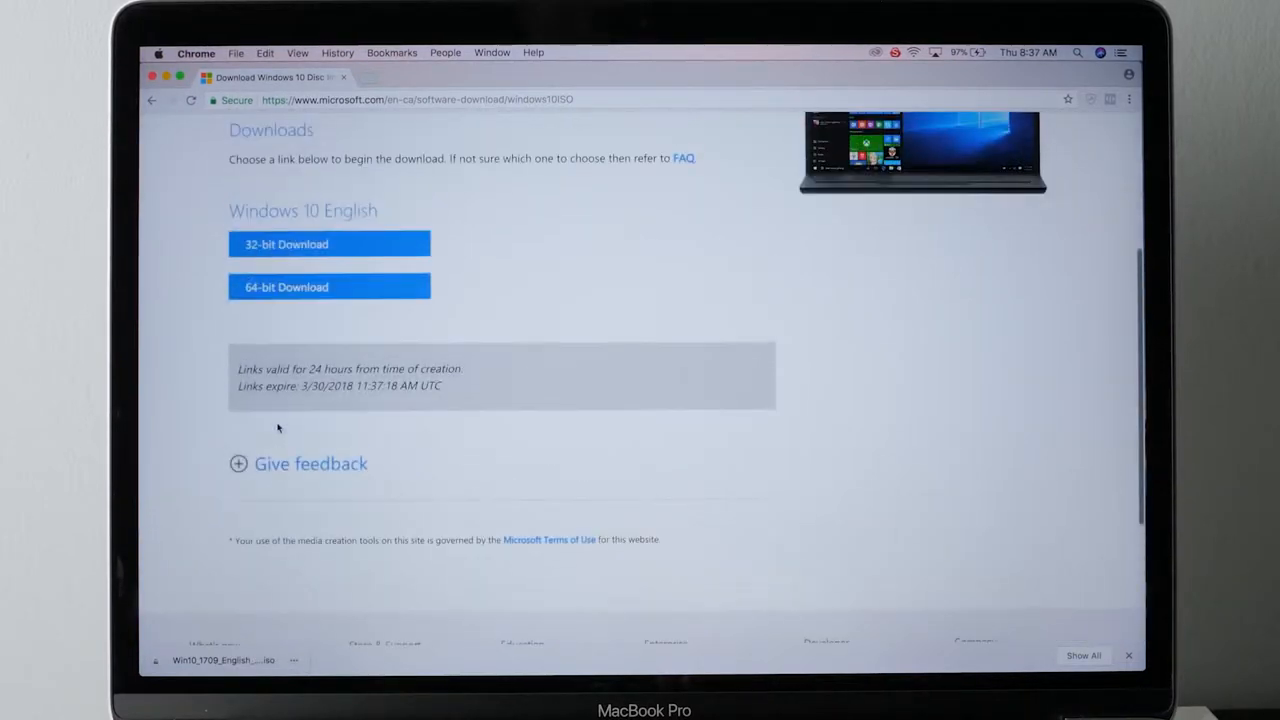
pyautogui.click(329, 287)
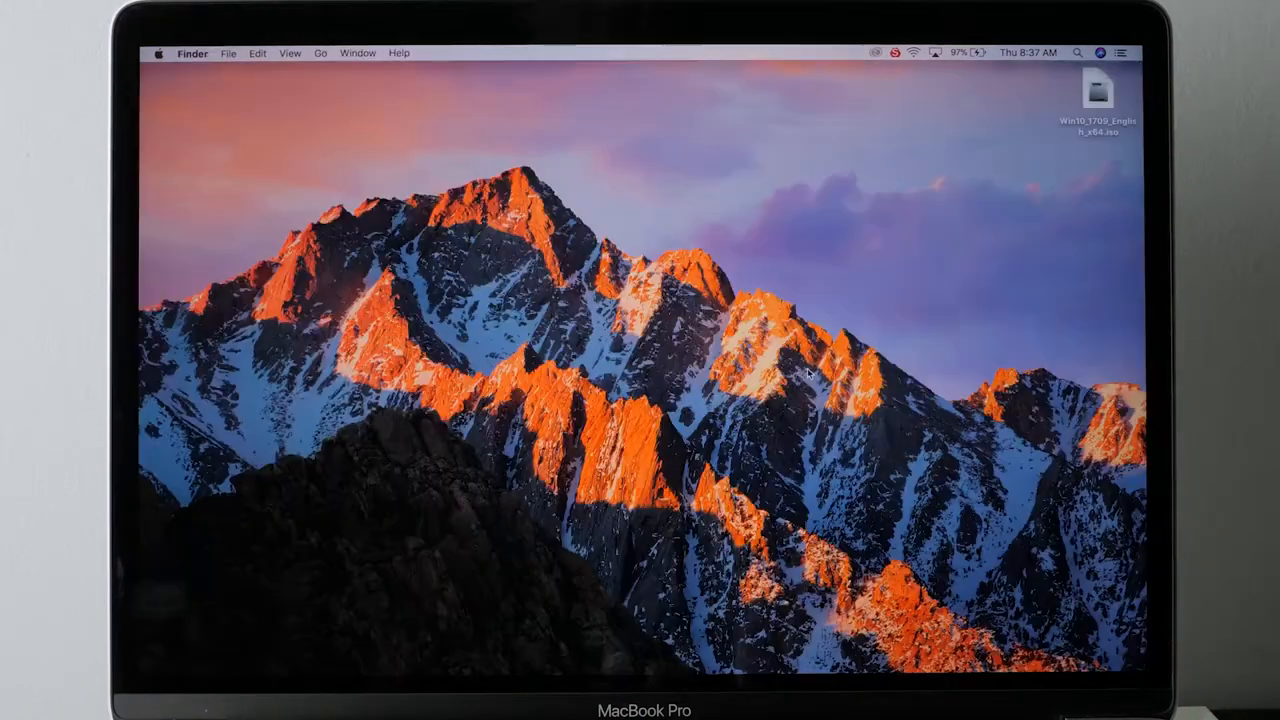
pyautogui.moveTo(275, 660)
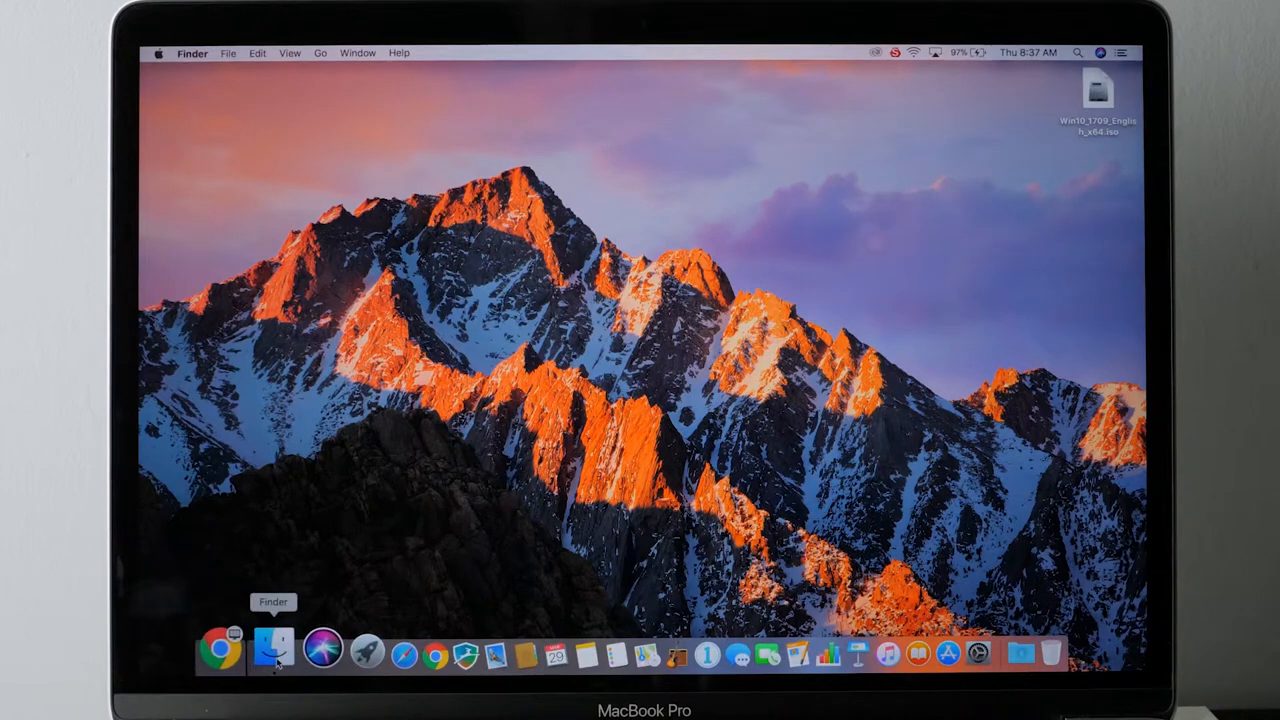
# Launch Boot Camp Assistant from Applications > Utilities in Finder.
pyautogui.click(277, 650)
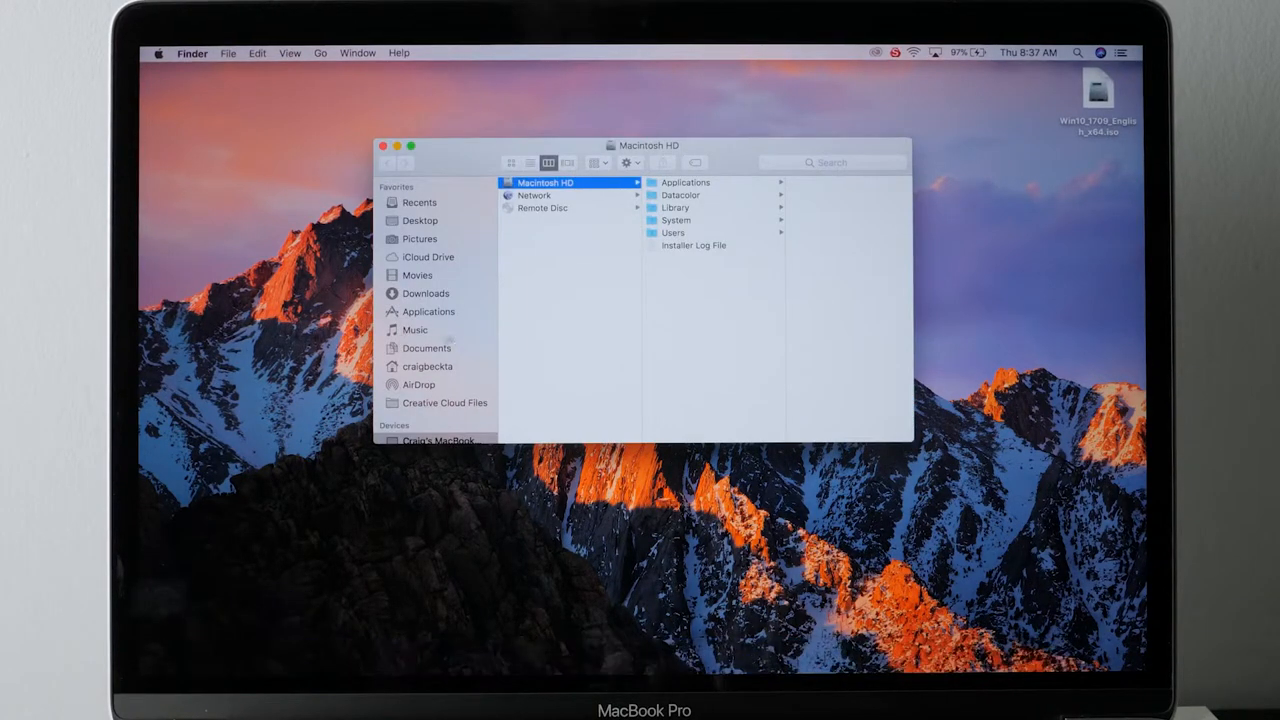
pyautogui.click(428, 311)
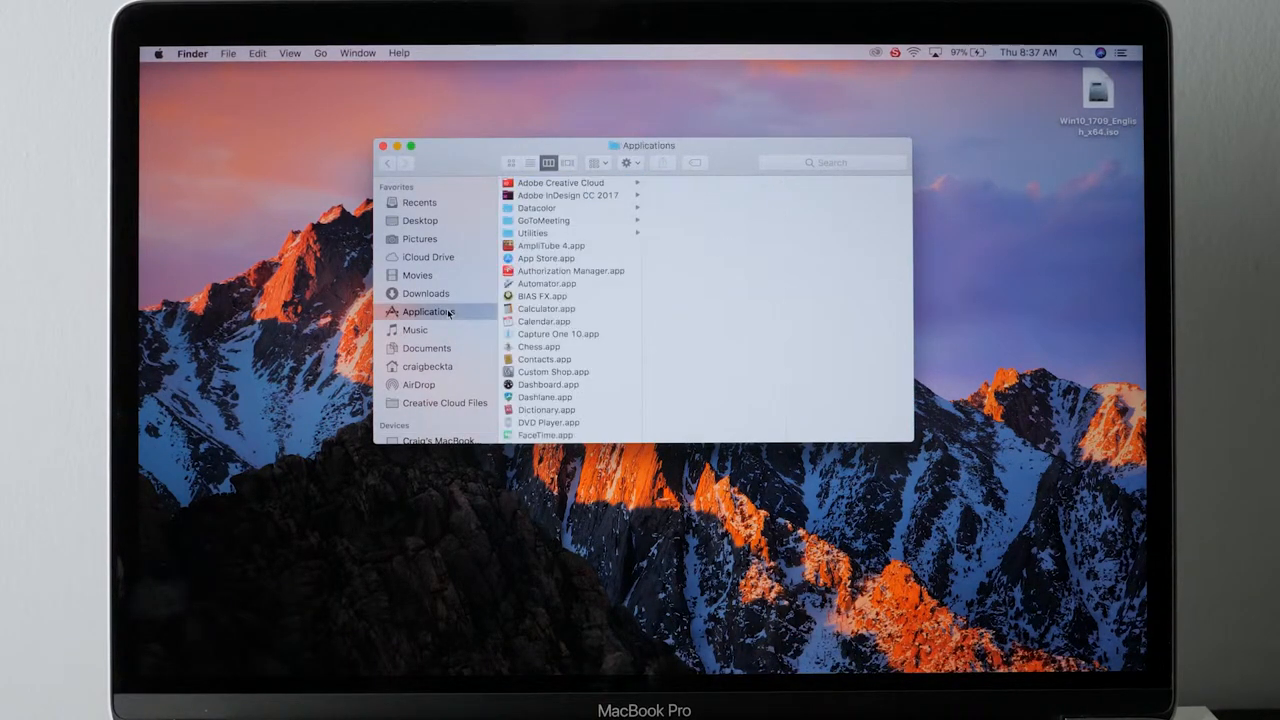
pyautogui.scroll(-3)
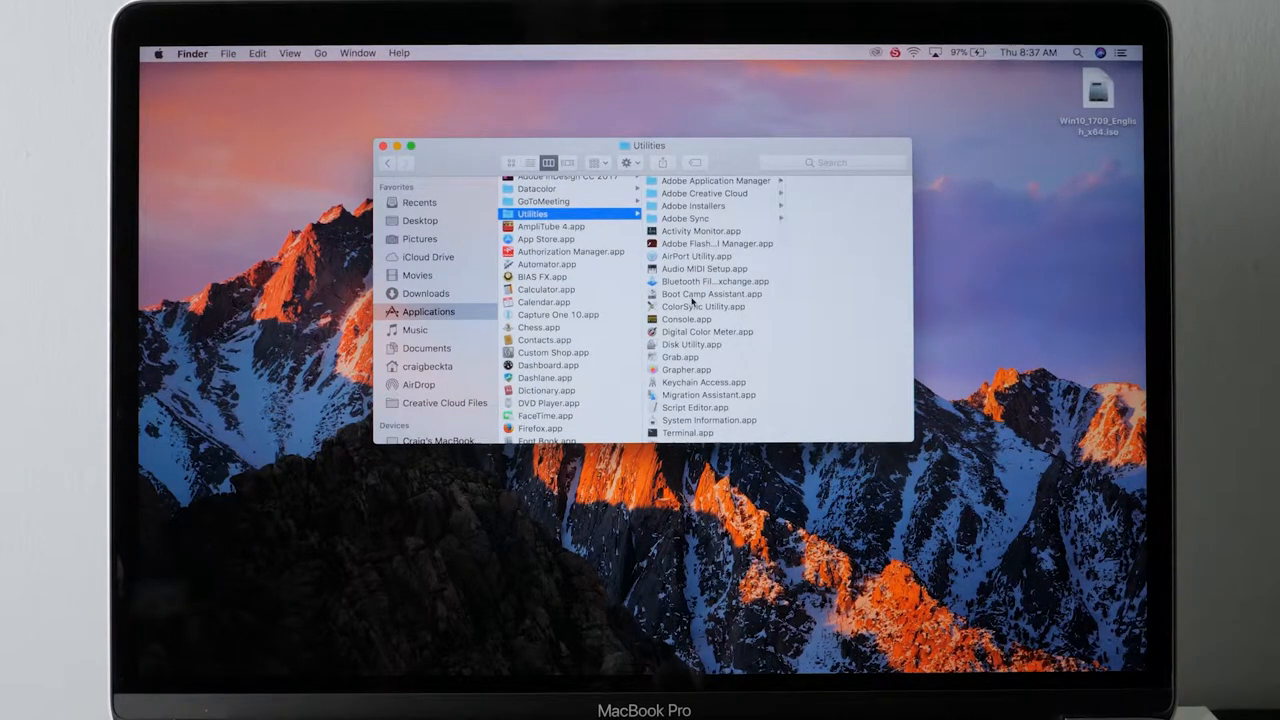
pyautogui.doubleClick(710, 294)
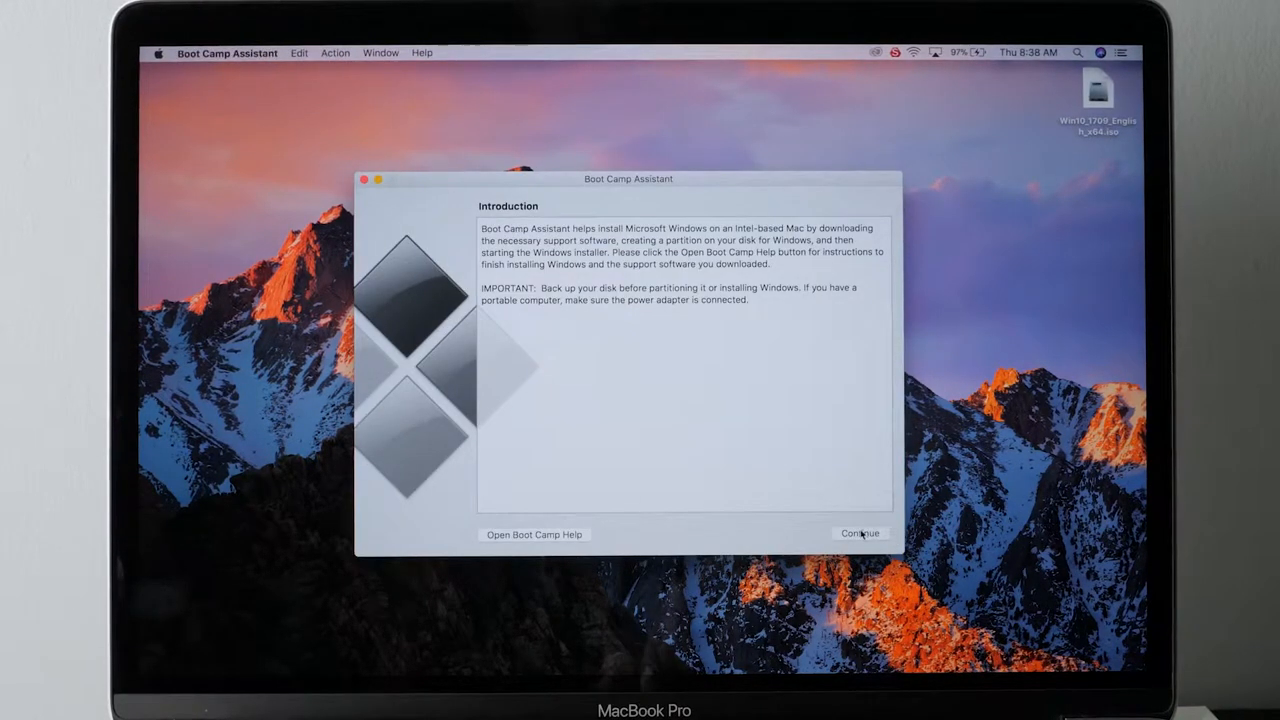
# Continue past the Boot Camp Assistant introduction to the Install Windows step.
pyautogui.click(859, 533)
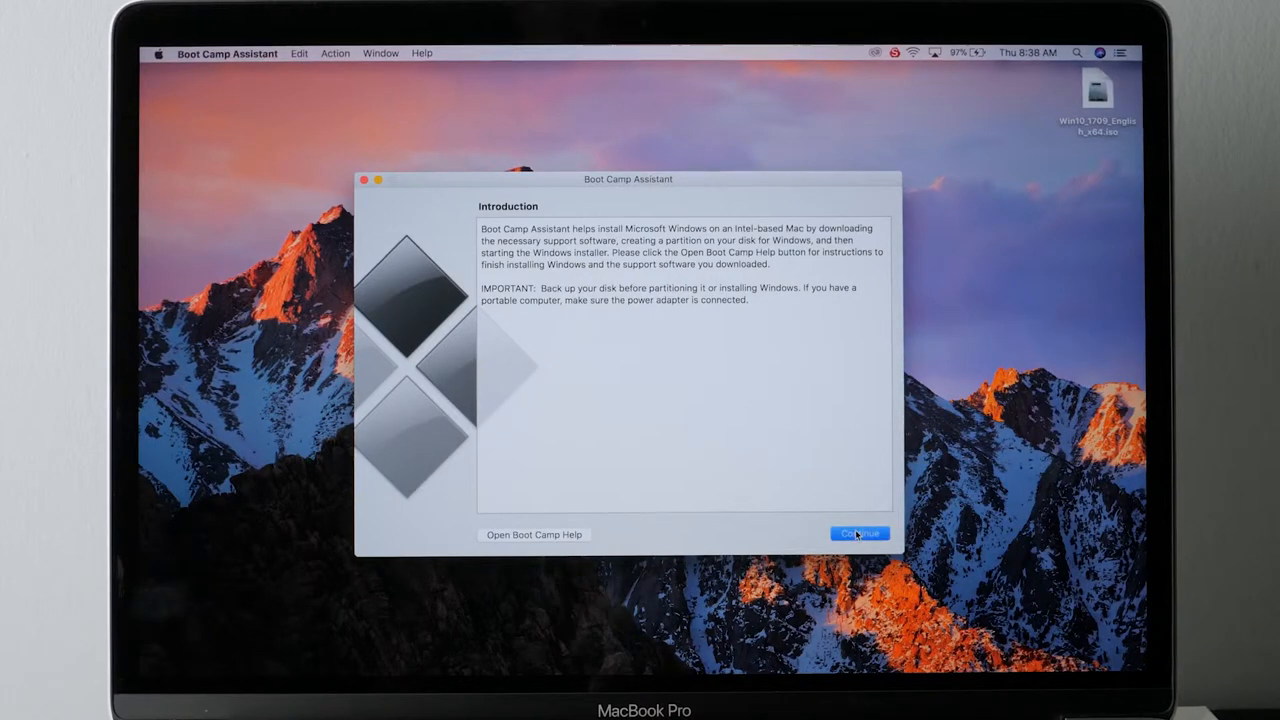
pyautogui.click(858, 533)
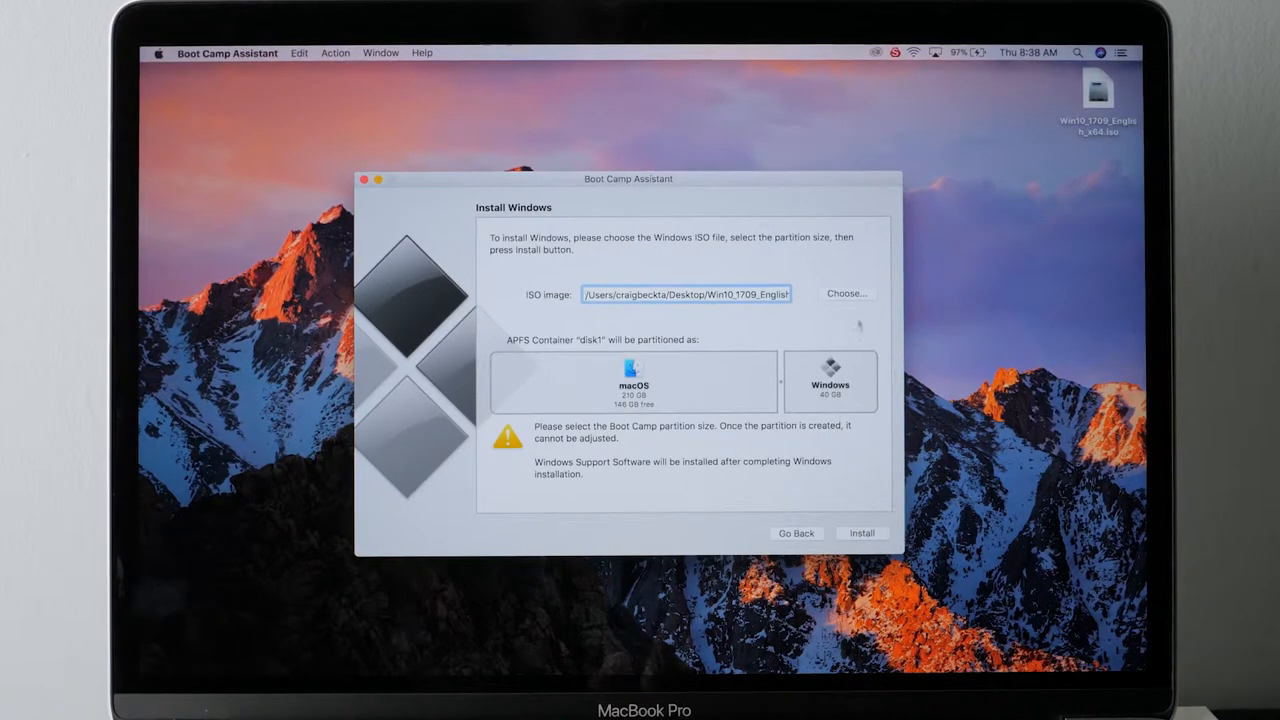
# Choose Win10_1709_English_x64.iso from the Desktop as the installation image.
pyautogui.click(846, 293)
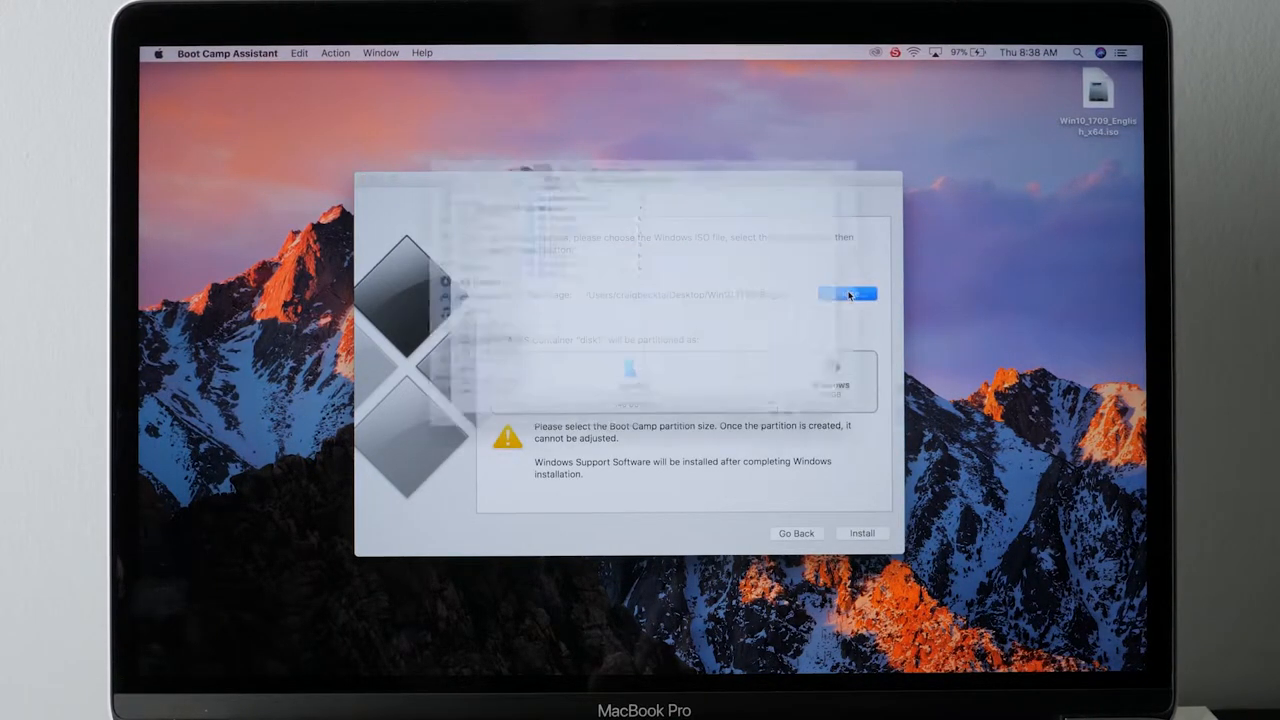
pyautogui.click(848, 294)
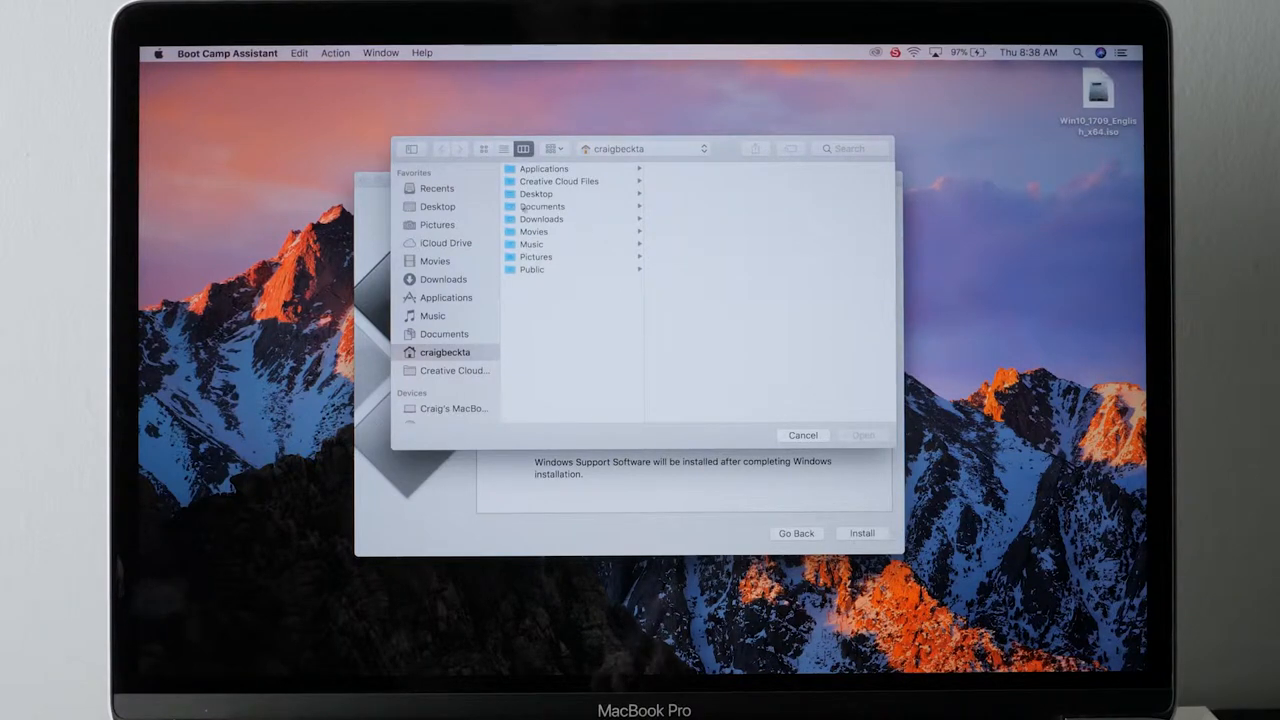
pyautogui.click(536, 193)
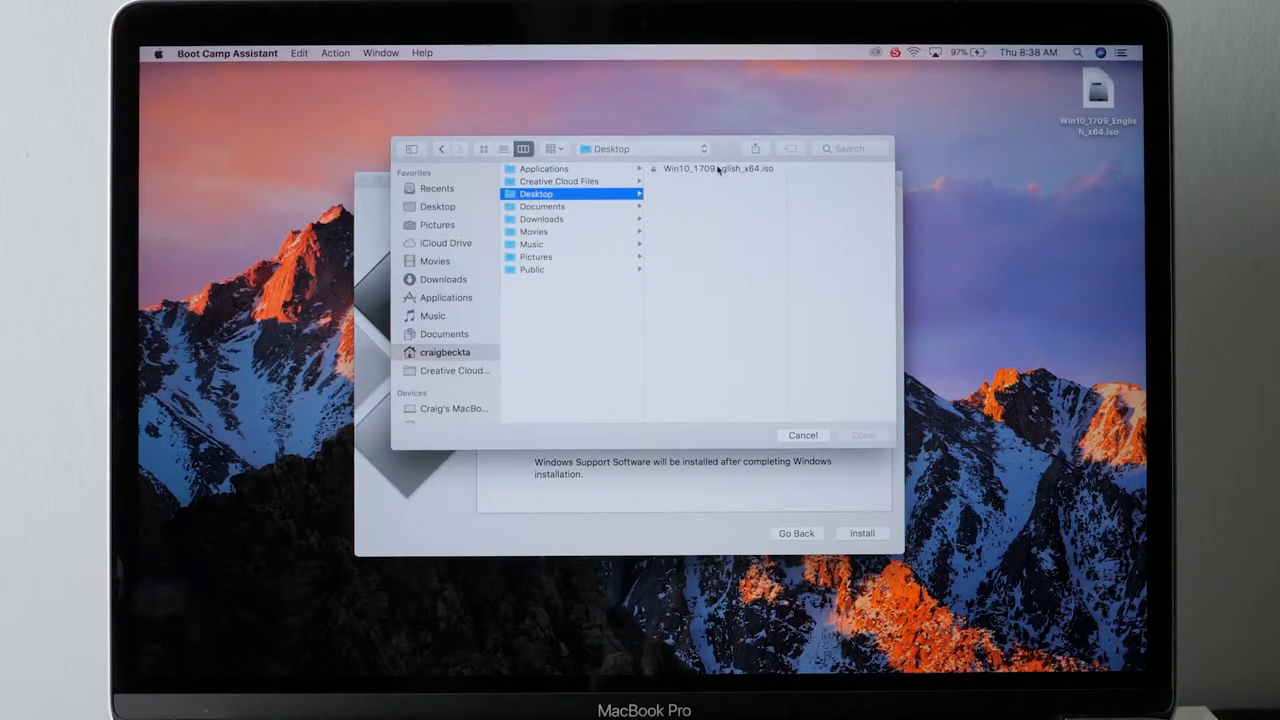
pyautogui.click(717, 168)
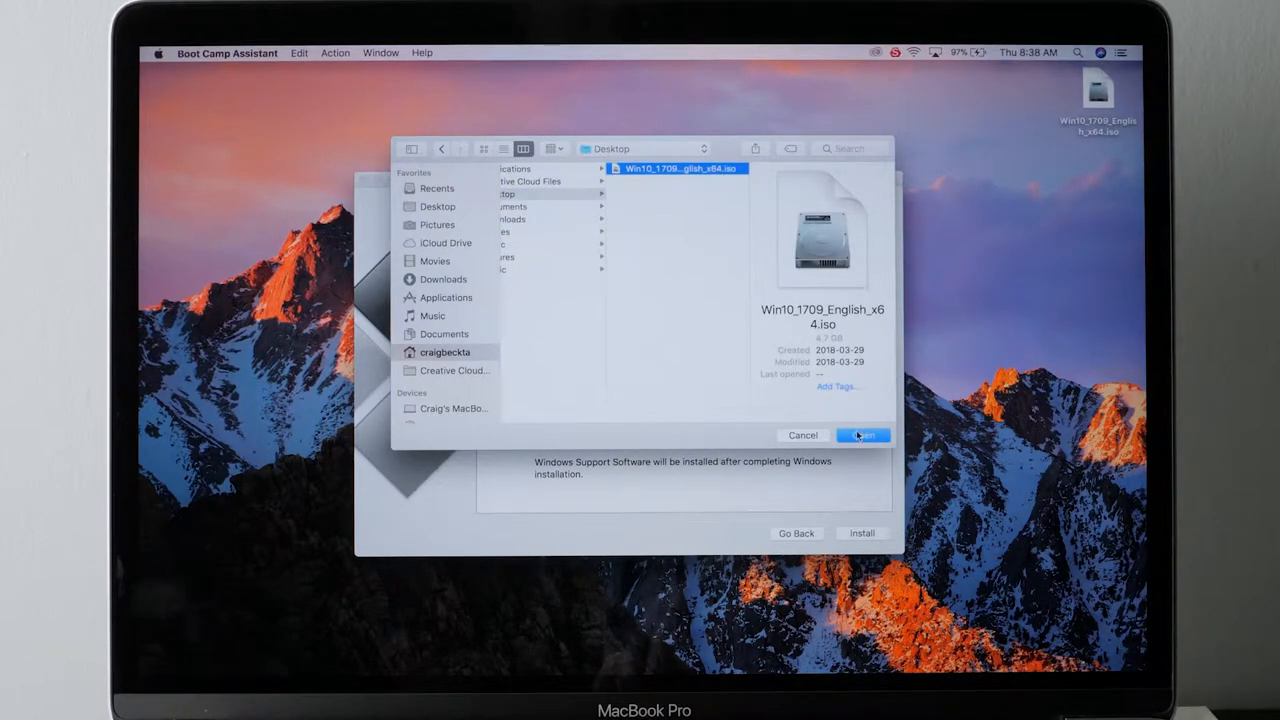
pyautogui.click(862, 435)
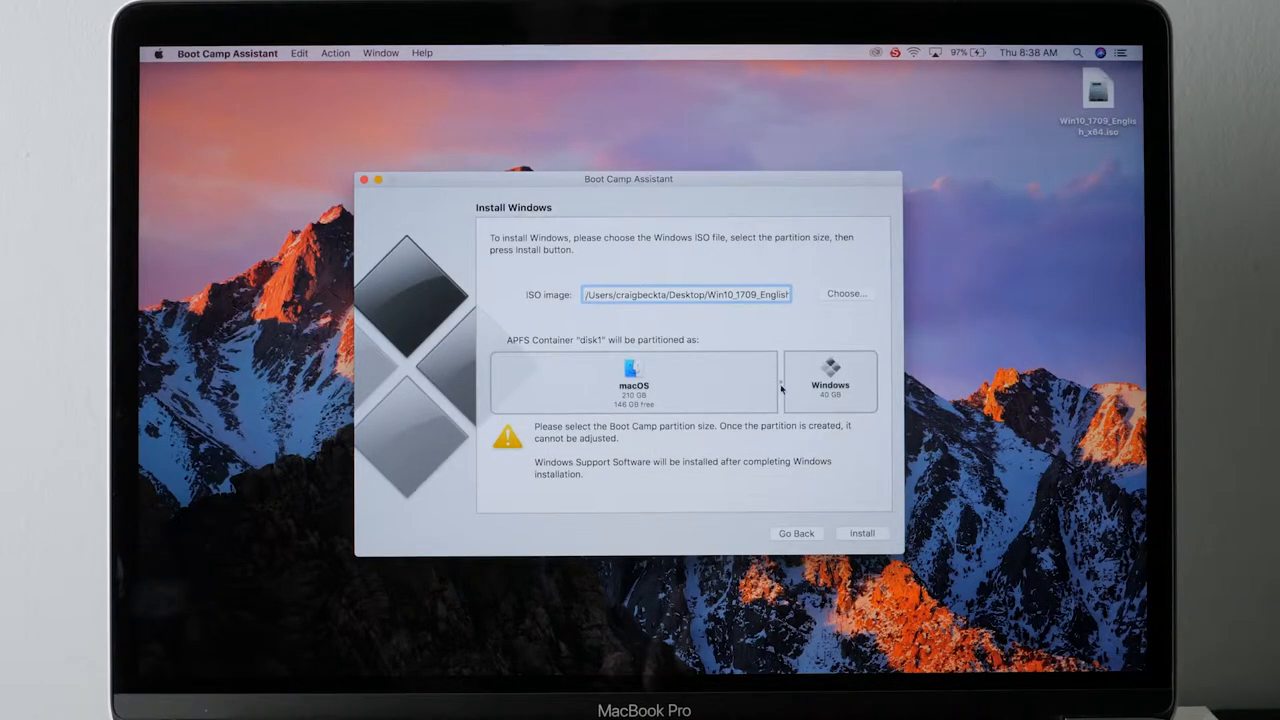
# Resize the Windows partition to 46 GB and start the installation.
pyautogui.moveTo(781, 383); pyautogui.dragTo(665, 383)
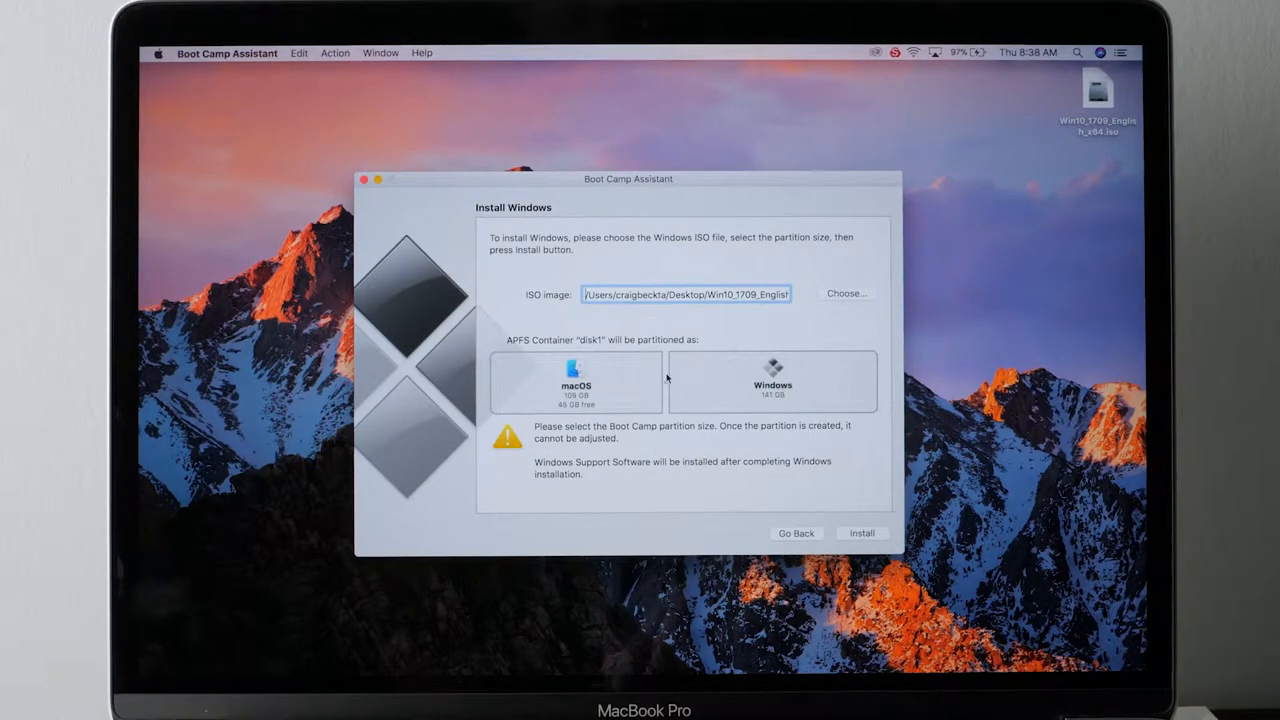
pyautogui.moveTo(658, 385); pyautogui.dragTo(730, 385)
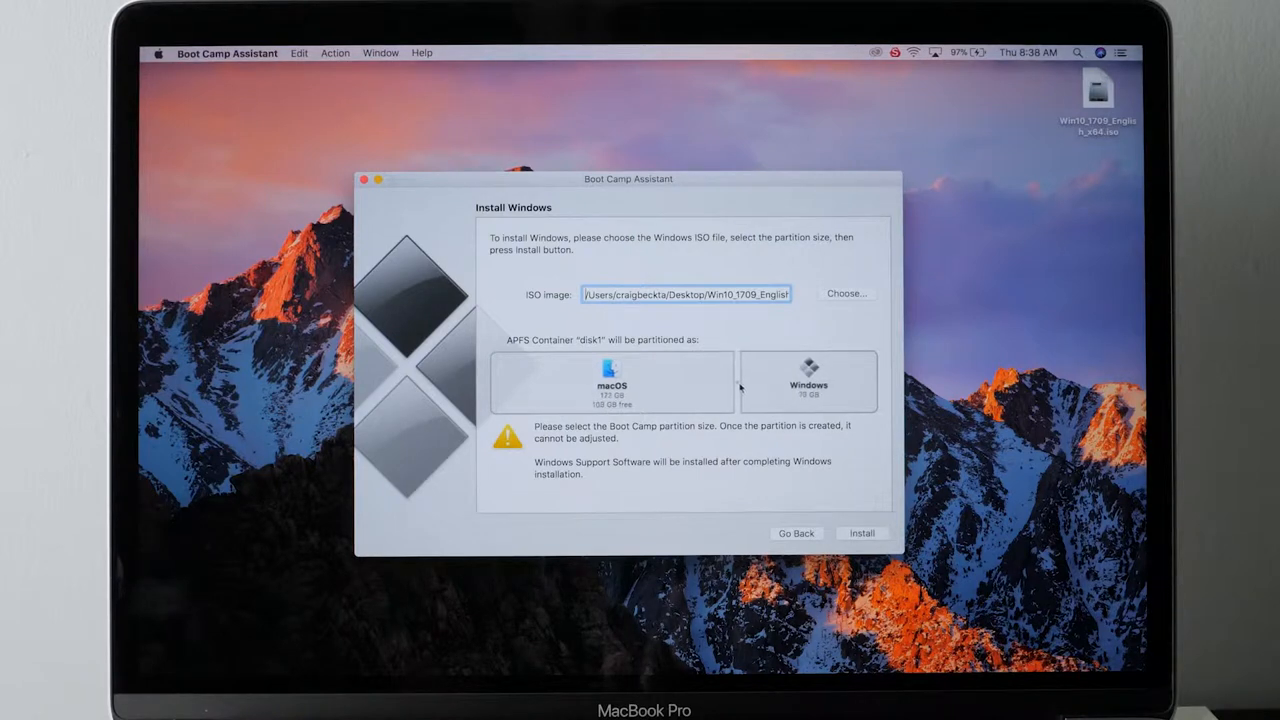
pyautogui.moveTo(730, 383); pyautogui.dragTo(770, 383)
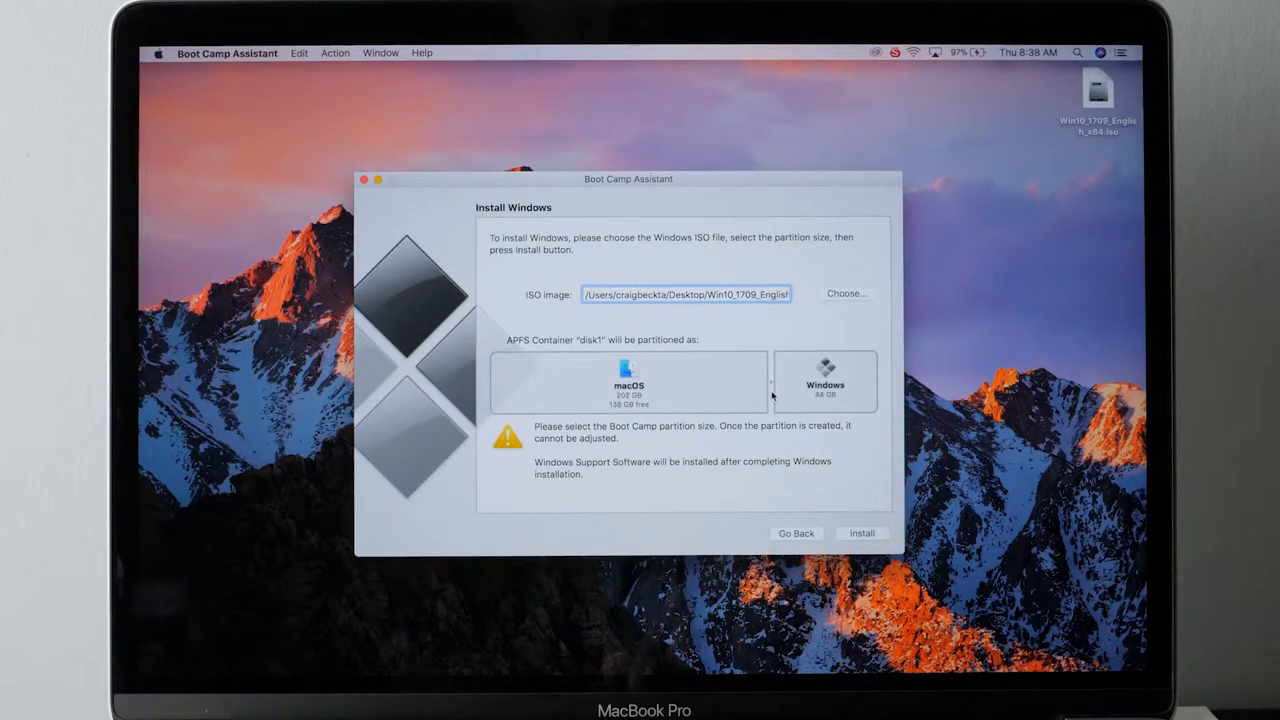
pyautogui.moveTo(771, 382); pyautogui.dragTo(775, 395)
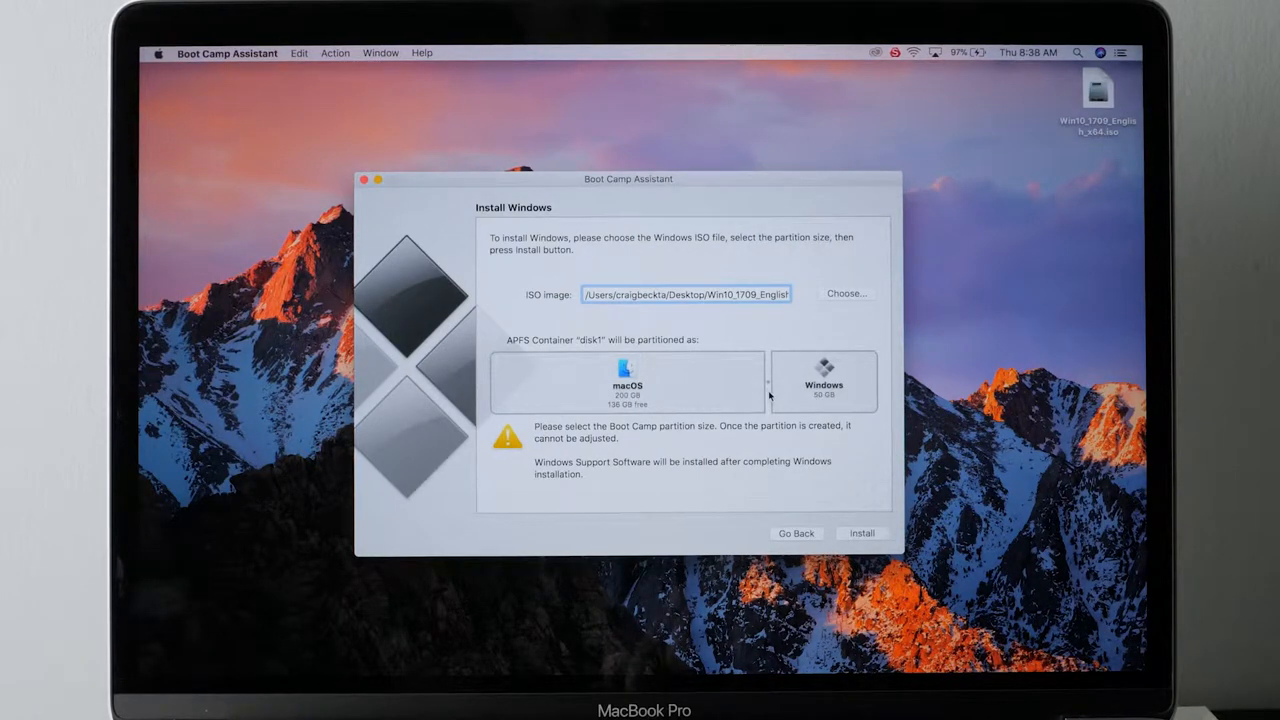
pyautogui.moveTo(772, 383); pyautogui.dragTo(776, 383)
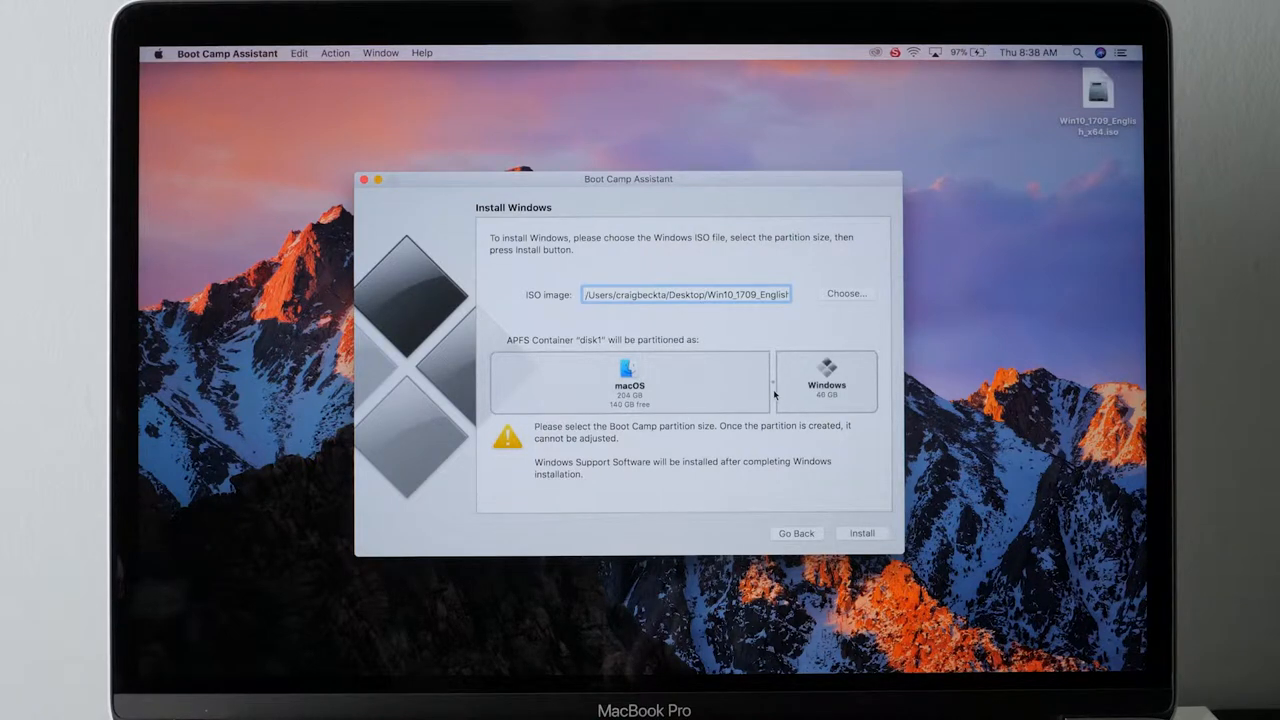
pyautogui.moveTo(808, 498)
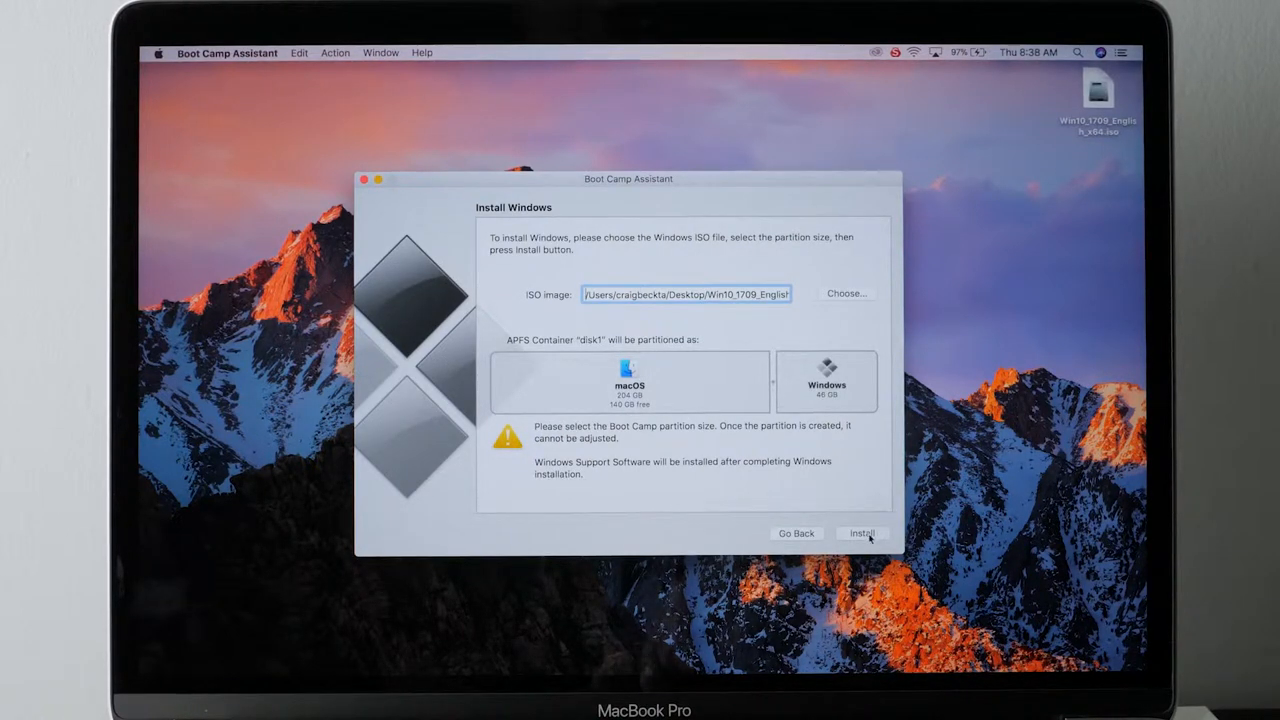
pyautogui.click(861, 533)
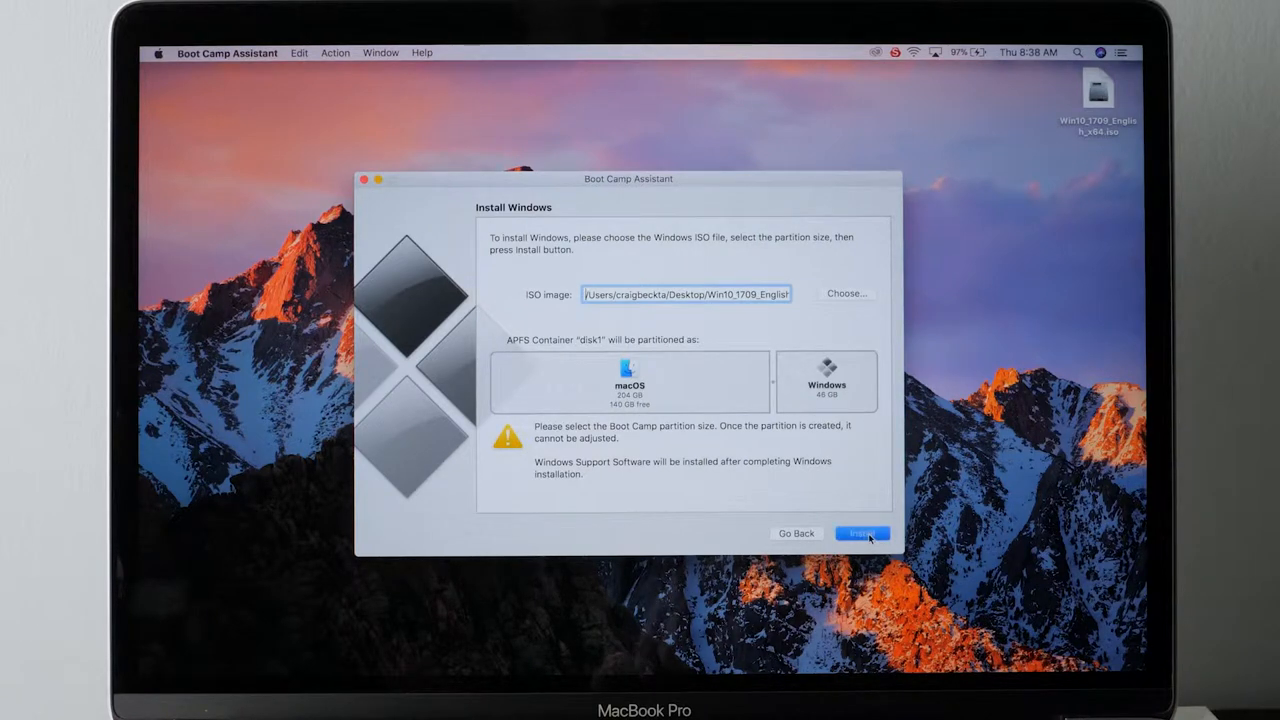
pyautogui.click(861, 533)
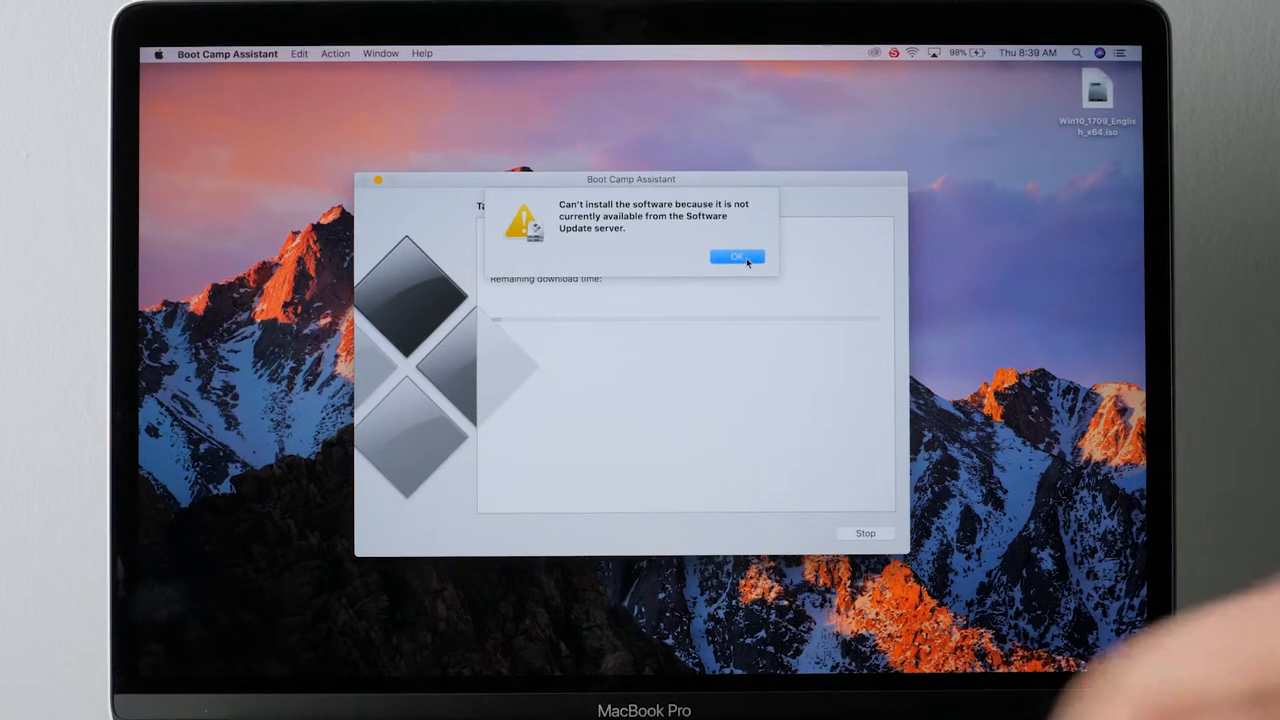
# Dismiss the Software Update server error and start the install again with a 40 GB partition.
pyautogui.click(737, 257)
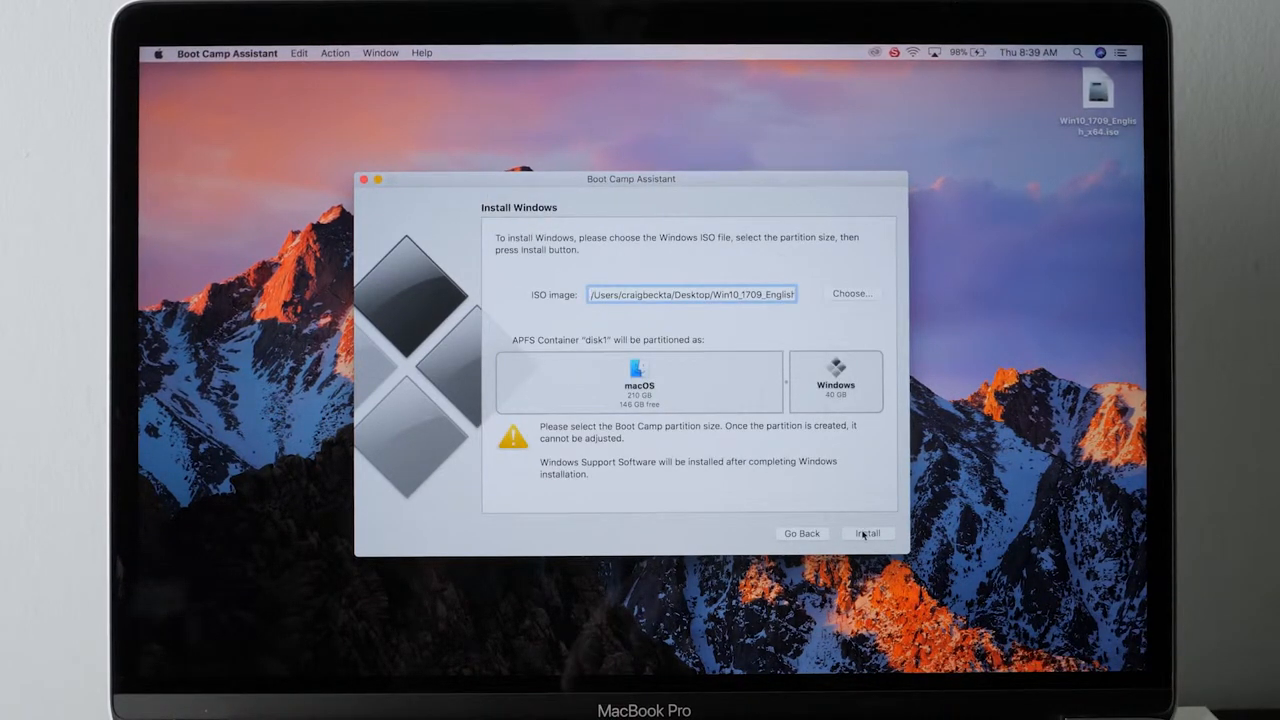
pyautogui.click(866, 533)
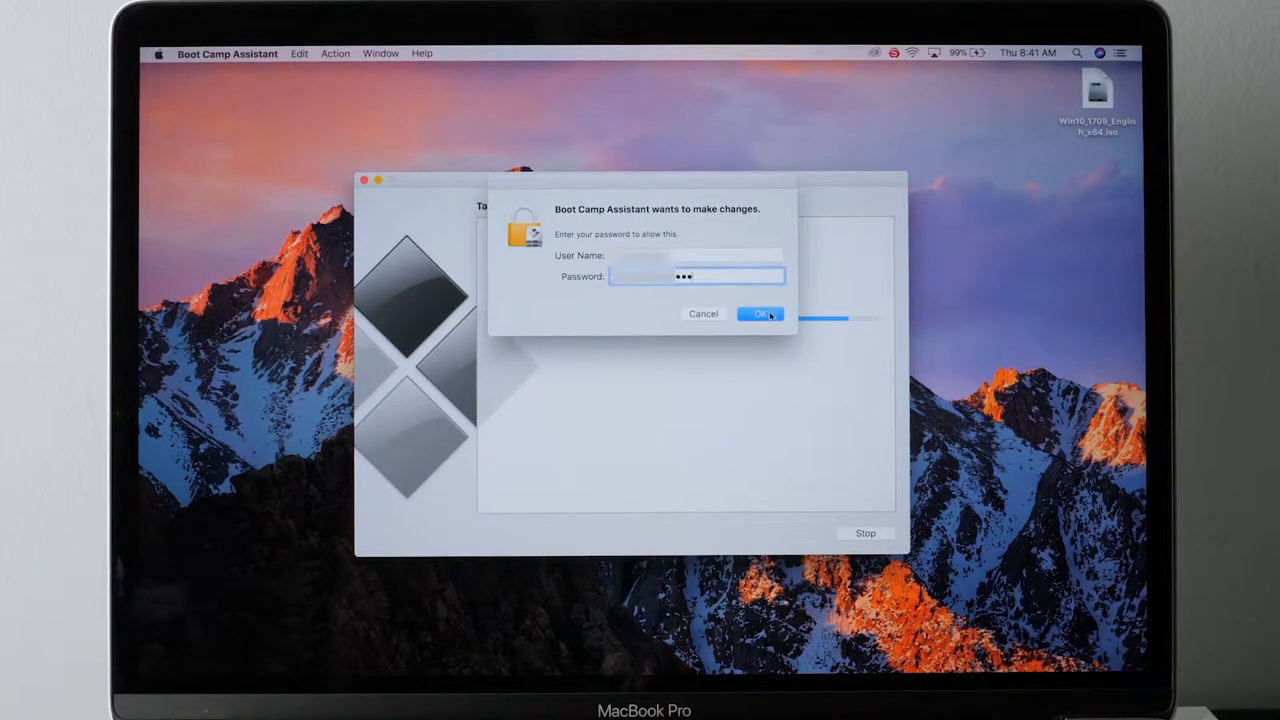
# Authorize Boot Camp's disk changes with the administrator password.
pyautogui.click(760, 313)
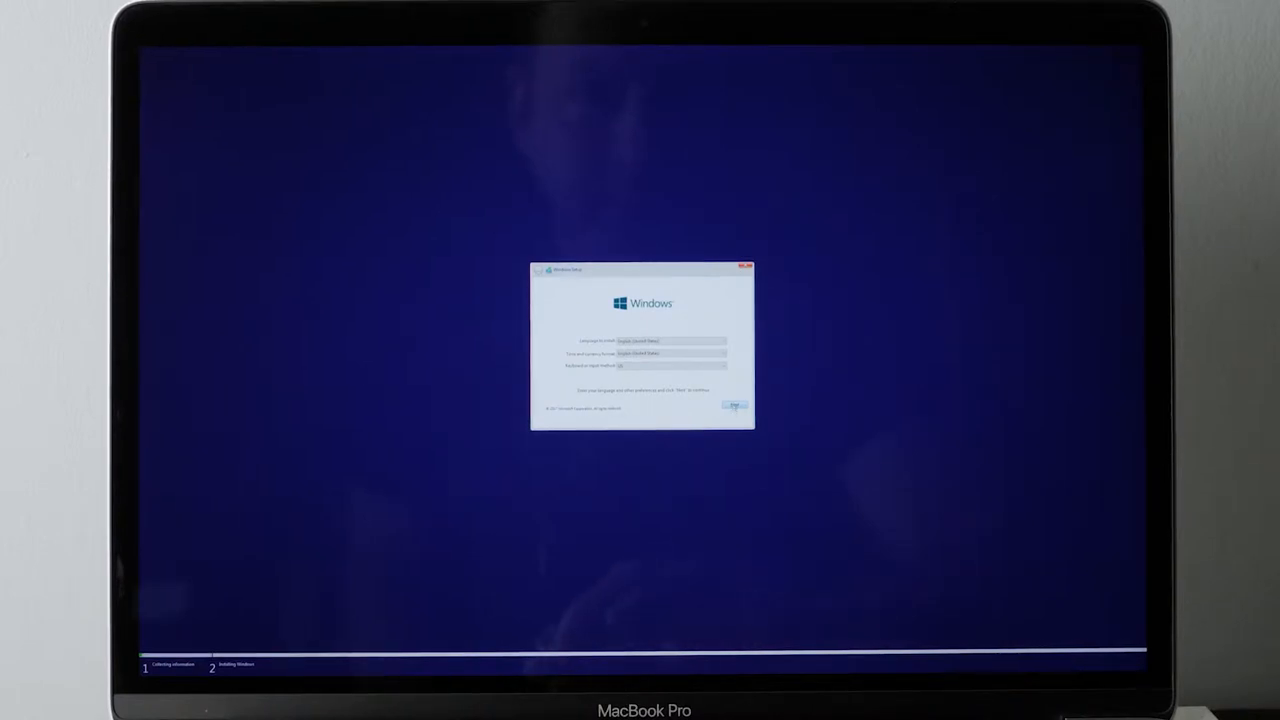
# Keep the default language, time and keyboard settings and continue to edition selection.
pyautogui.click(735, 405)
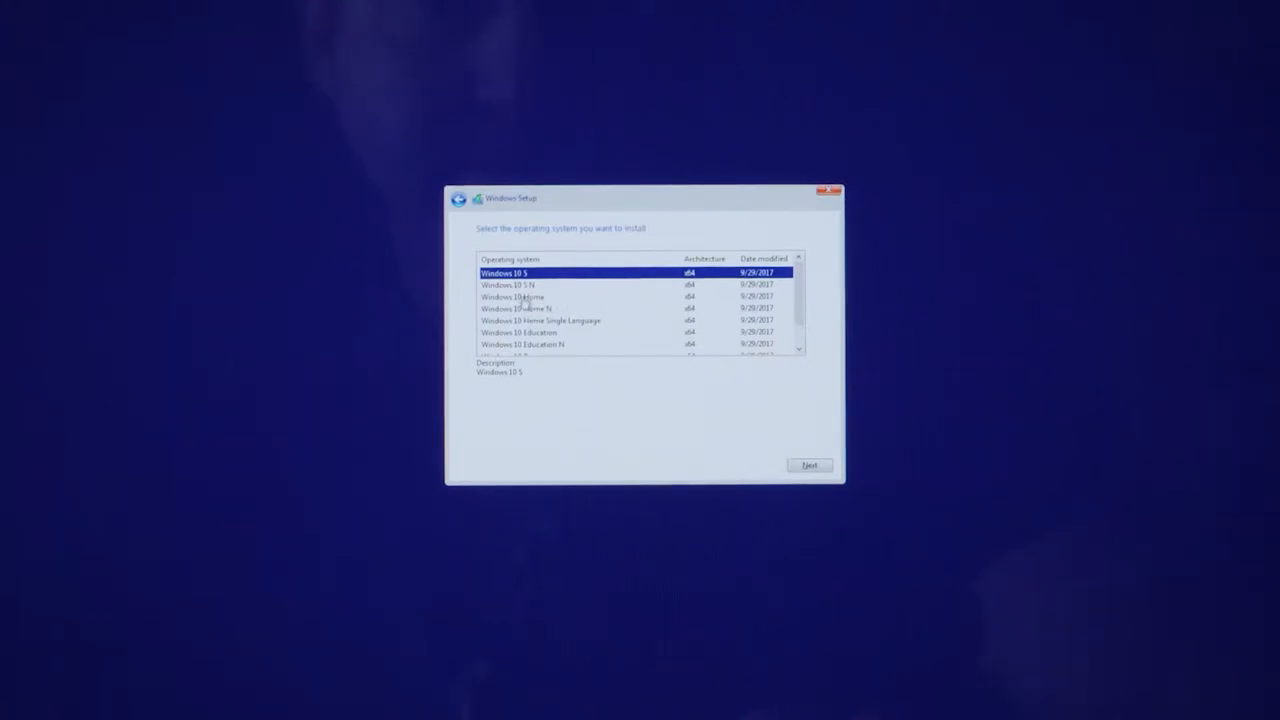
# Install Windows 10 Home after accepting the license terms.
pyautogui.click(512, 296)
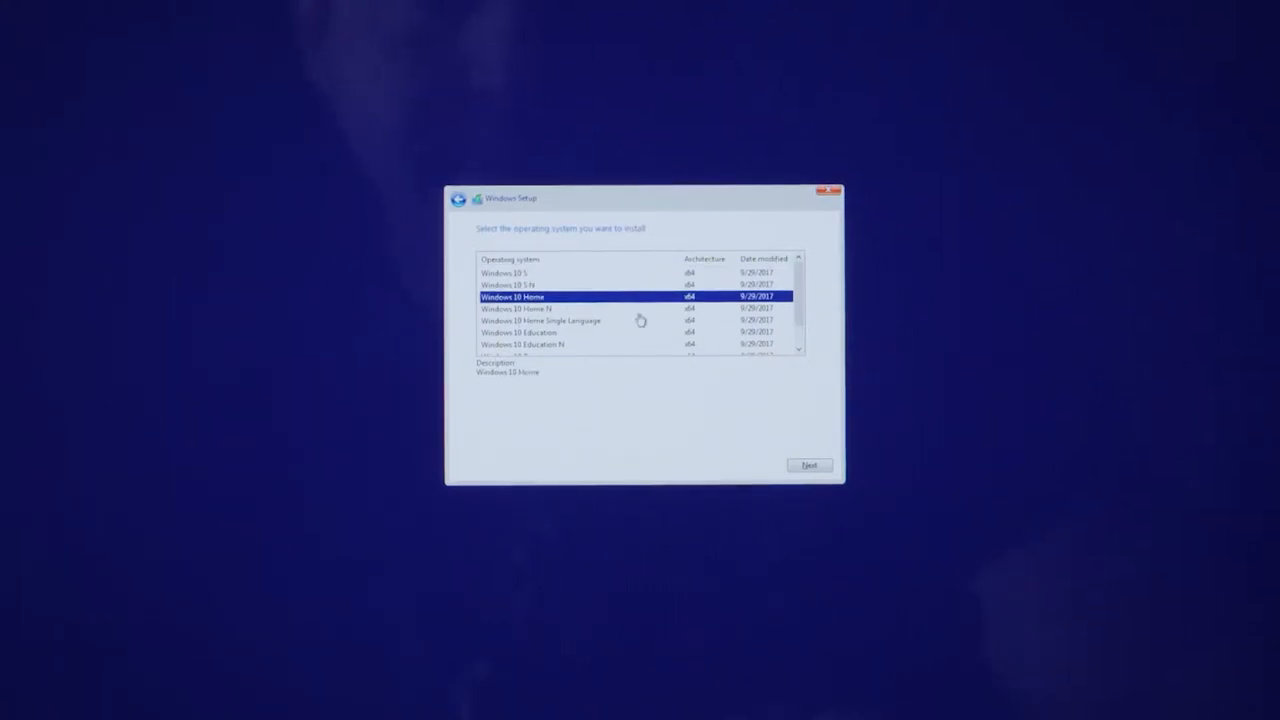
pyautogui.moveTo(881, 484)
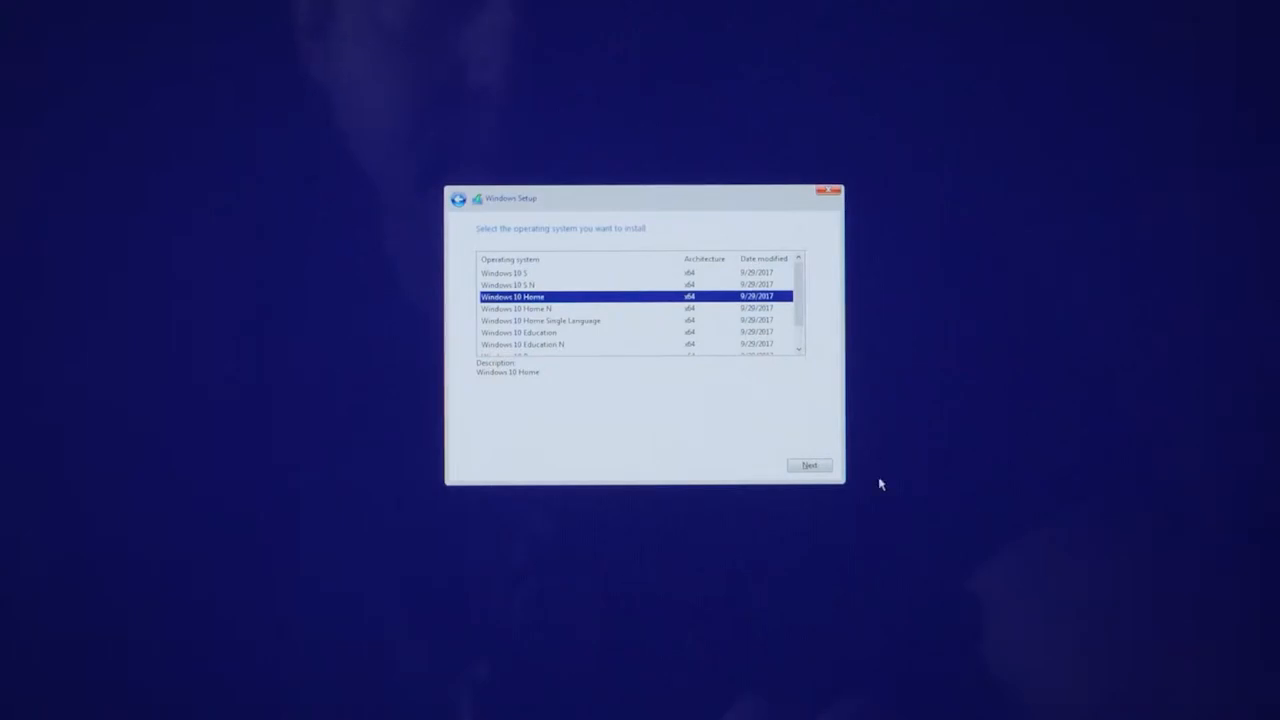
pyautogui.click(808, 464)
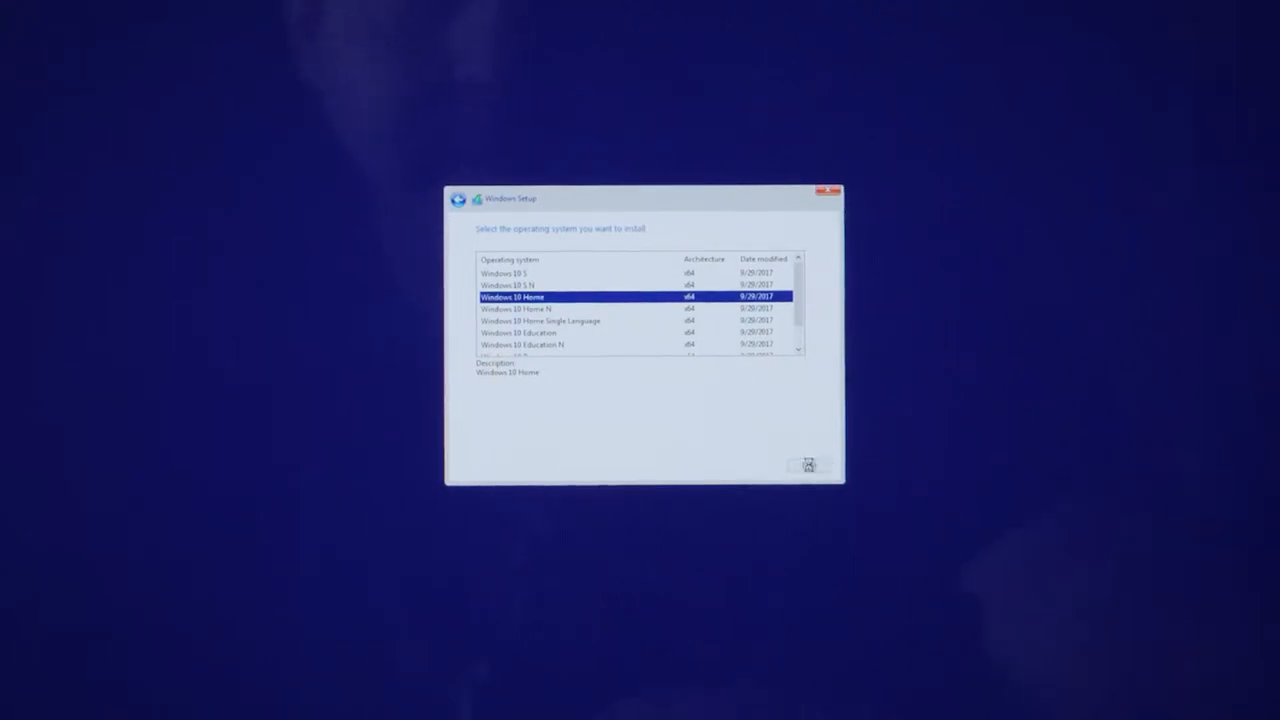
pyautogui.click(809, 466)
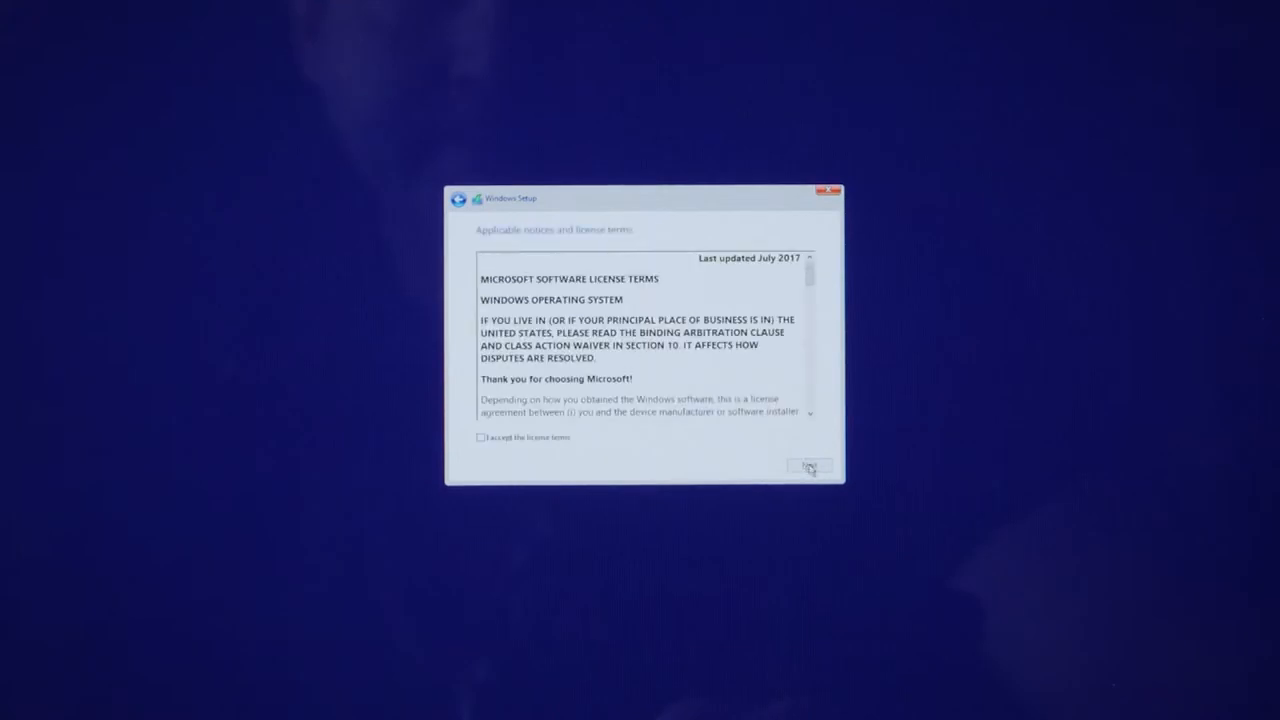
pyautogui.click(481, 437)
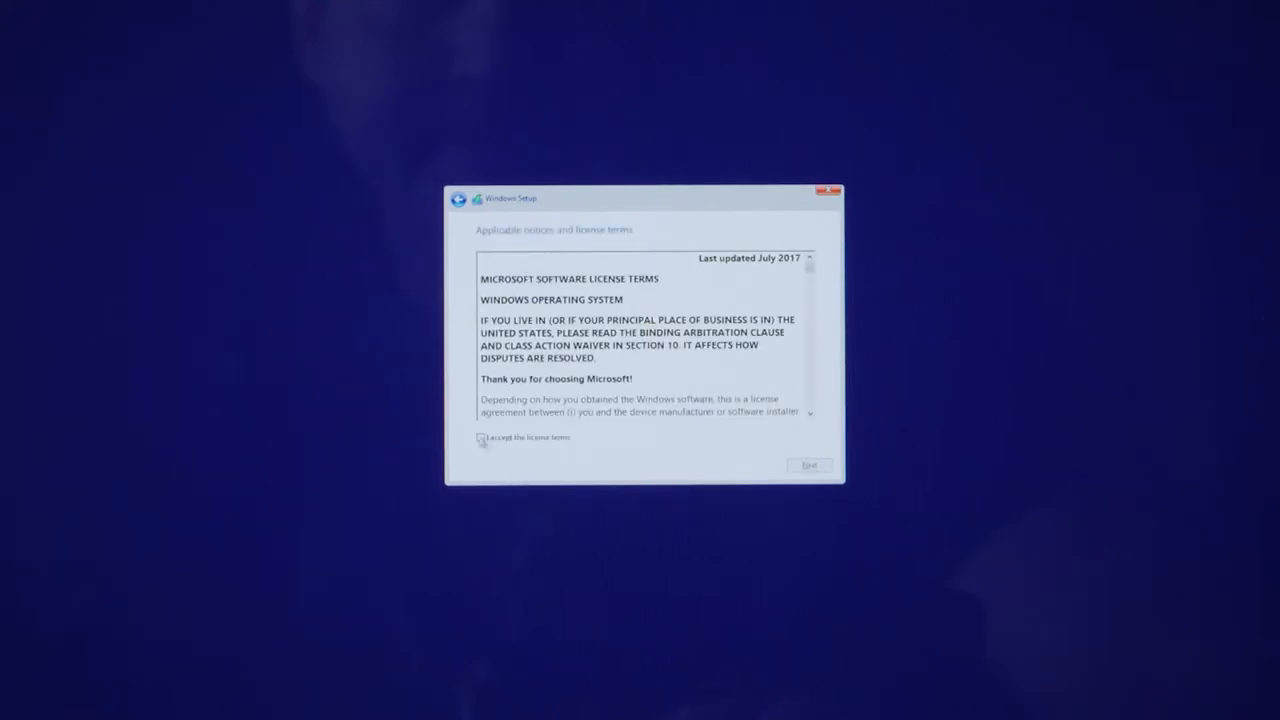
pyautogui.click(481, 438)
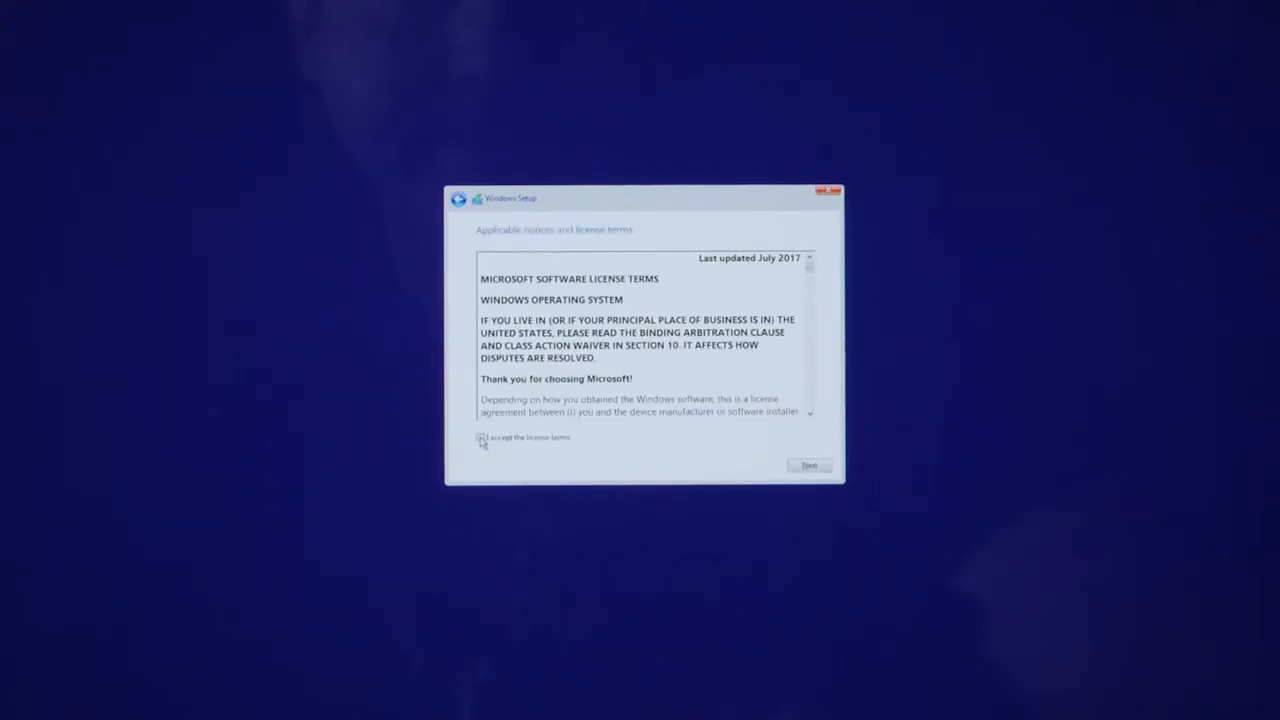
pyautogui.click(808, 465)
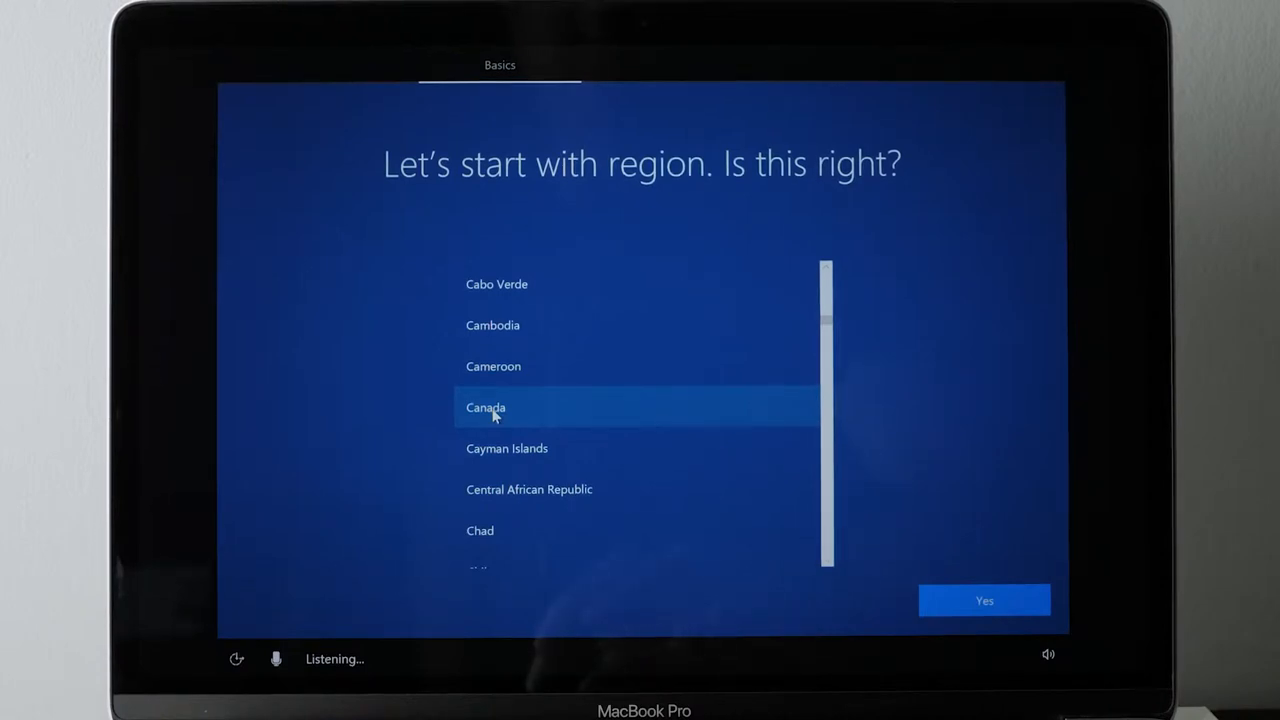
# Set the region to Canada with a US keyboard layout and skip network connection.
pyautogui.click(485, 407)
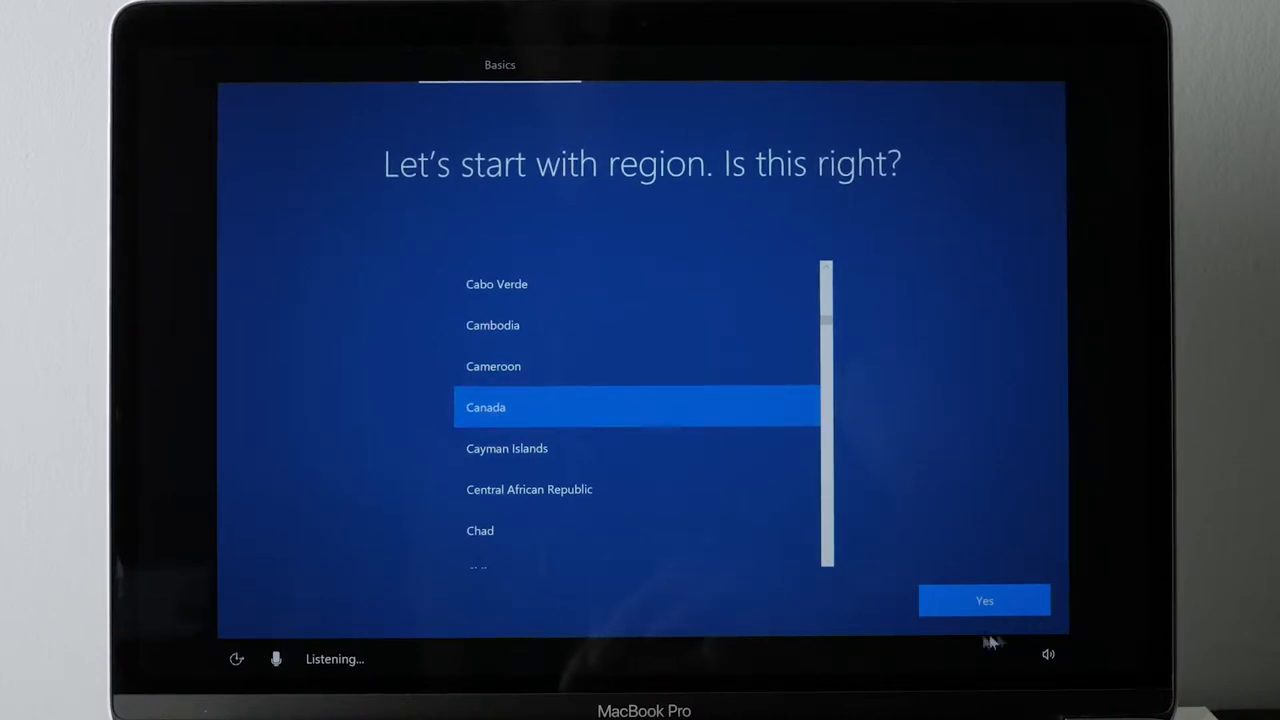
pyautogui.click(984, 600)
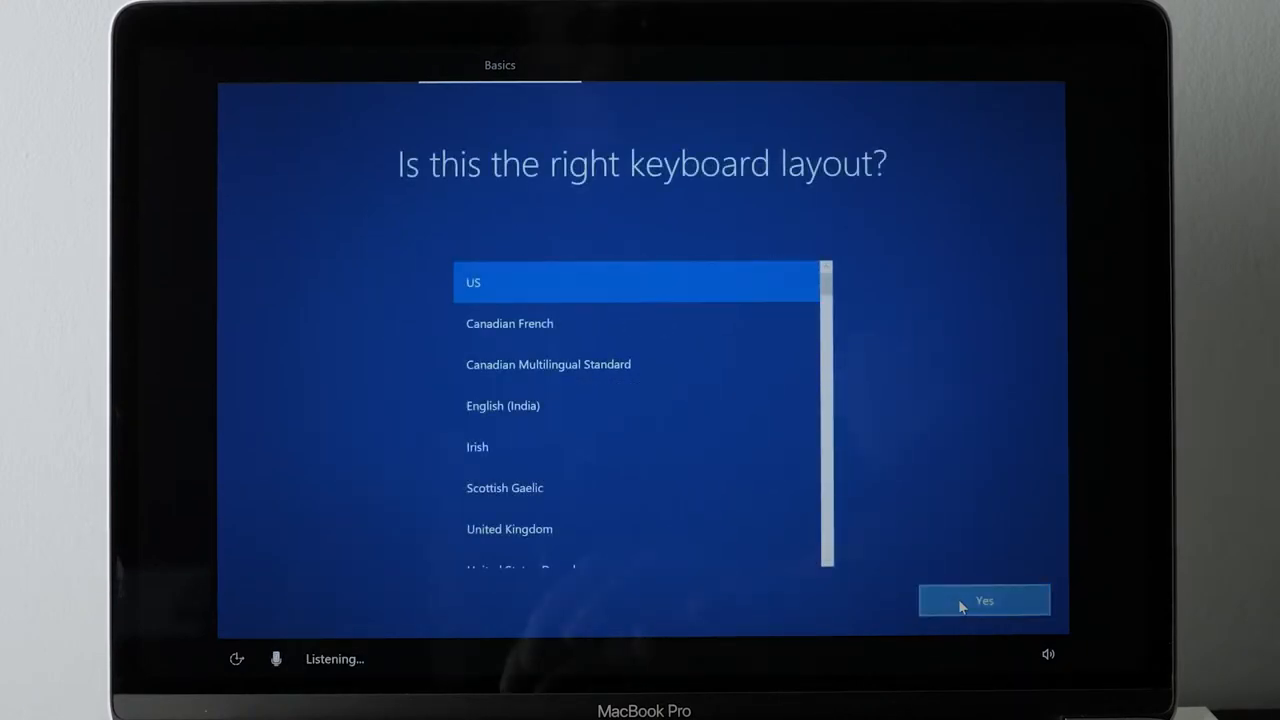
pyautogui.click(984, 600)
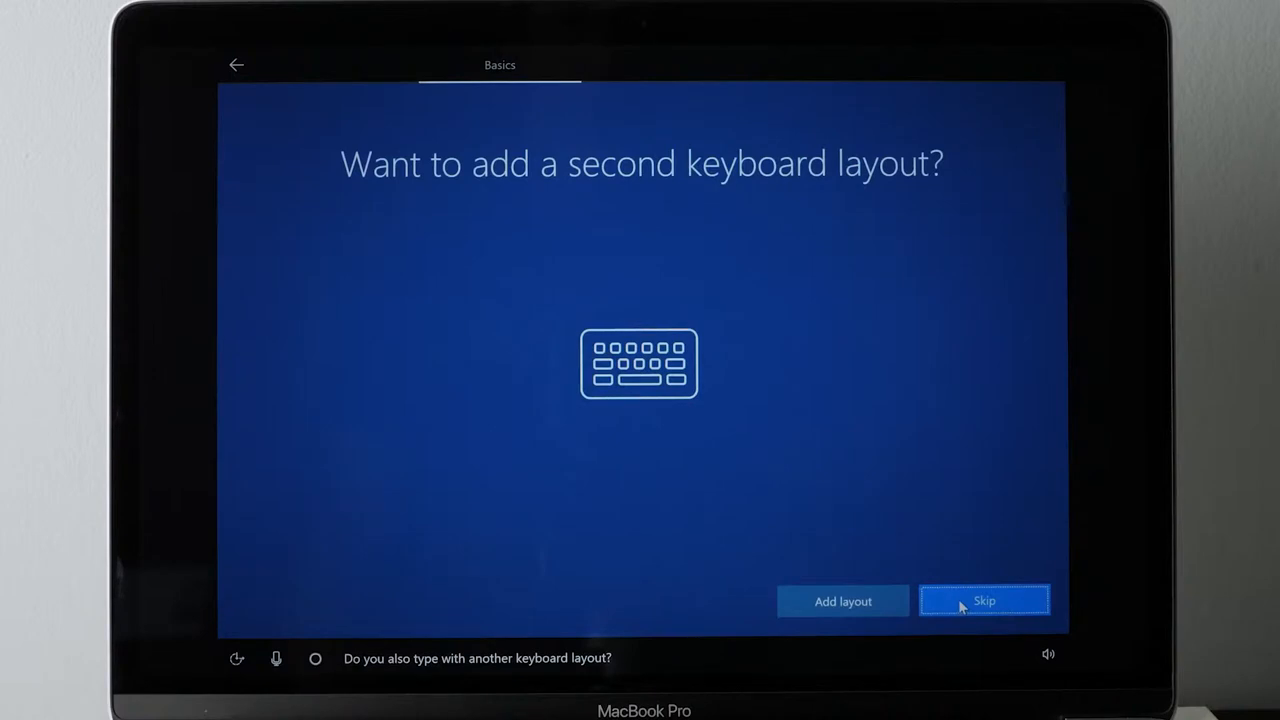
pyautogui.click(984, 600)
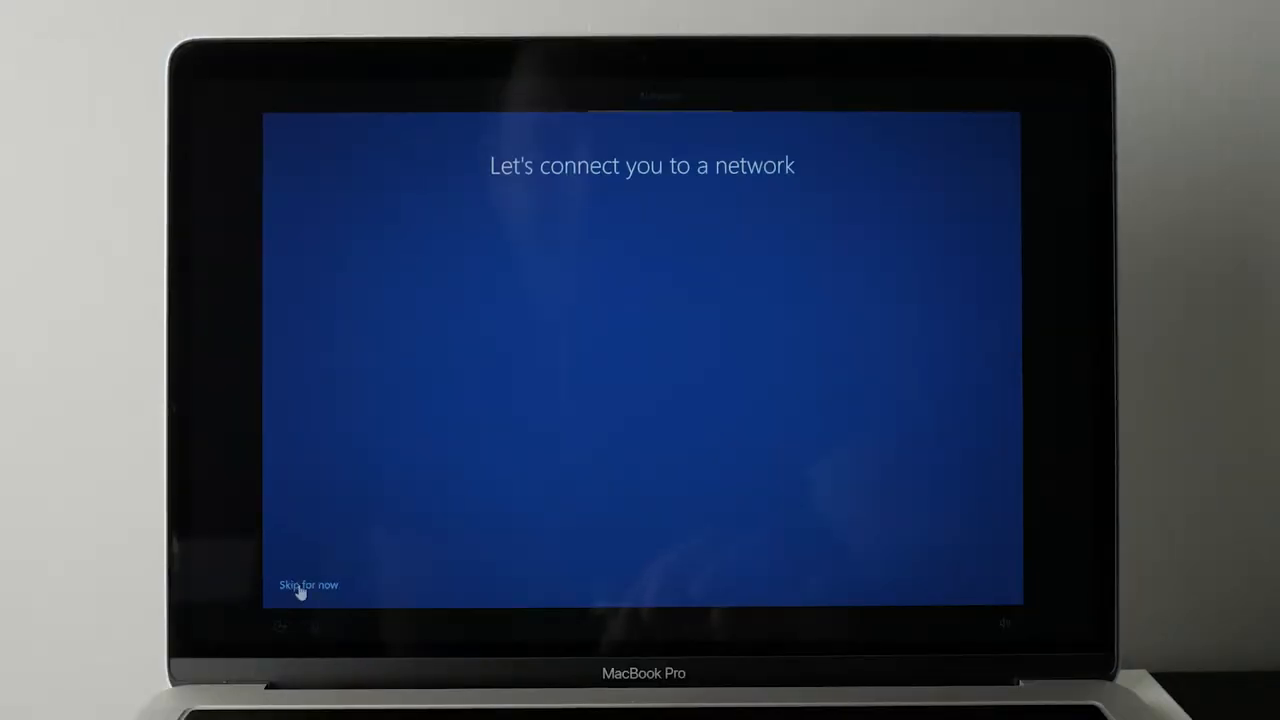
pyautogui.click(308, 585)
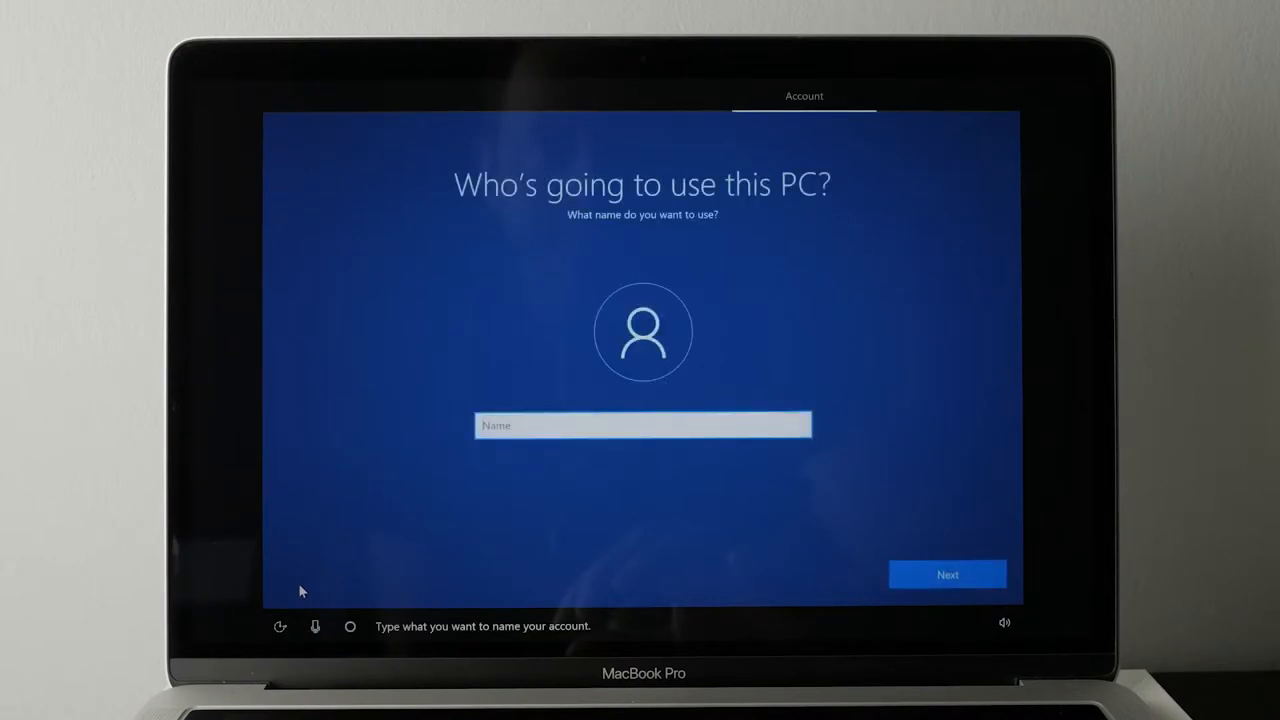
# Create a local account with a name, password, confirmation and hint.
pyautogui.click(946, 574)
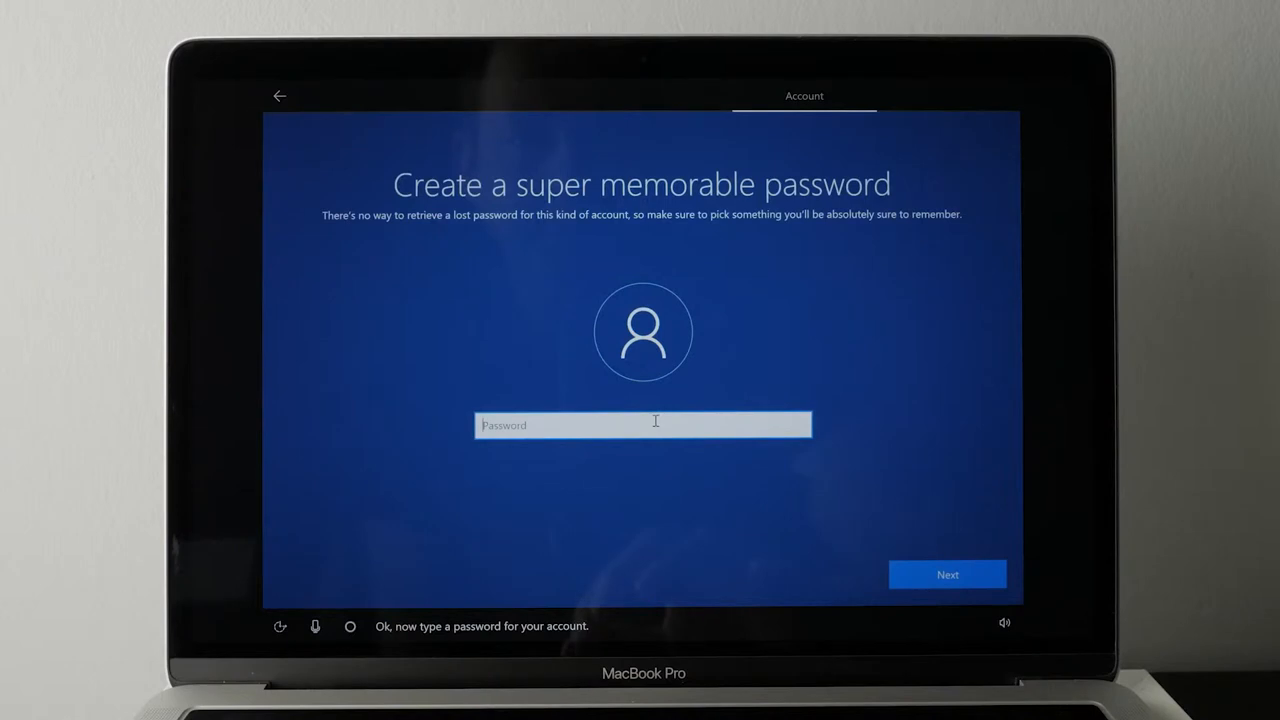
pyautogui.click(946, 574)
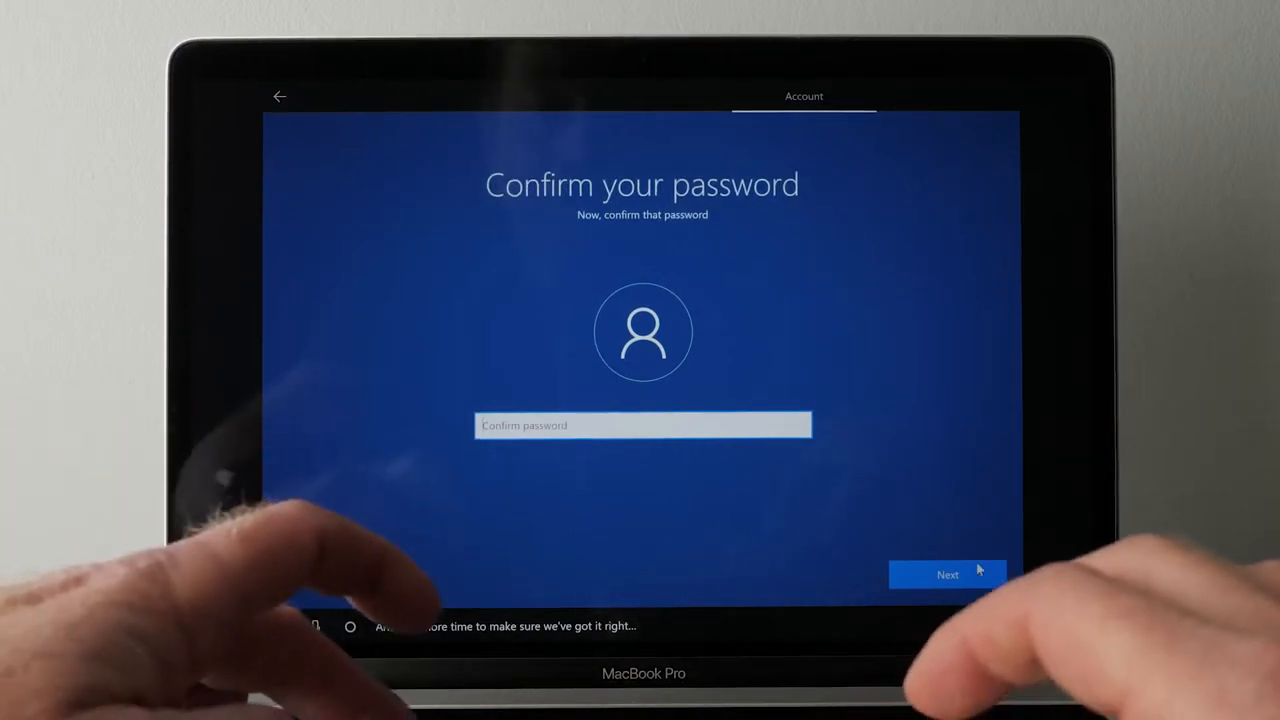
pyautogui.click(946, 574)
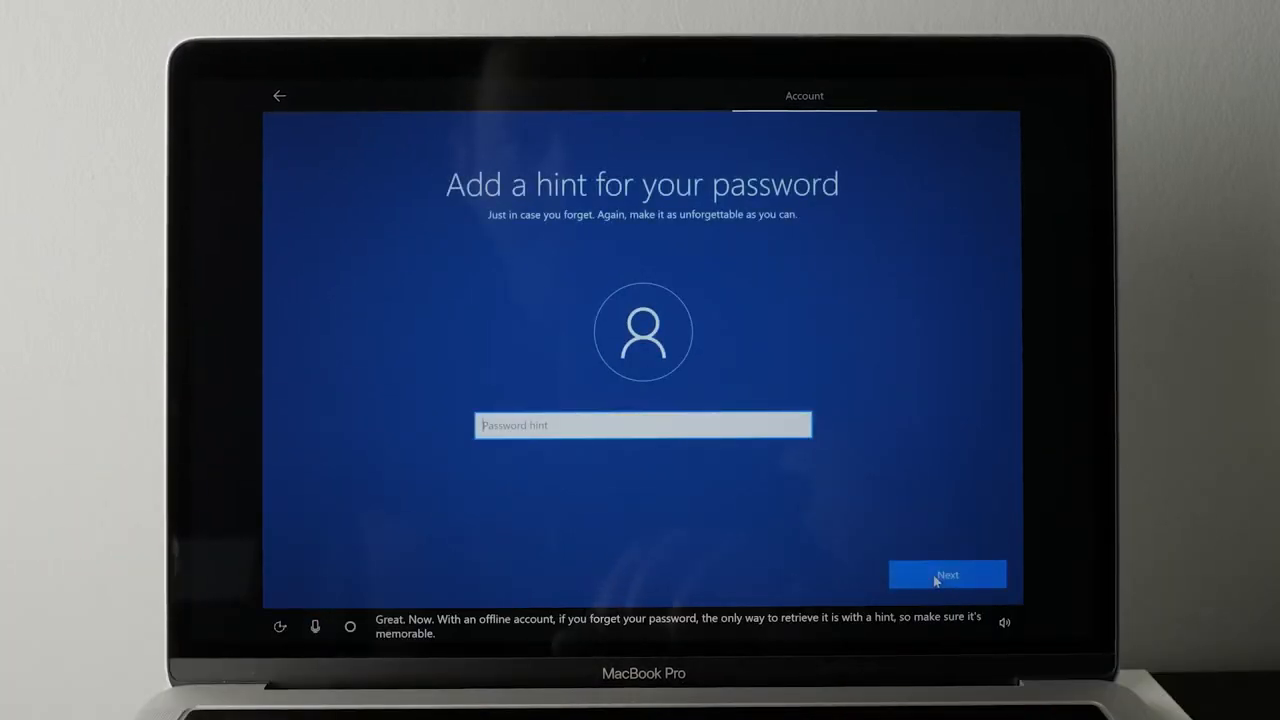
pyautogui.click(946, 574)
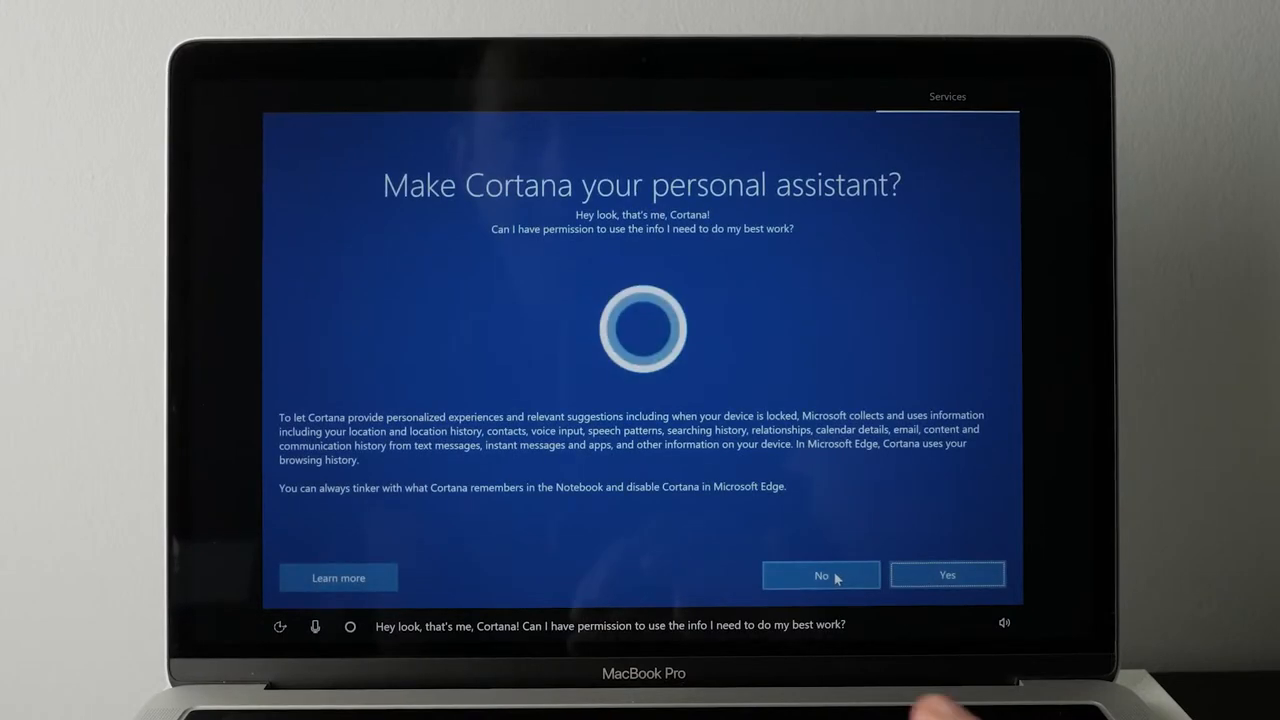
# Decline Cortana, then set diagnostics to Basic and switch off relevant ads.
pyautogui.click(820, 574)
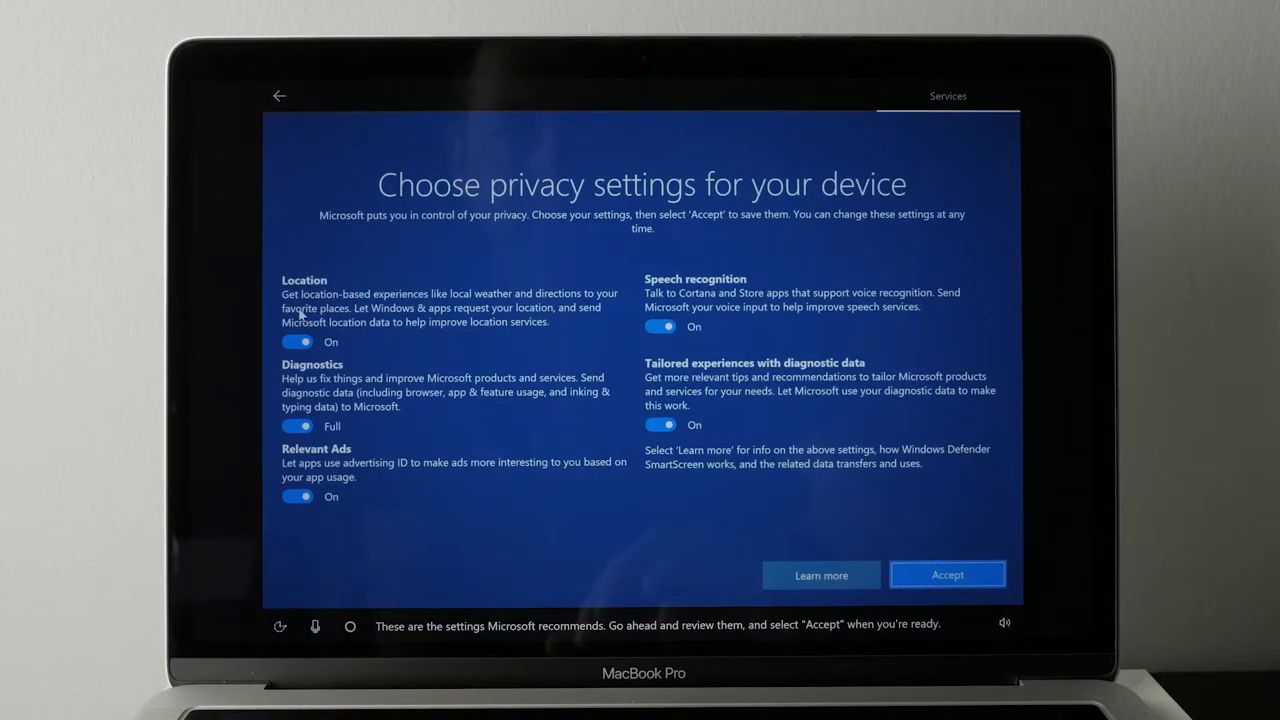
pyautogui.click(297, 341)
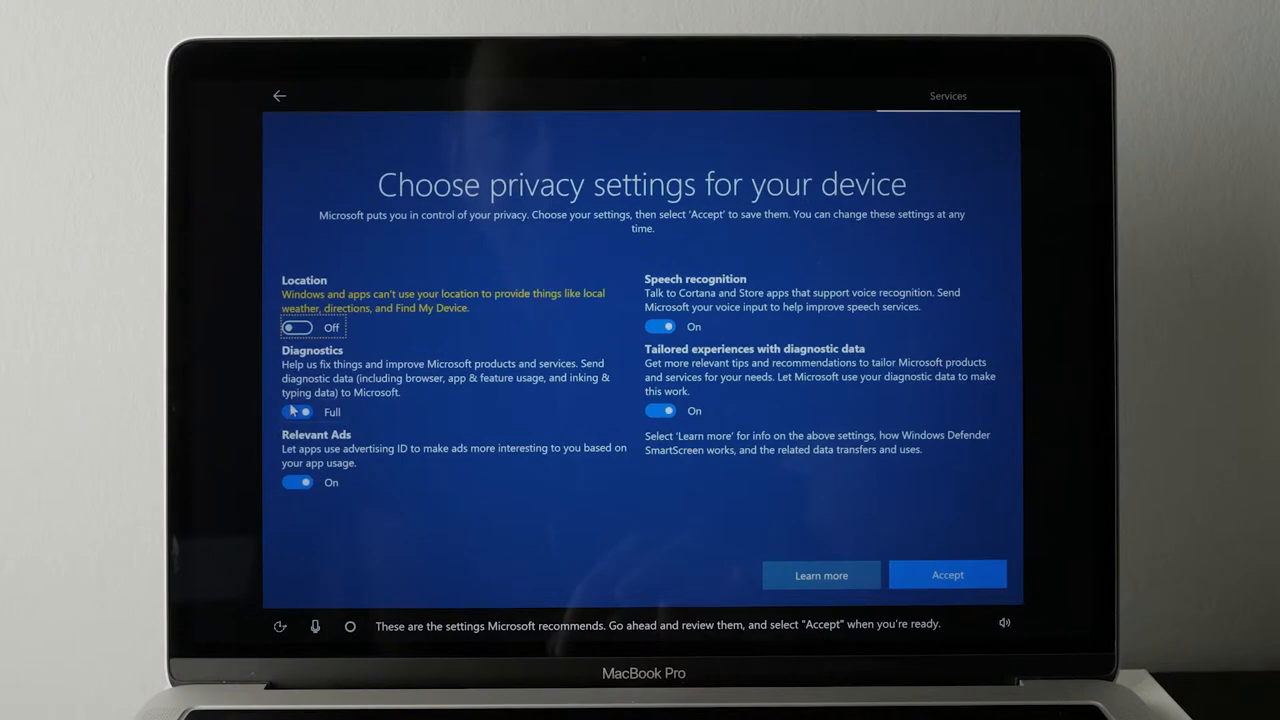
pyautogui.click(297, 411)
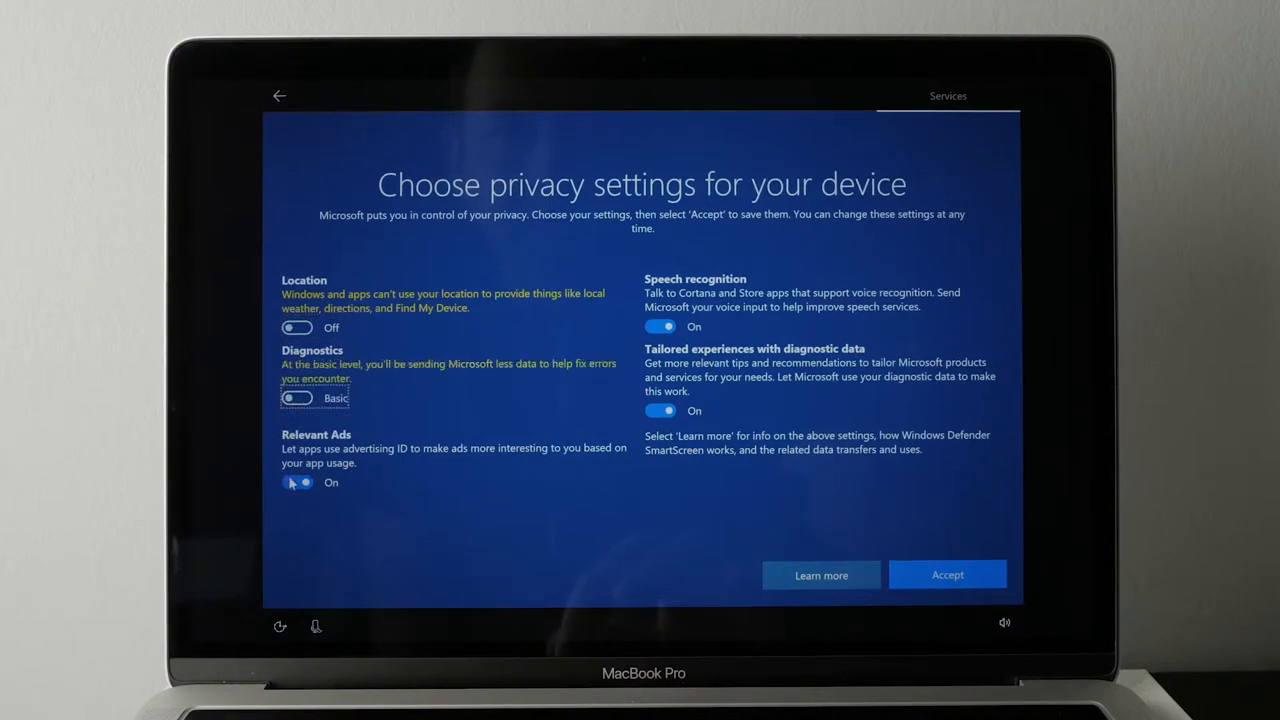
pyautogui.click(297, 482)
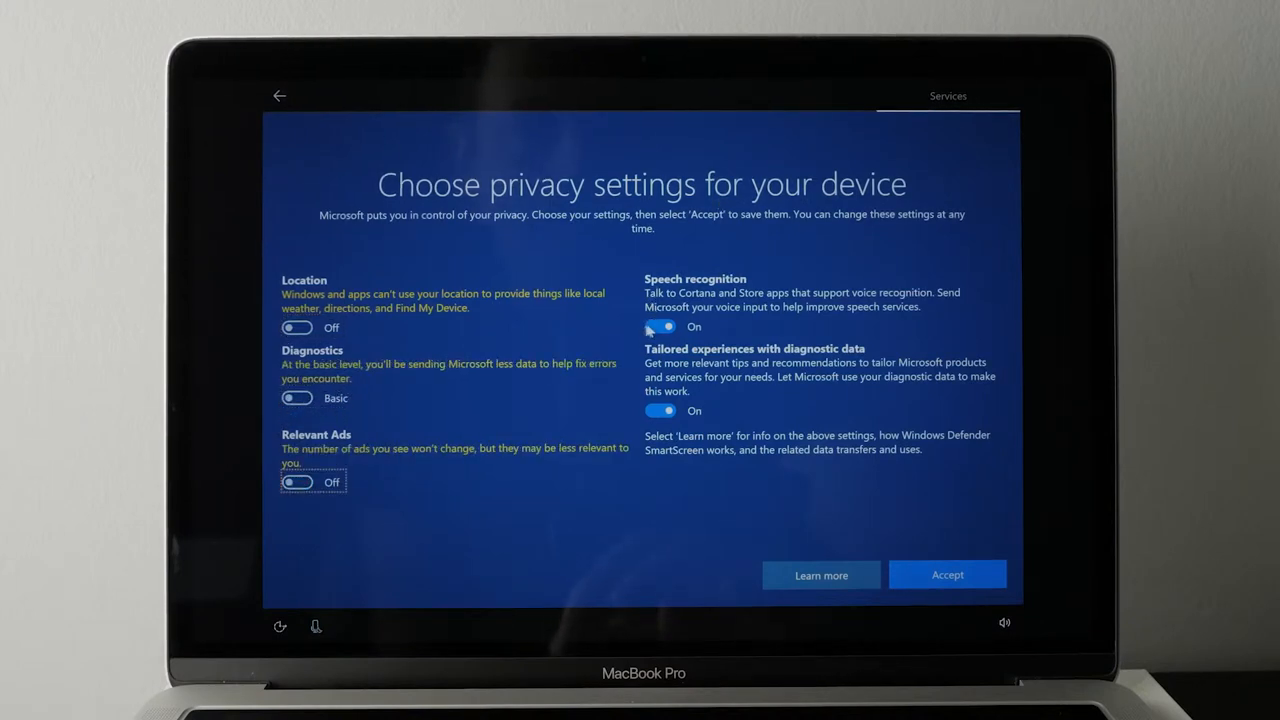
# Switch off speech recognition and tailored experiences, and accept the privacy settings.
pyautogui.click(658, 326)
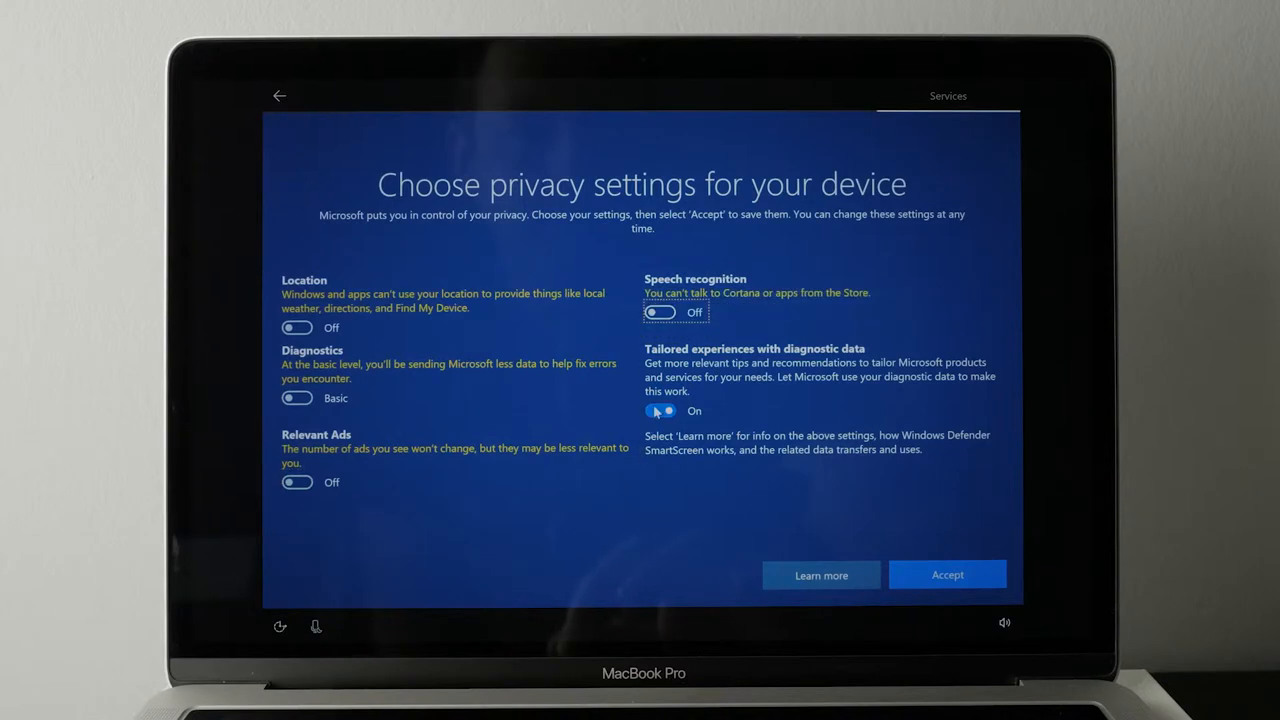
pyautogui.click(660, 411)
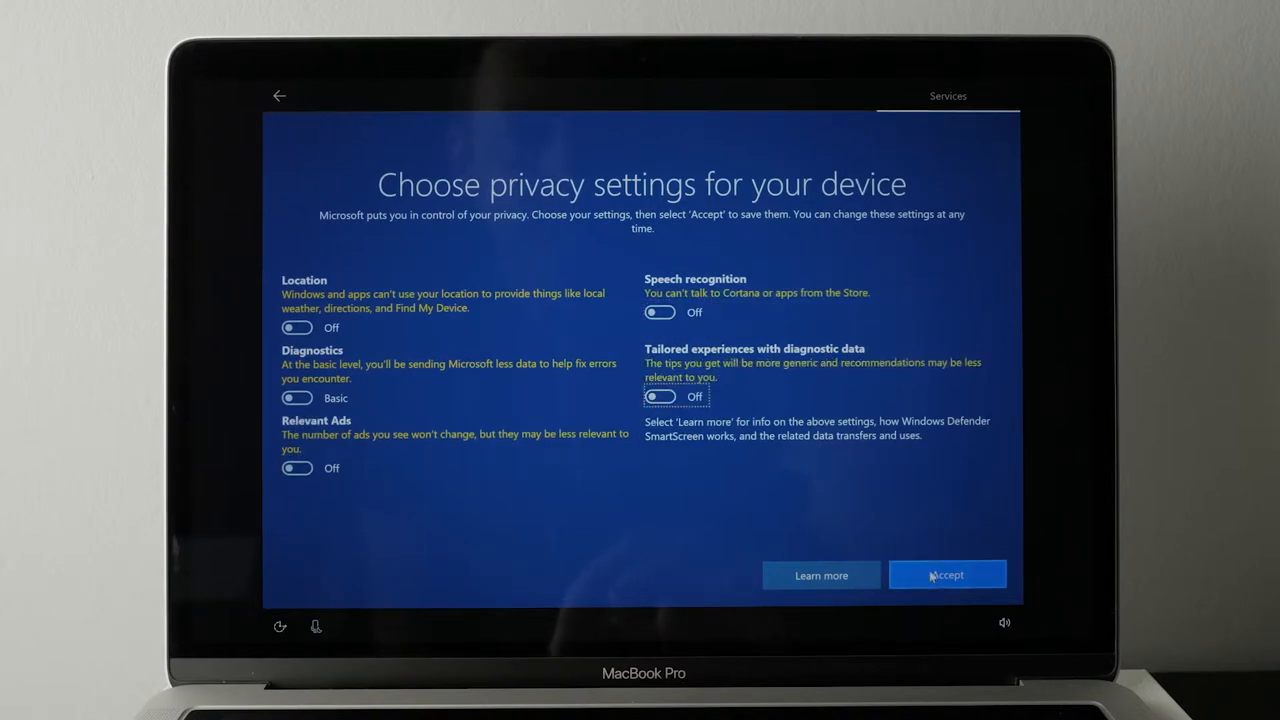
pyautogui.click(946, 574)
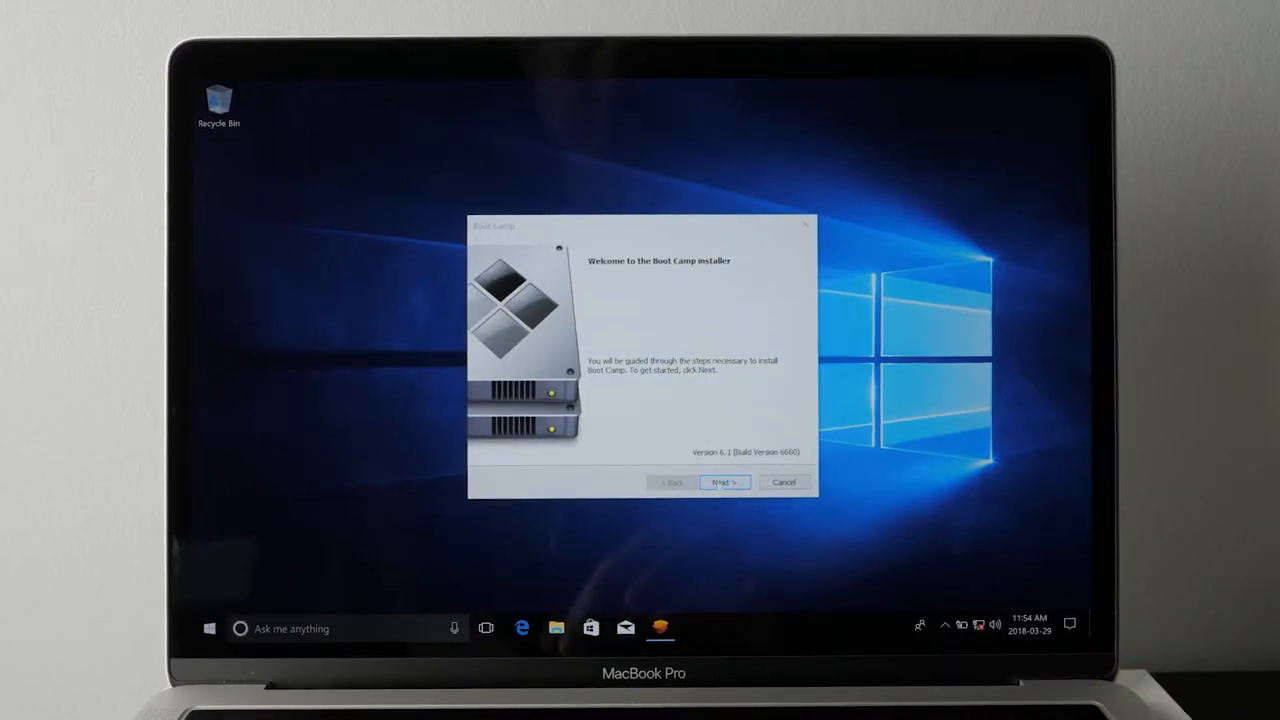
# Accept the Apple license terms and start the Boot Camp installation.
pyautogui.click(724, 482)
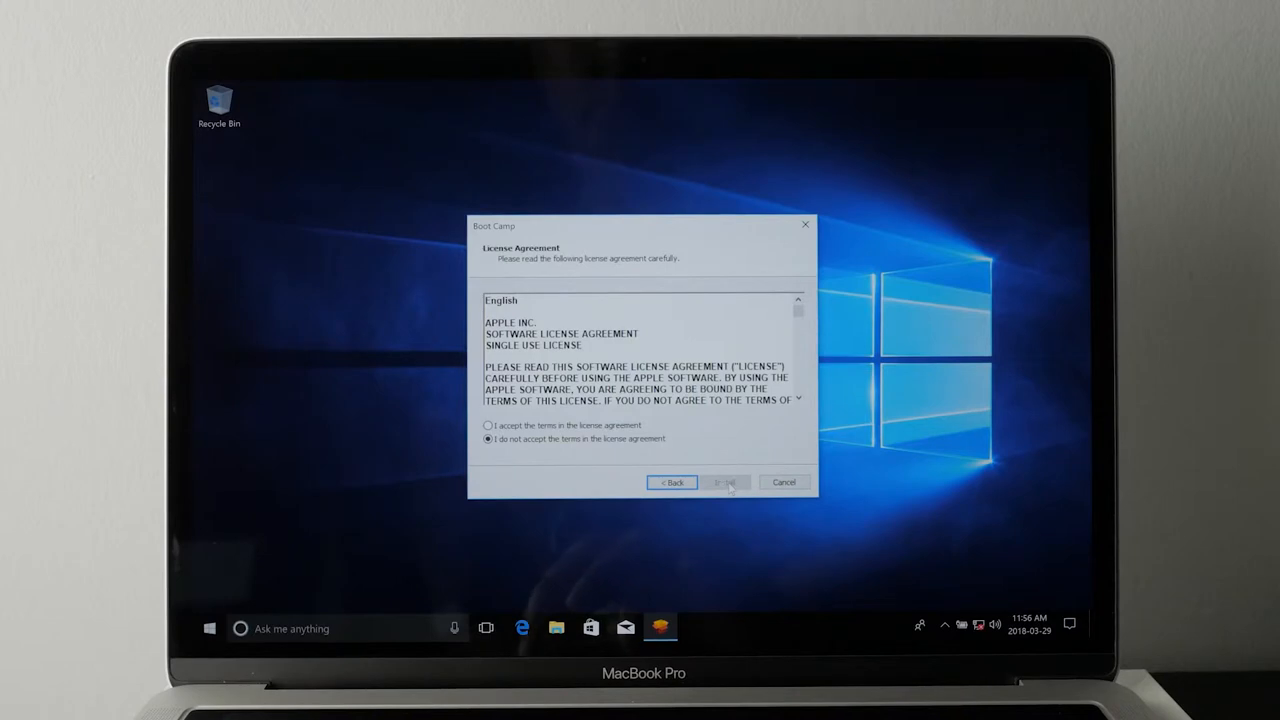
pyautogui.click(489, 425)
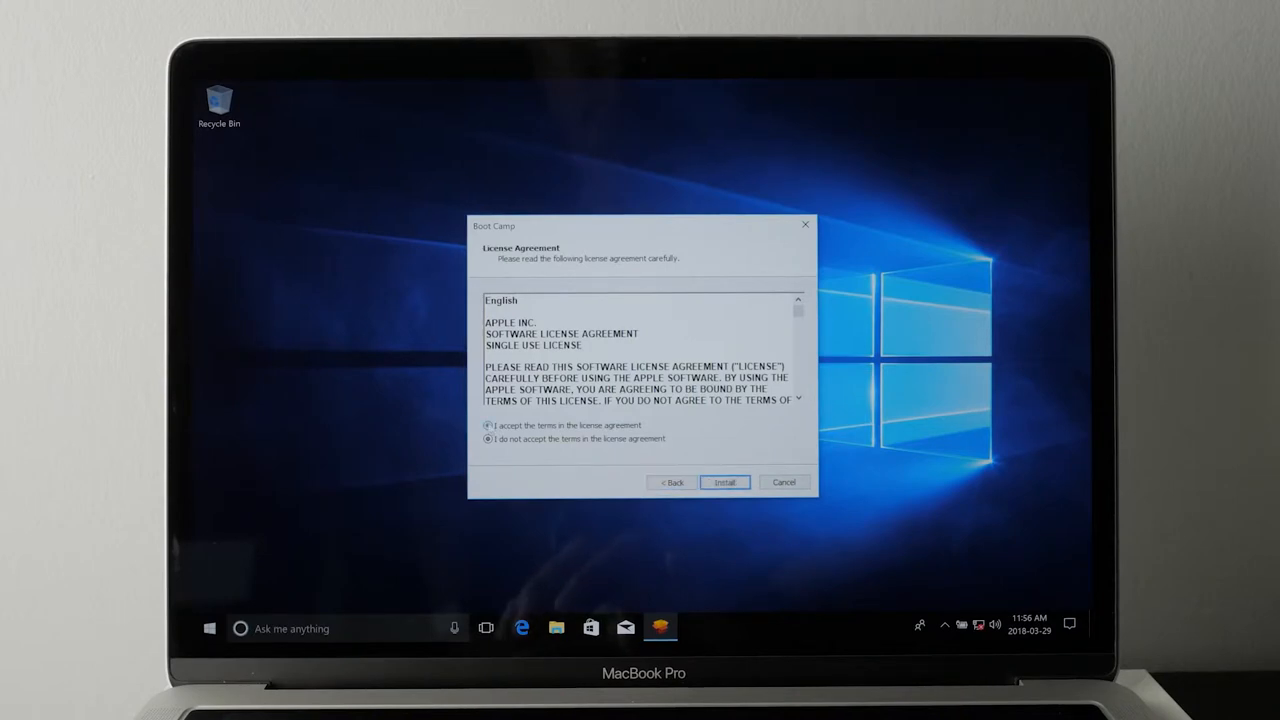
pyautogui.click(488, 425)
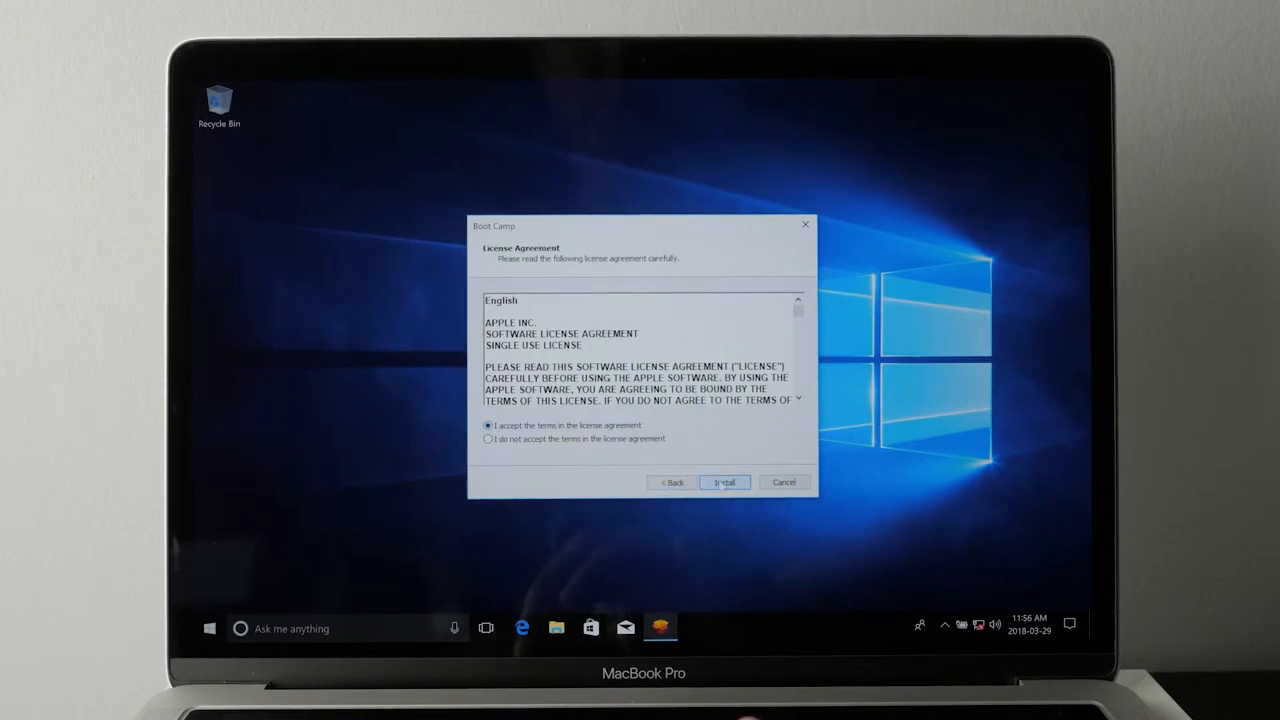
pyautogui.click(723, 482)
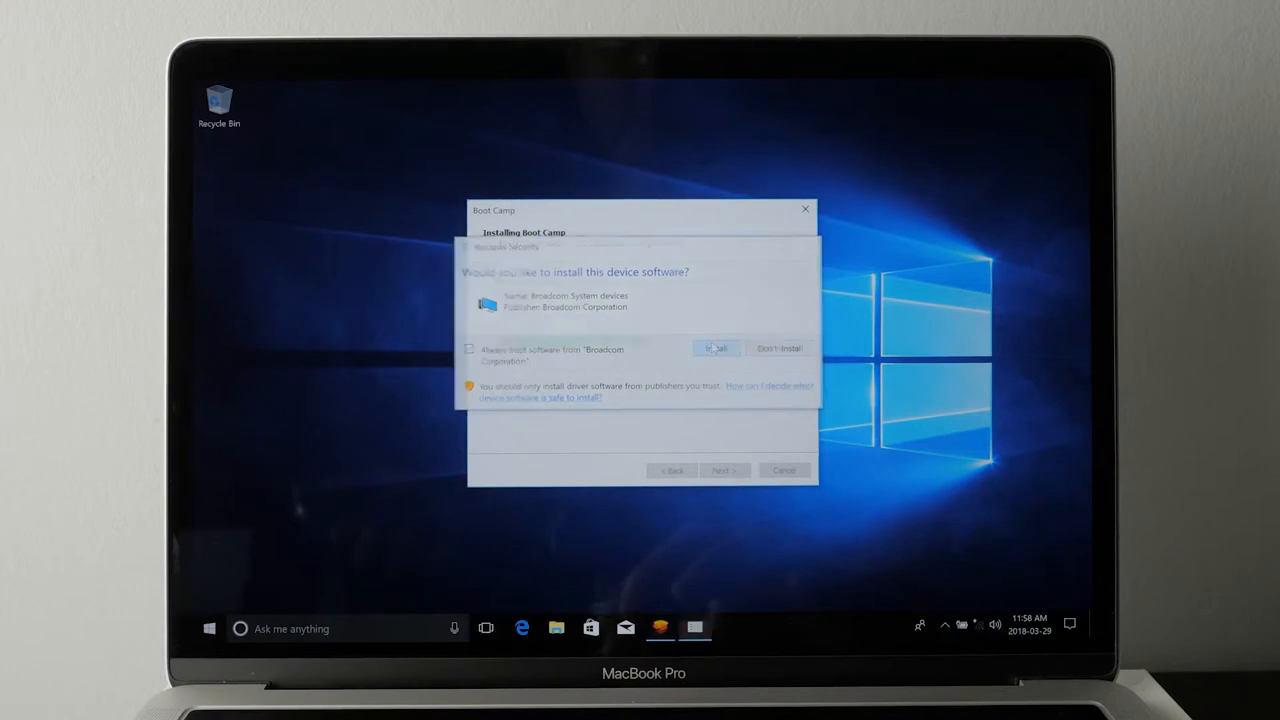
# Allow the Broadcom device software to install and finish with Restart System checked.
pyautogui.click(716, 348)
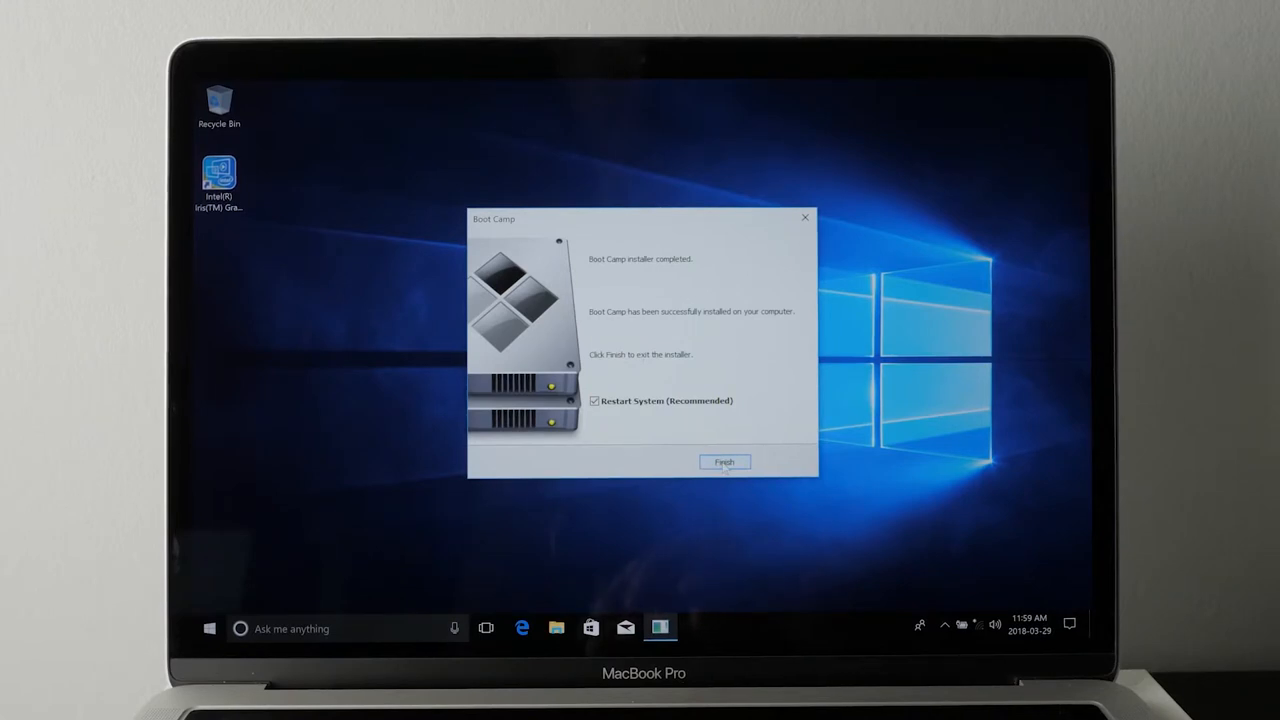
pyautogui.click(724, 462)
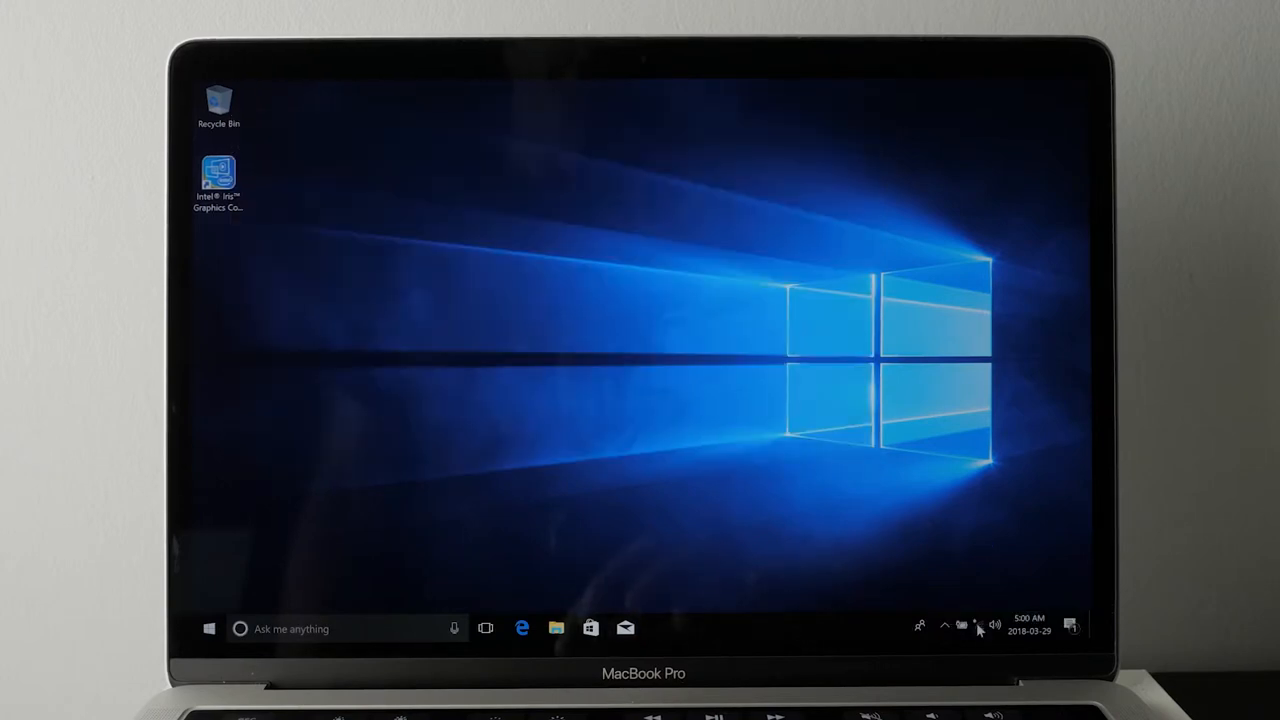
# Connect to the NETGEAR59-5G-1 network with Connect automatically checked and its security key entered.
pyautogui.click(976, 628)
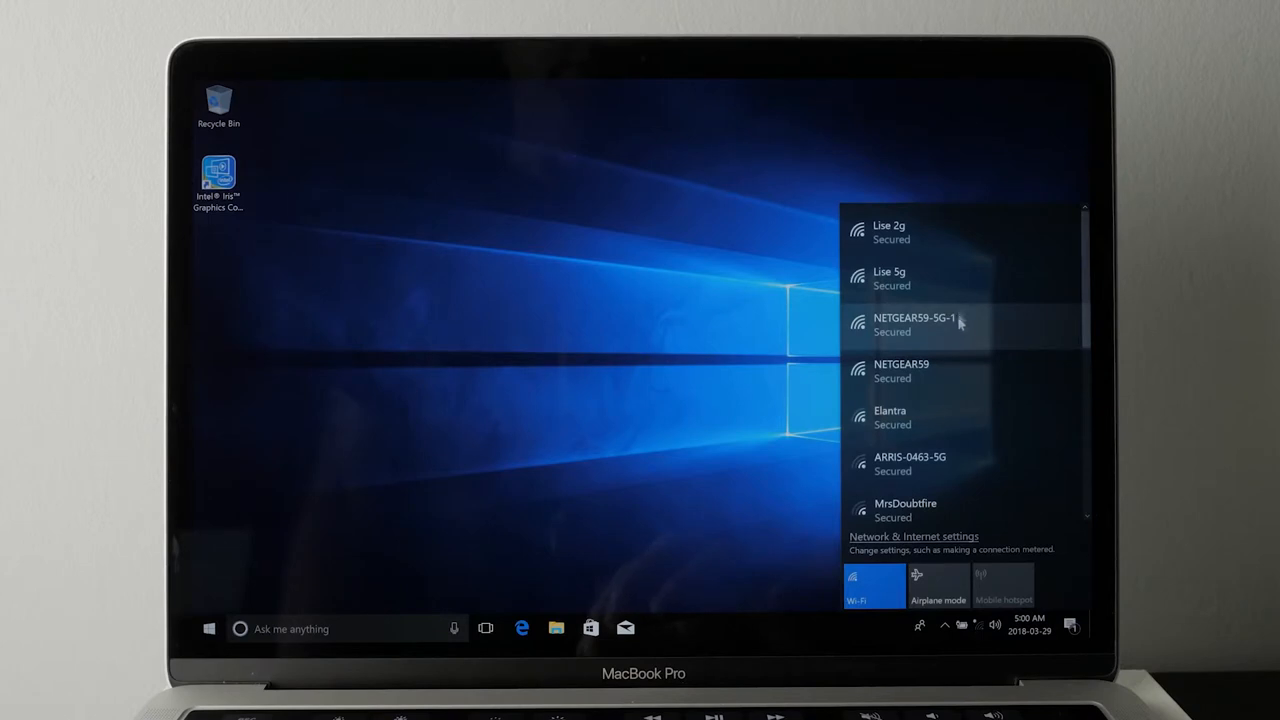
pyautogui.click(915, 324)
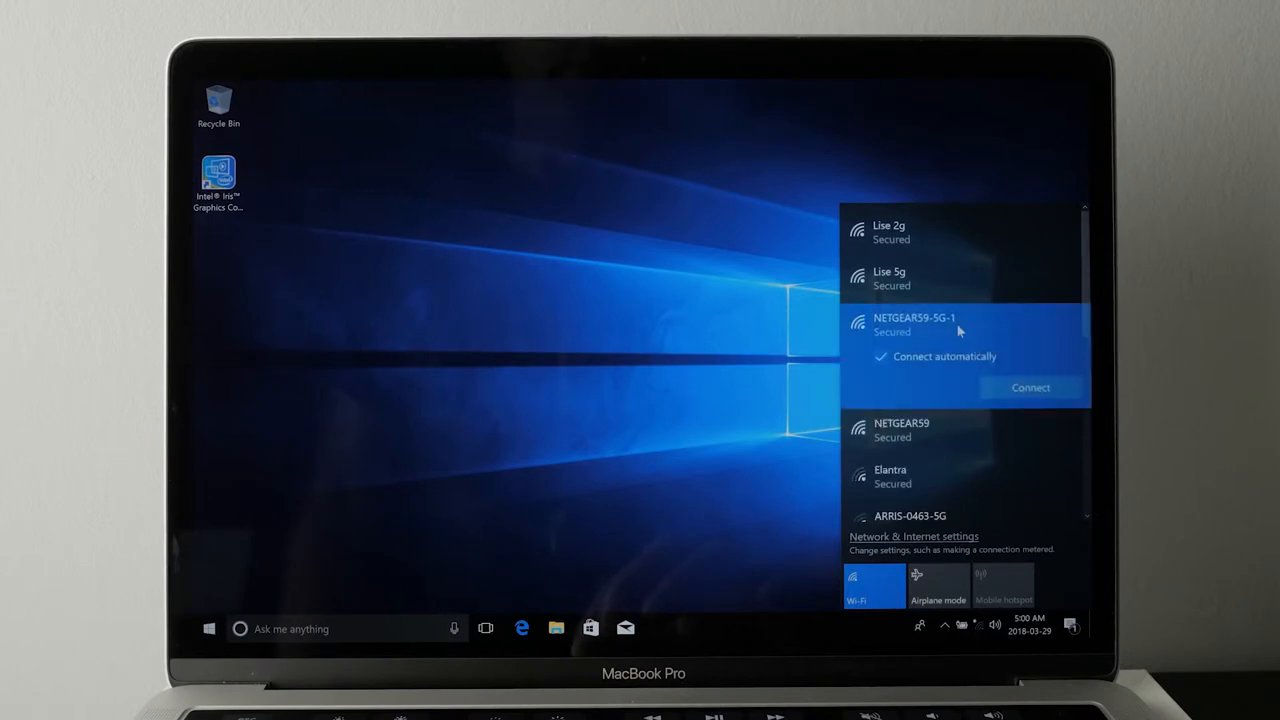
pyautogui.click(881, 356)
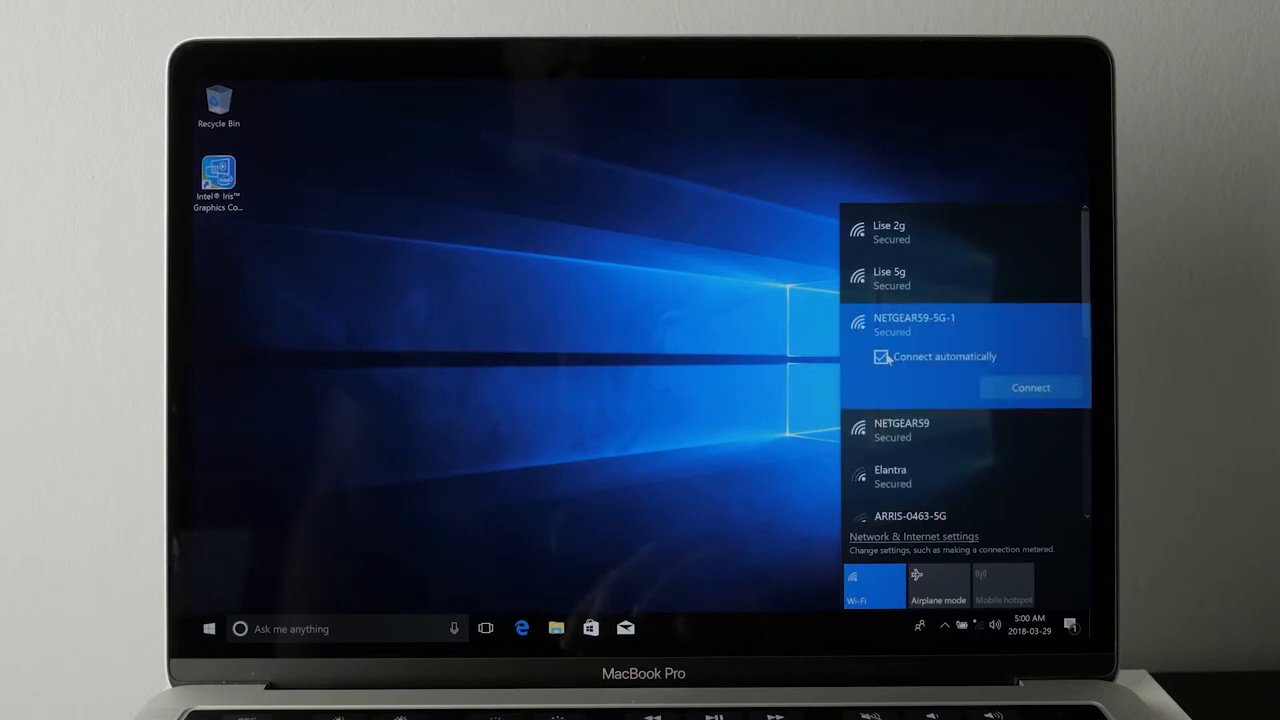
pyautogui.click(880, 357)
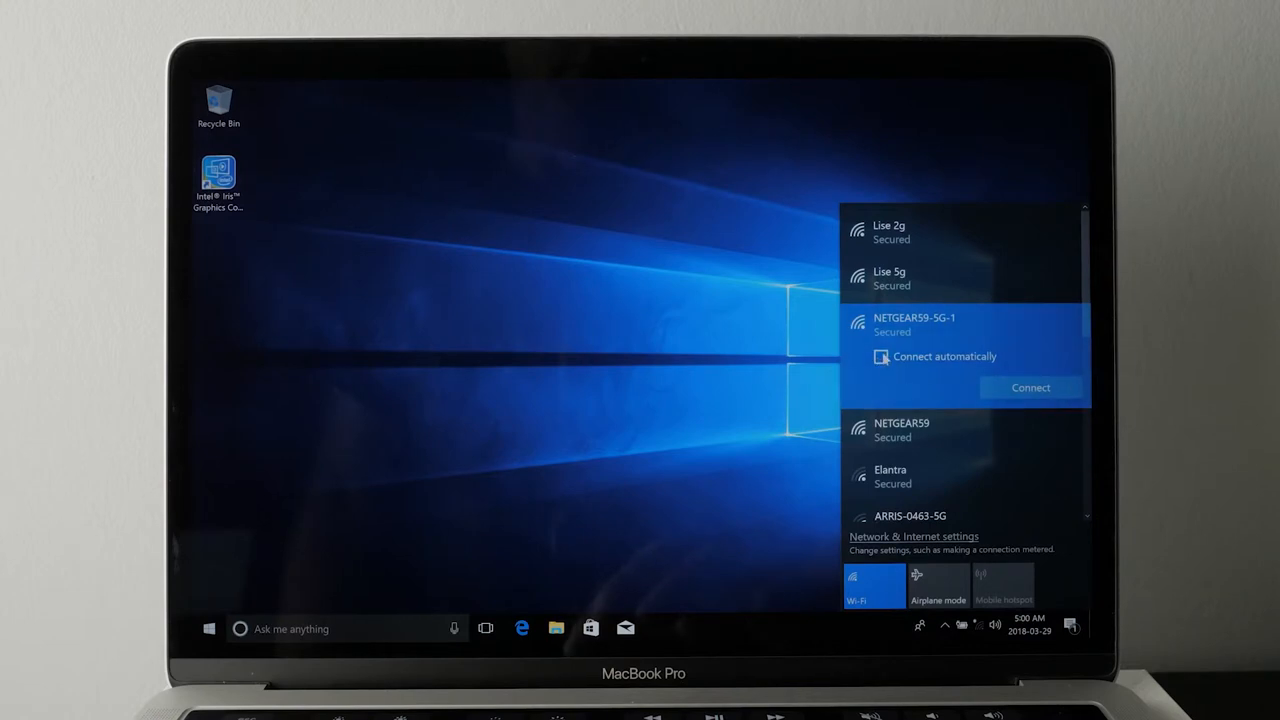
pyautogui.click(881, 356)
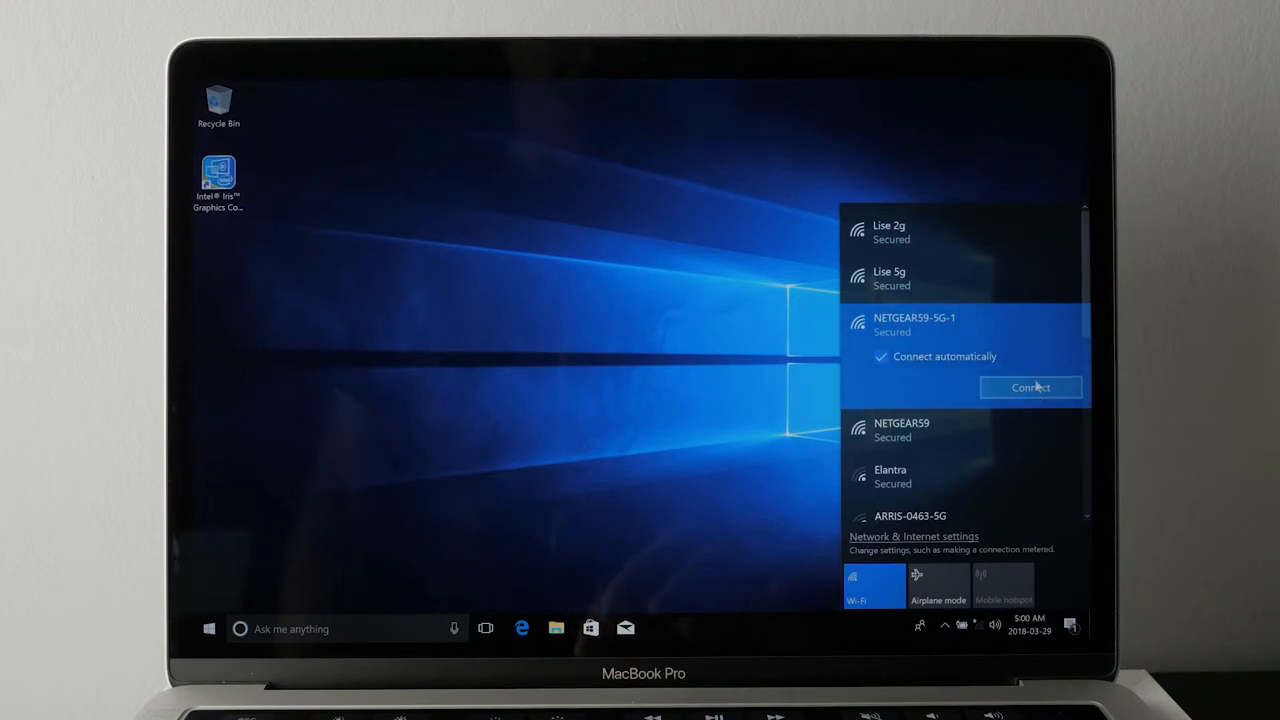
pyautogui.click(1031, 387)
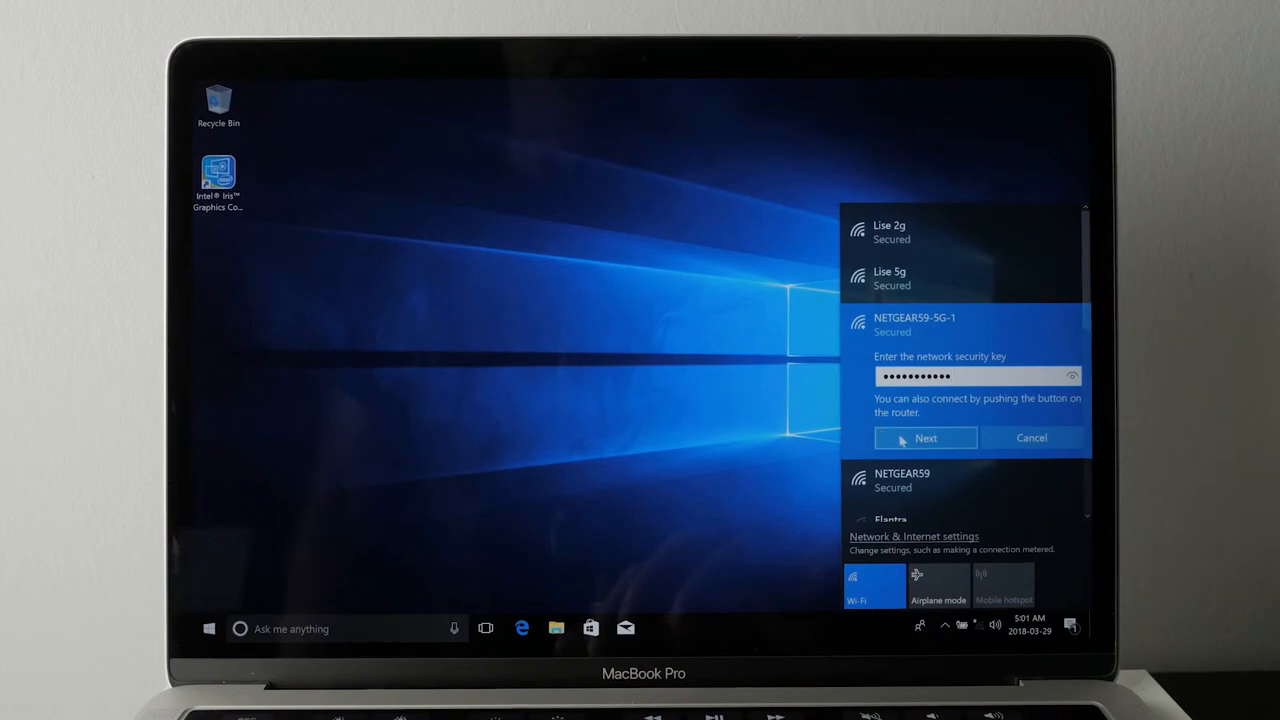
pyautogui.click(924, 438)
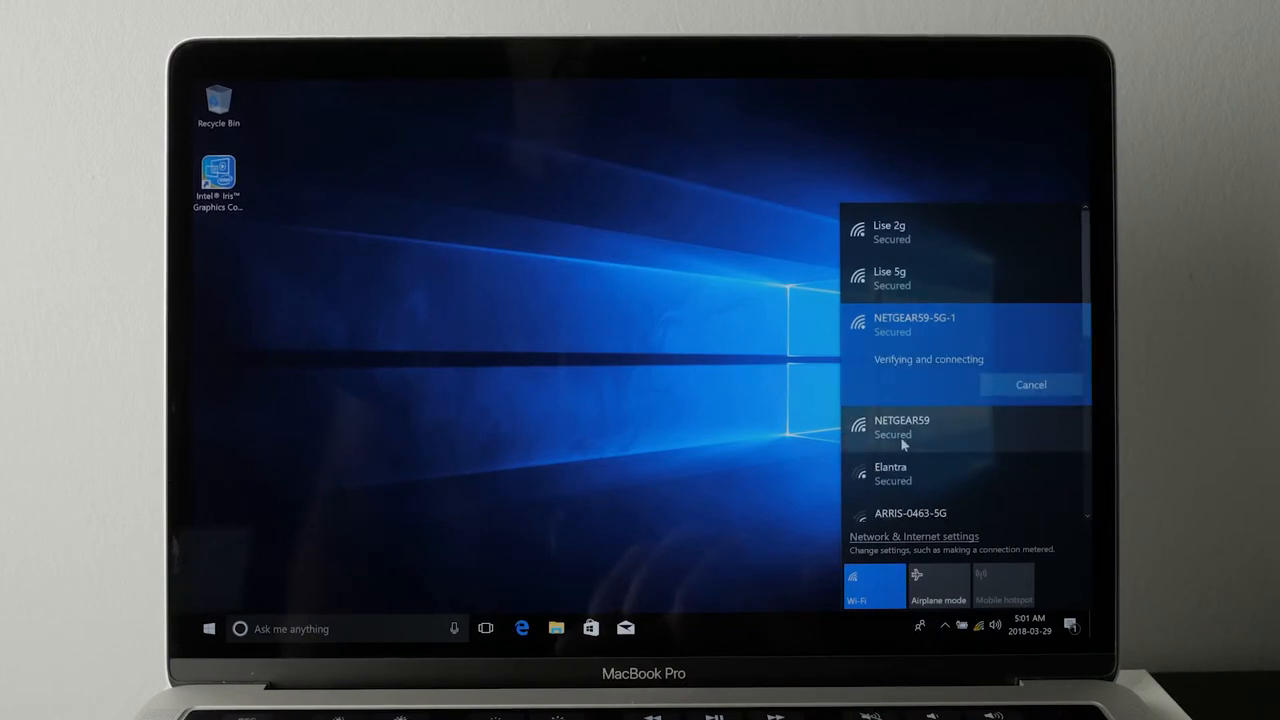
pyautogui.click(209, 628)
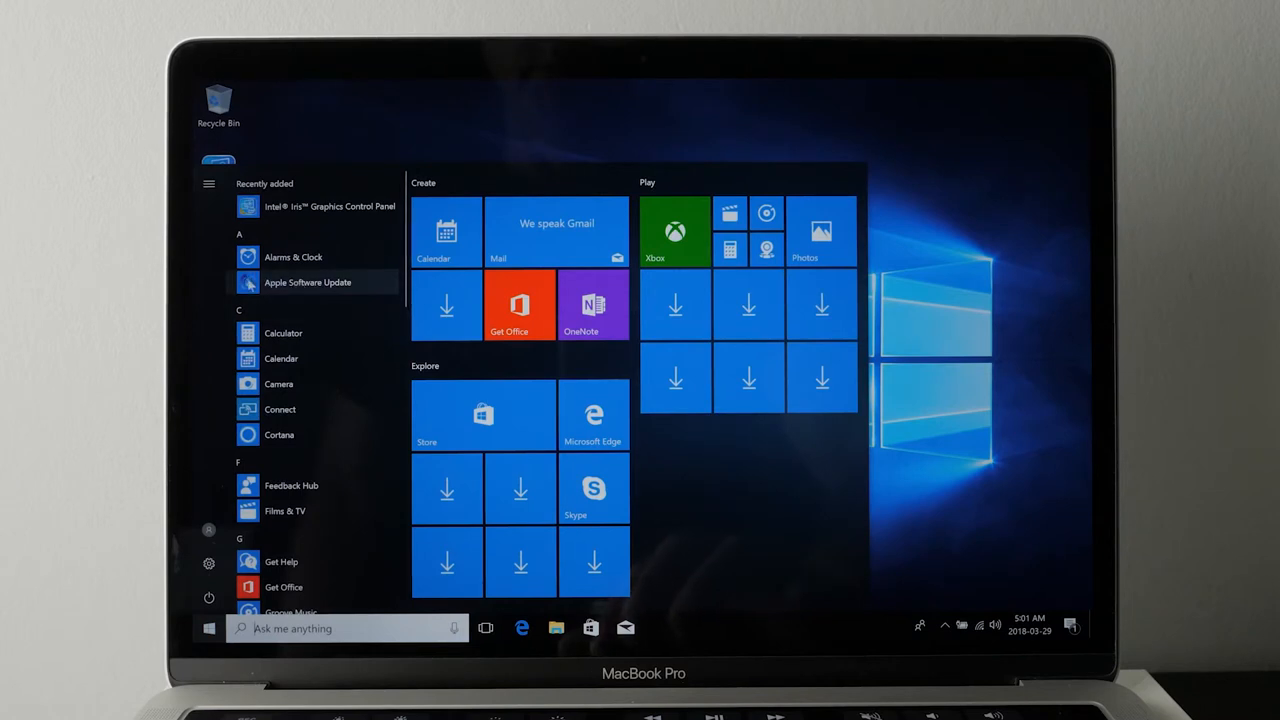
# Run Apple Software Update with UAC and Broadcom prompts approved, then restart to finish installing.
pyautogui.click(307, 282)
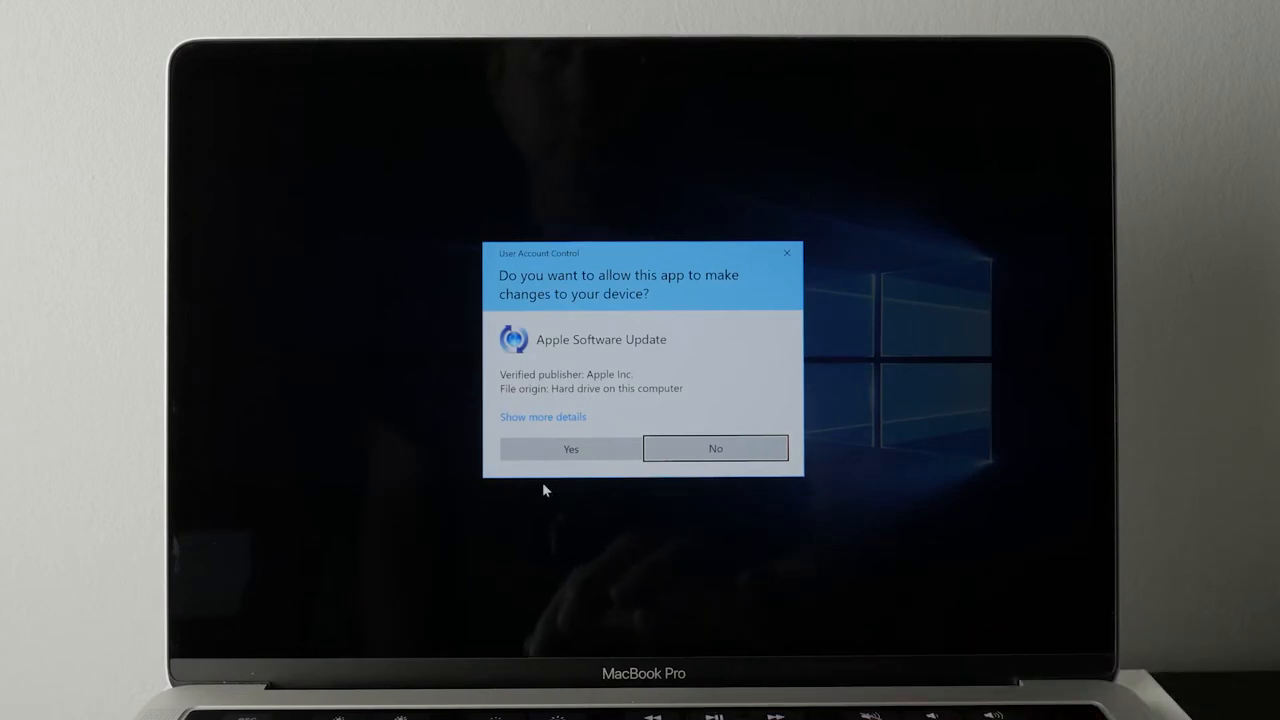
pyautogui.click(570, 448)
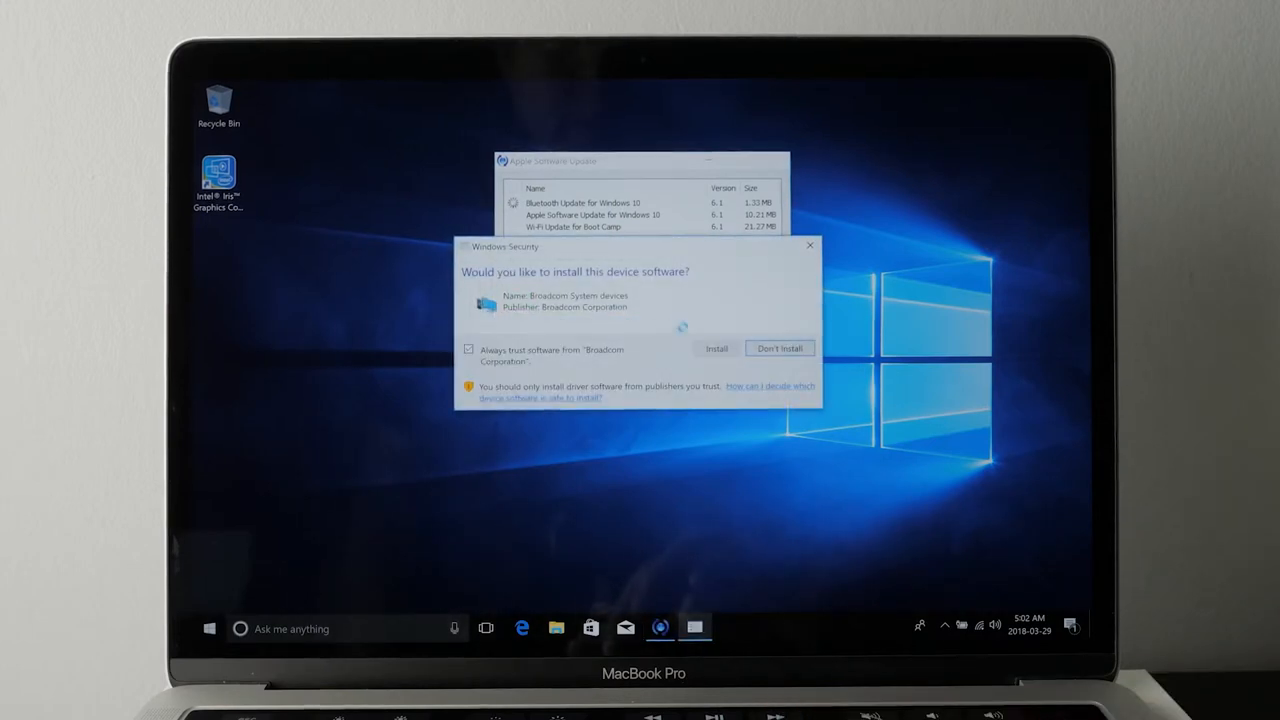
pyautogui.click(716, 348)
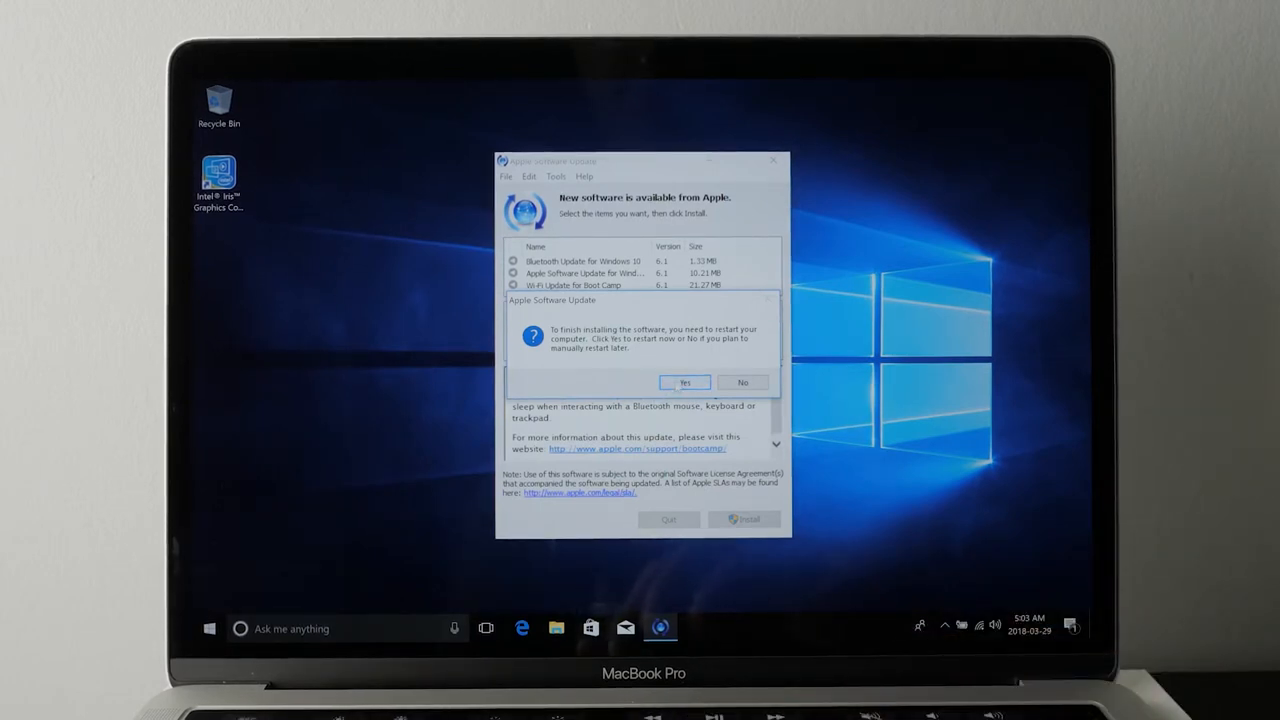
pyautogui.click(684, 382)
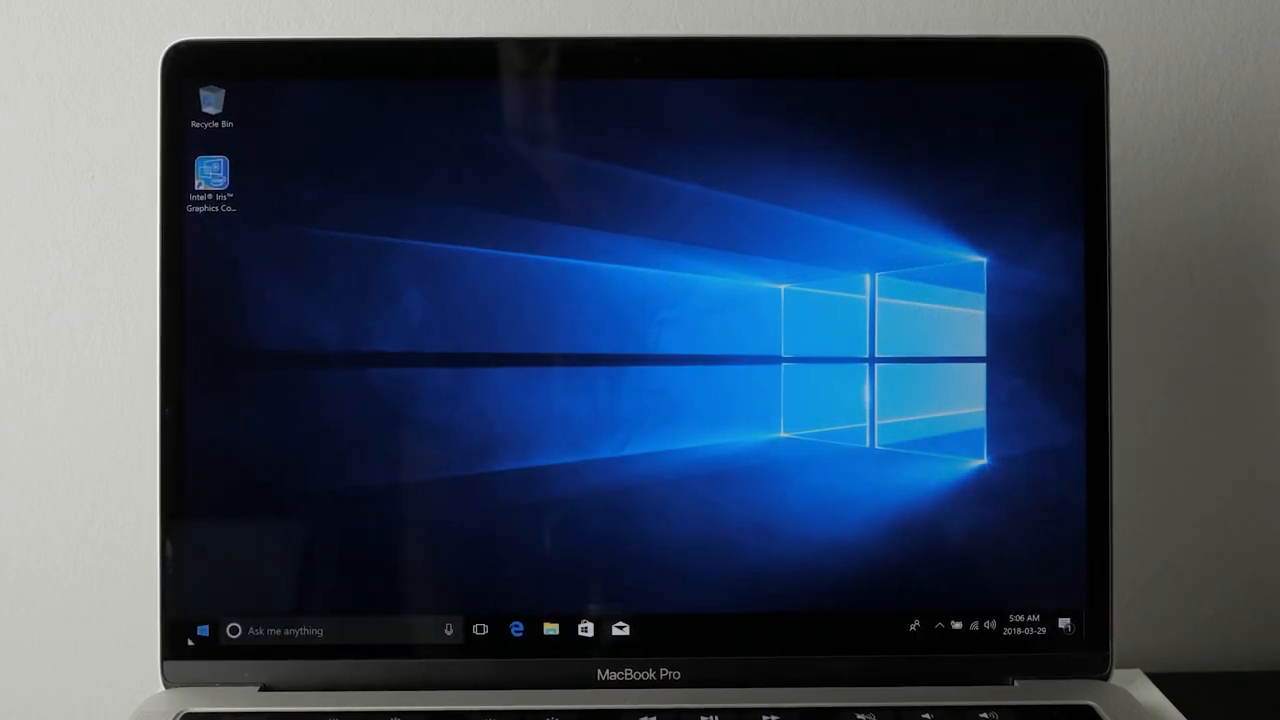
# Reach Update & Security in Windows Settings from the Start menu's app list.
pyautogui.click(202, 629)
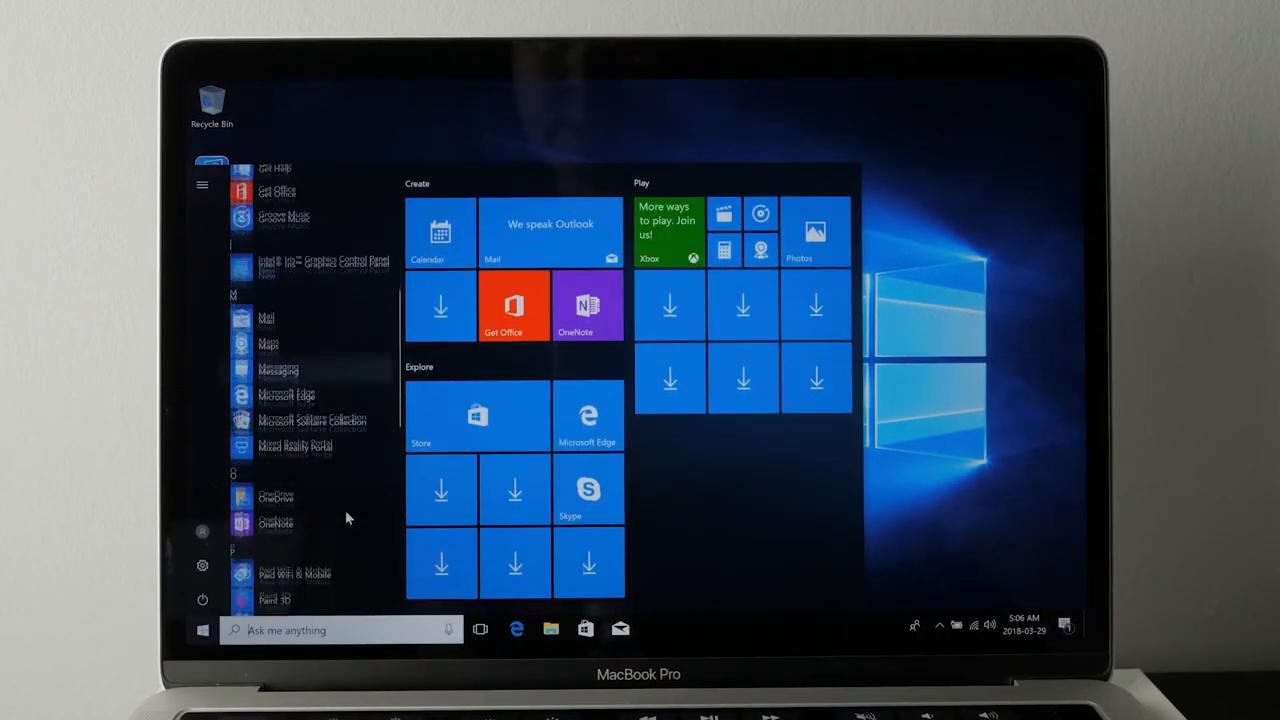
pyautogui.scroll(-3)
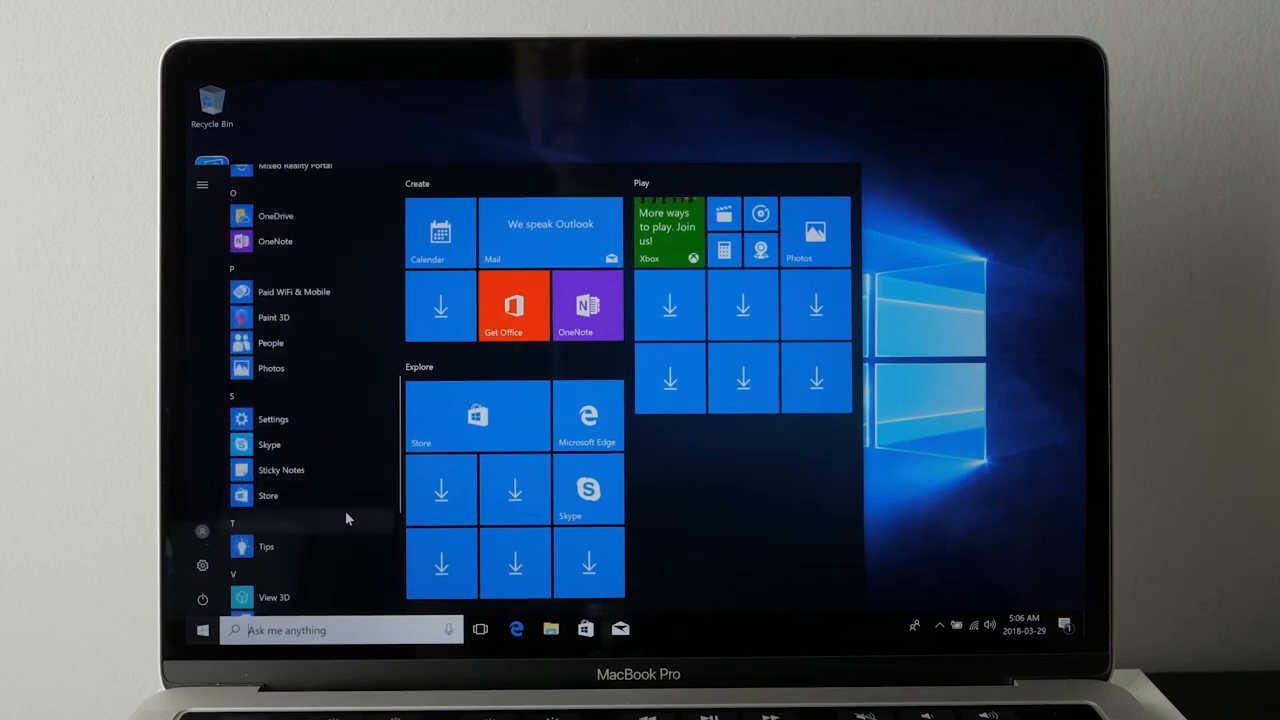
pyautogui.scroll(-3)
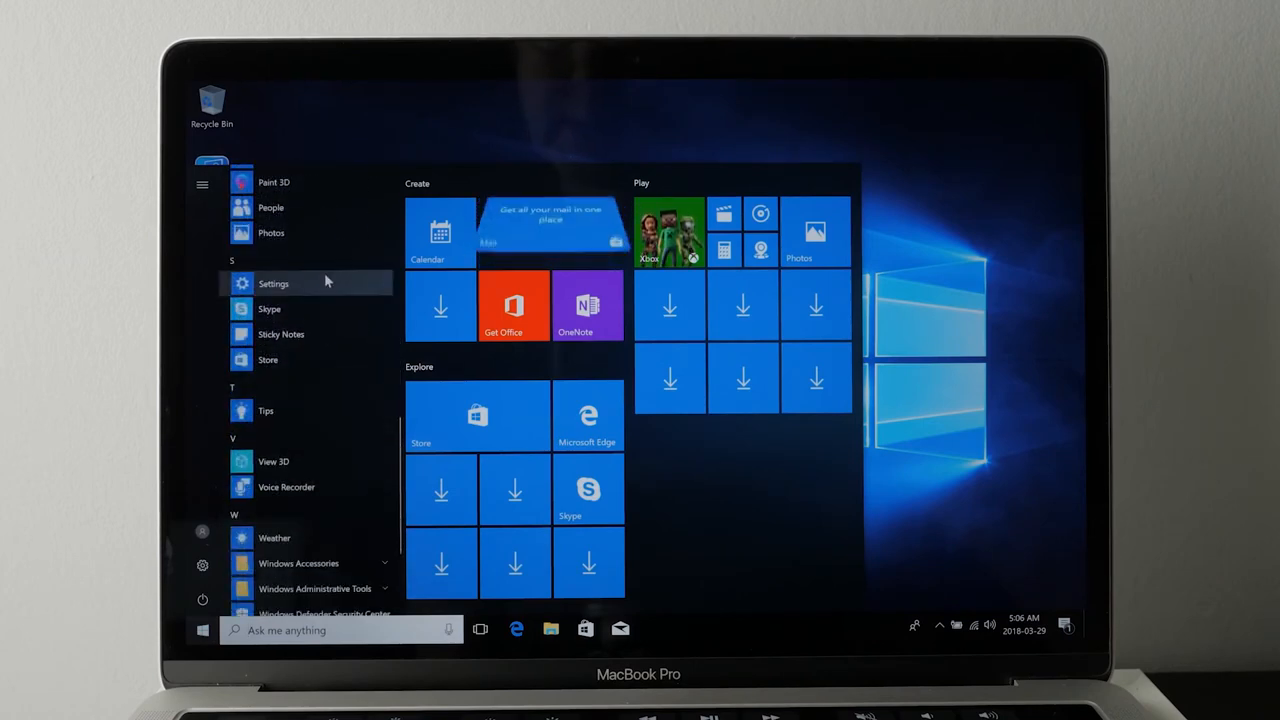
pyautogui.click(273, 283)
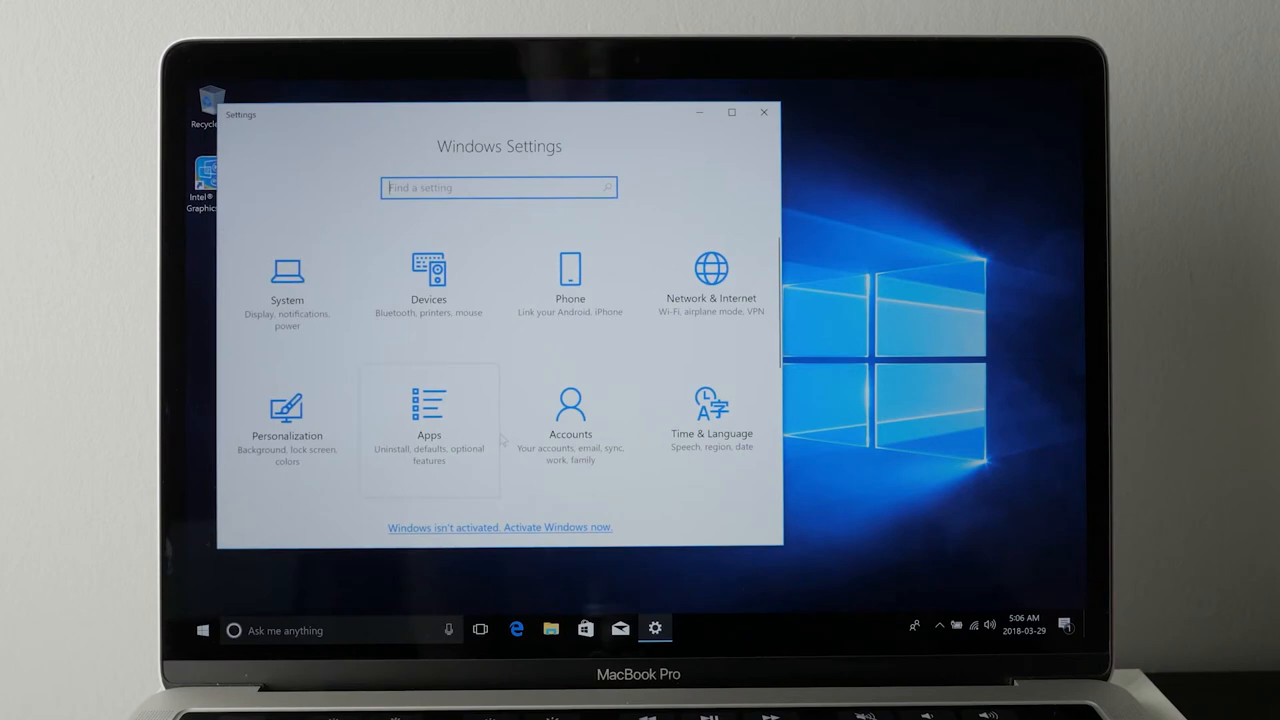
pyautogui.scroll(-3)
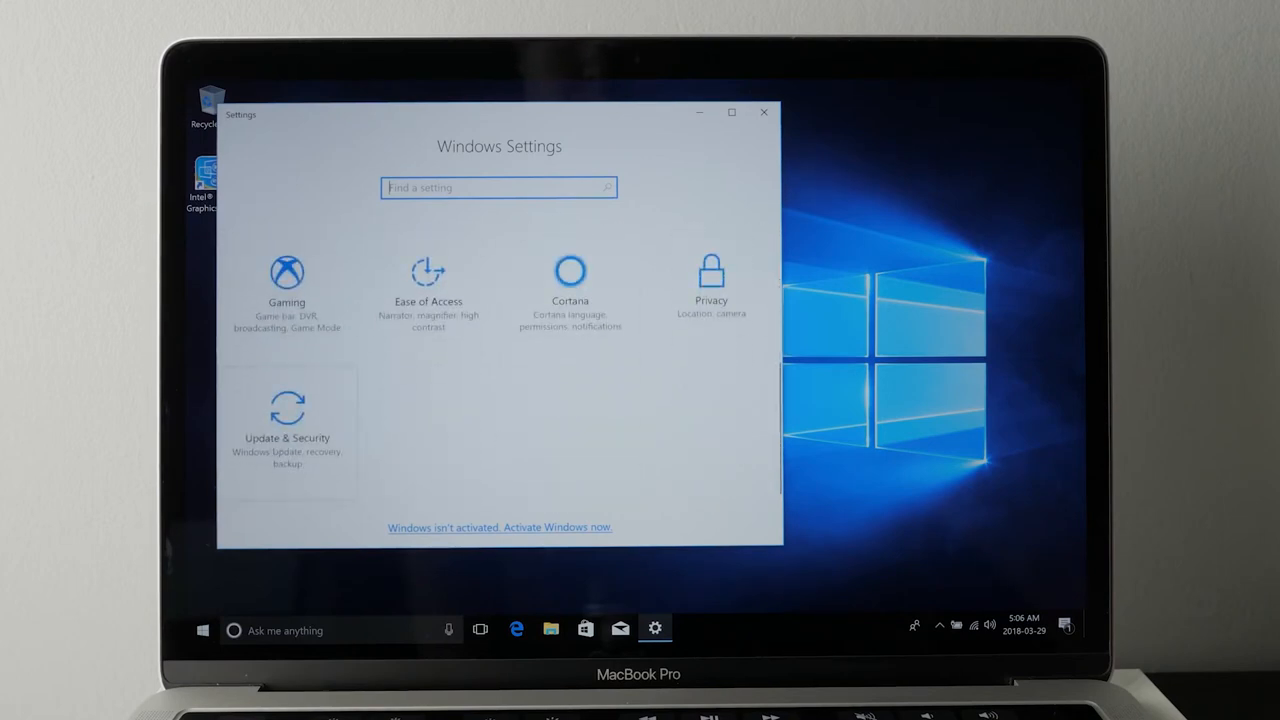
pyautogui.click(287, 410)
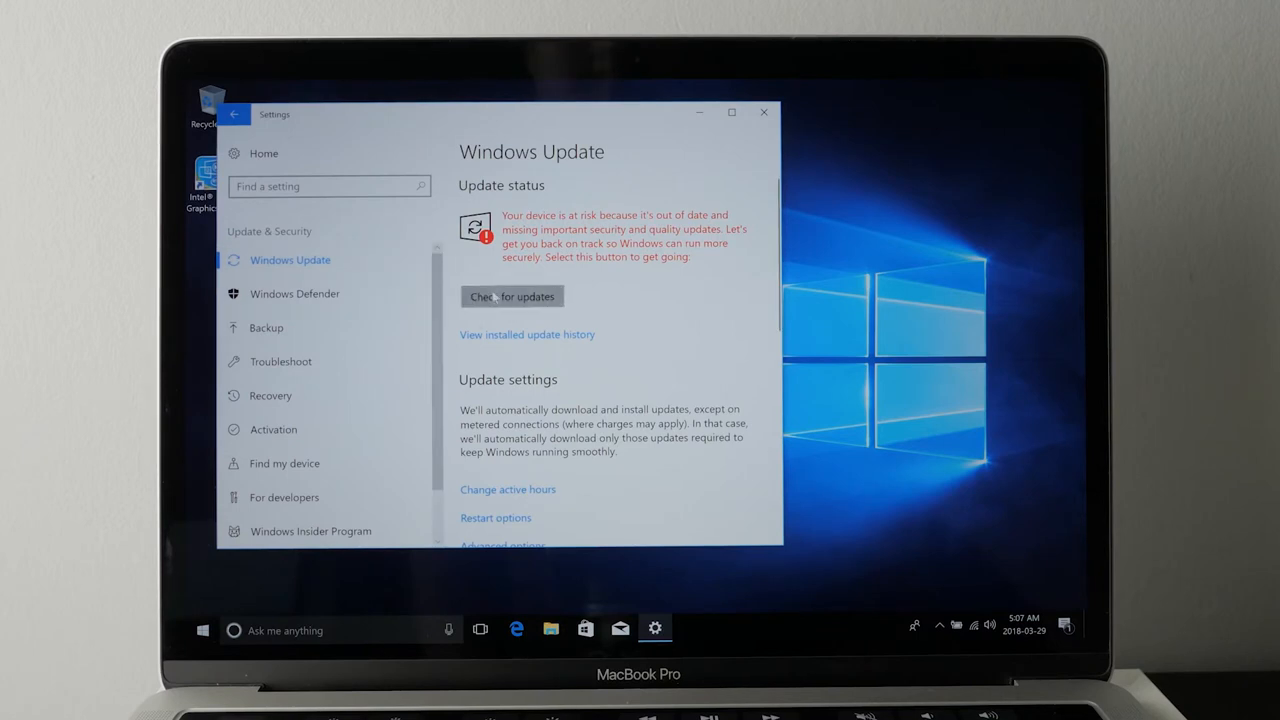
# Check for Windows updates so Defender, Intel display and cumulative updates start downloading.
pyautogui.click(511, 296)
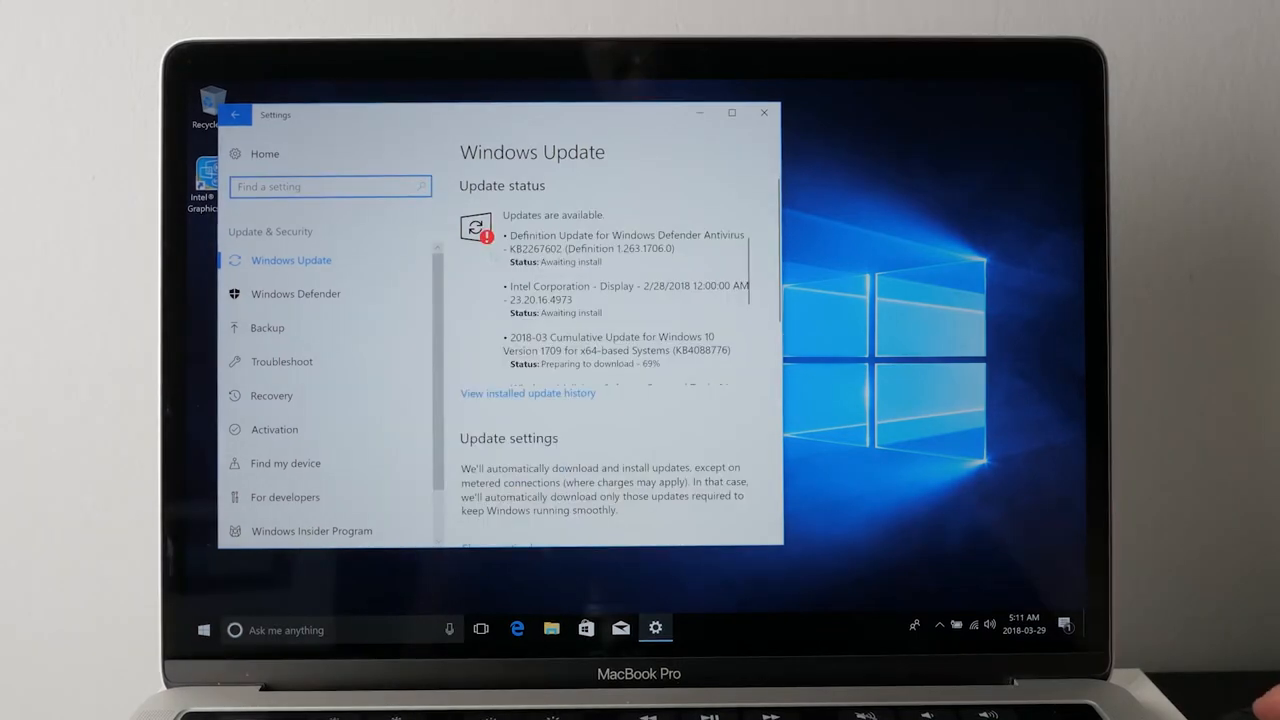
pyautogui.scroll(-3)
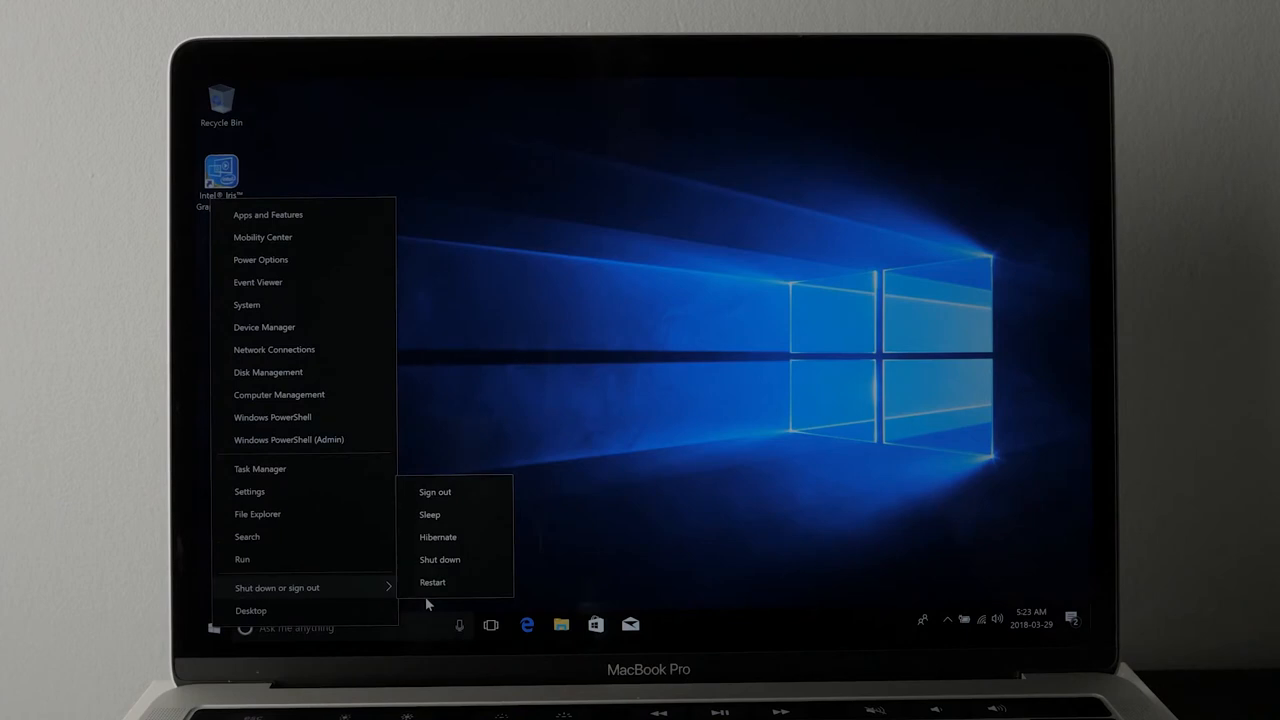
pyautogui.moveTo(432, 583)
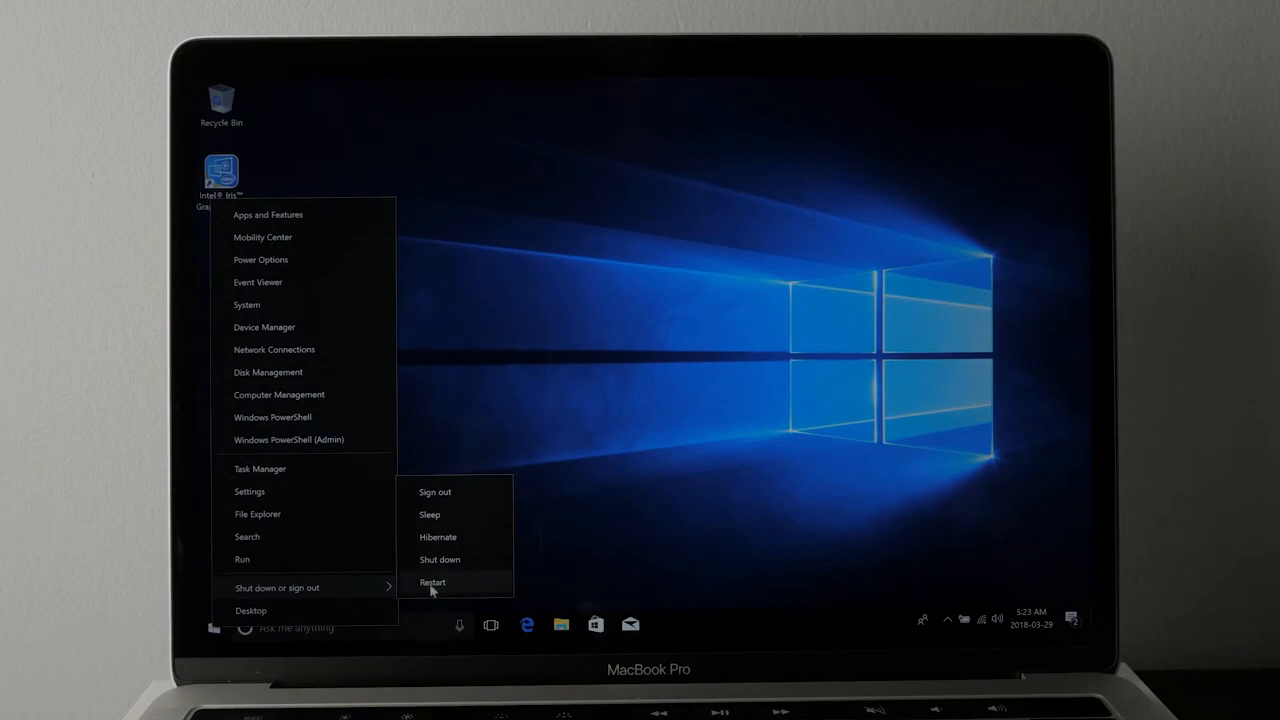
# Restart to apply updates, then restart again from Windows Update for the 2018-03 cumulative update.
pyautogui.click(432, 582)
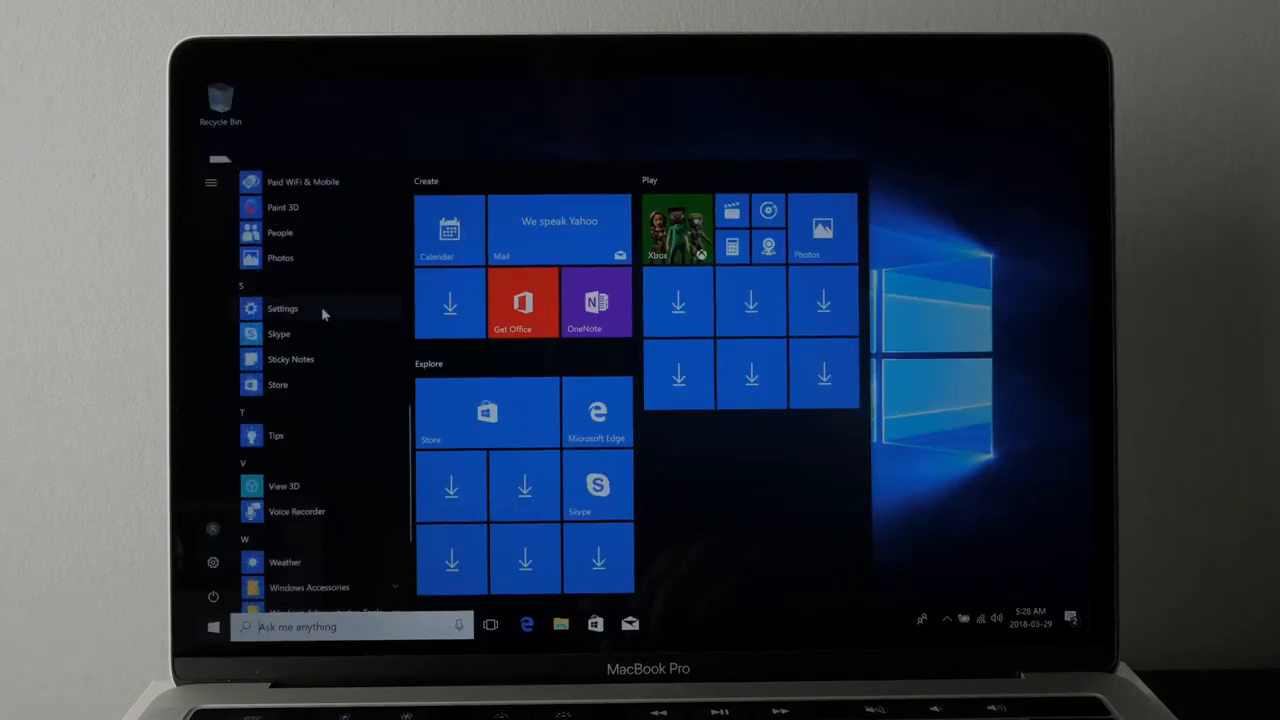
pyautogui.click(283, 308)
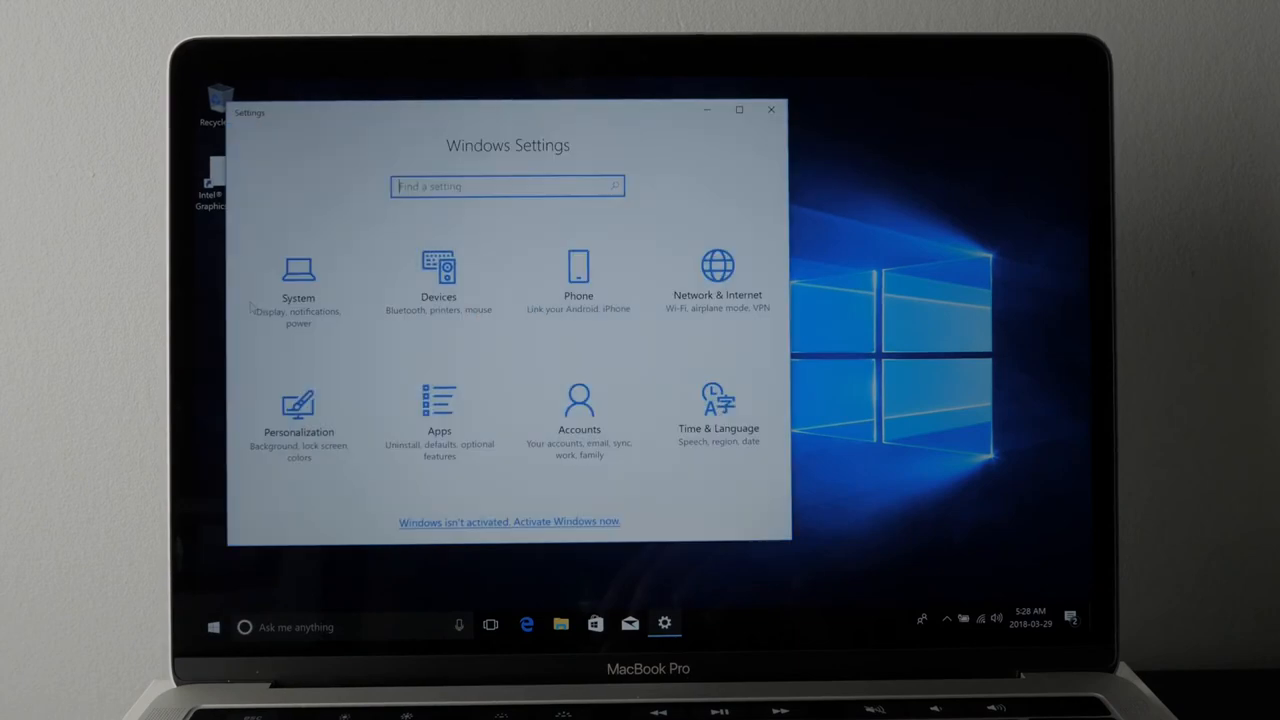
pyautogui.scroll(-3)
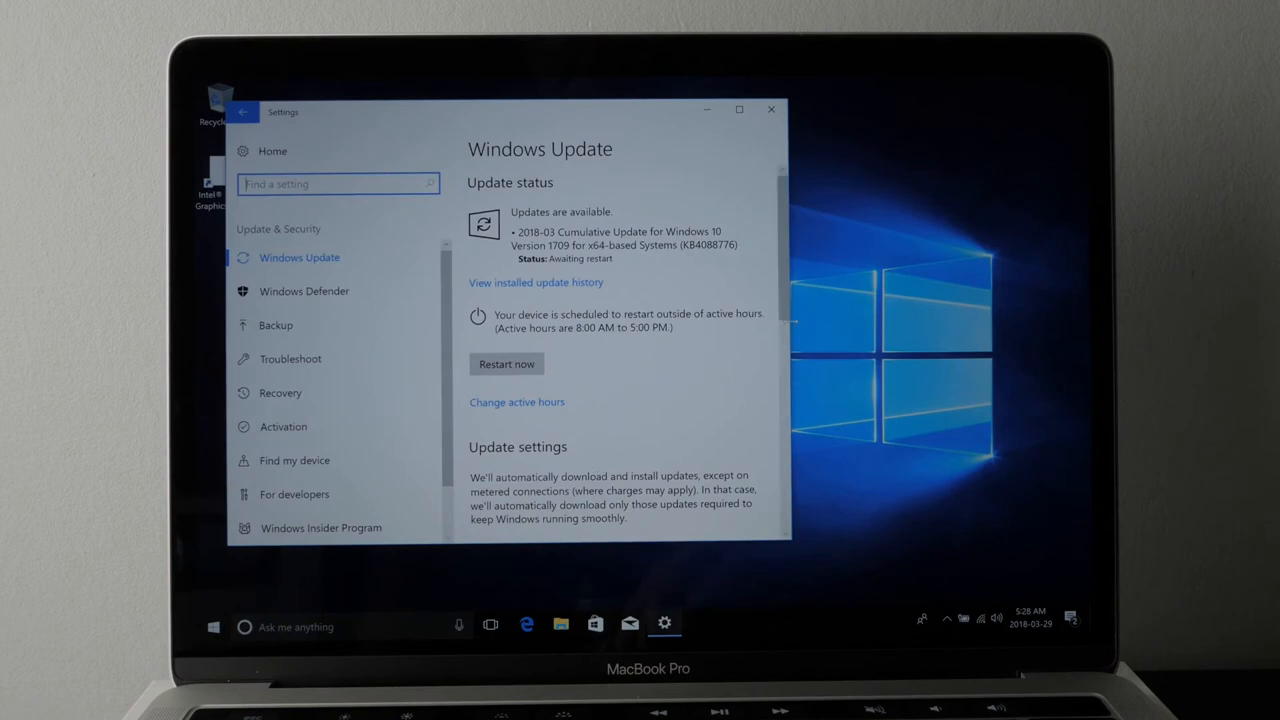
pyautogui.click(771, 109)
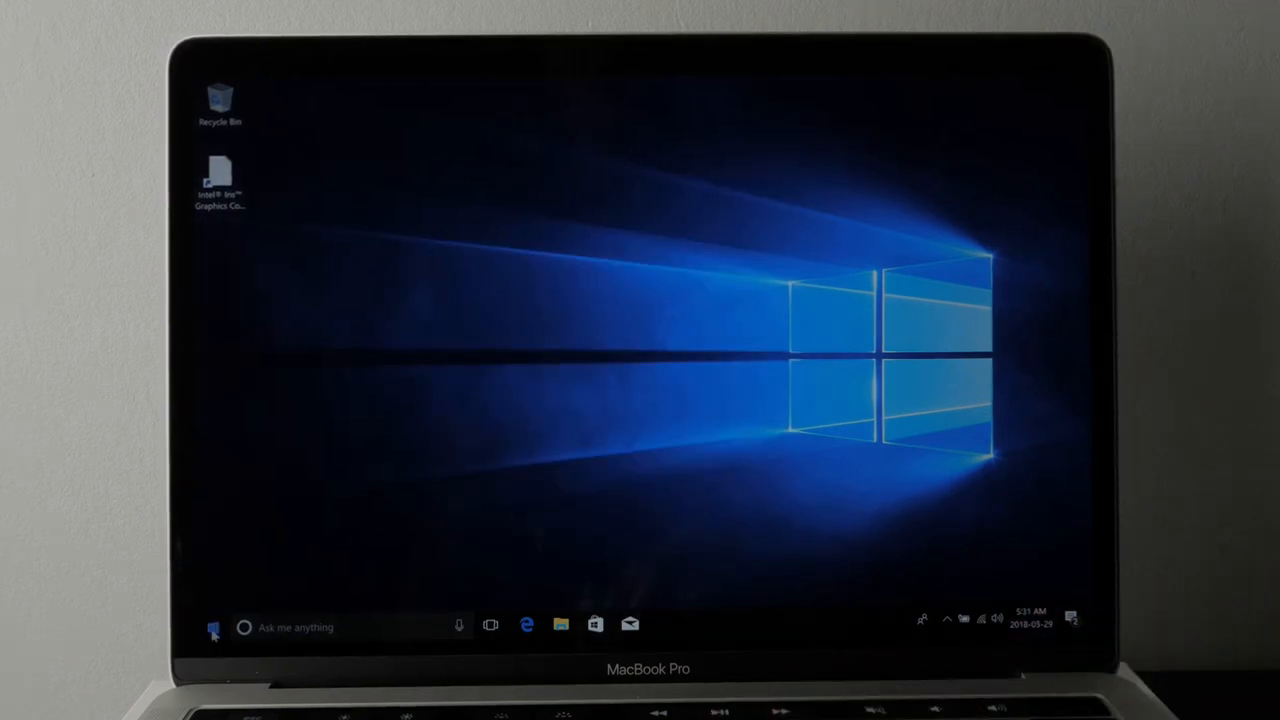
# View the Activation page showing Windows 10 Home not activated, then restart the computer.
pyautogui.click(213, 627)
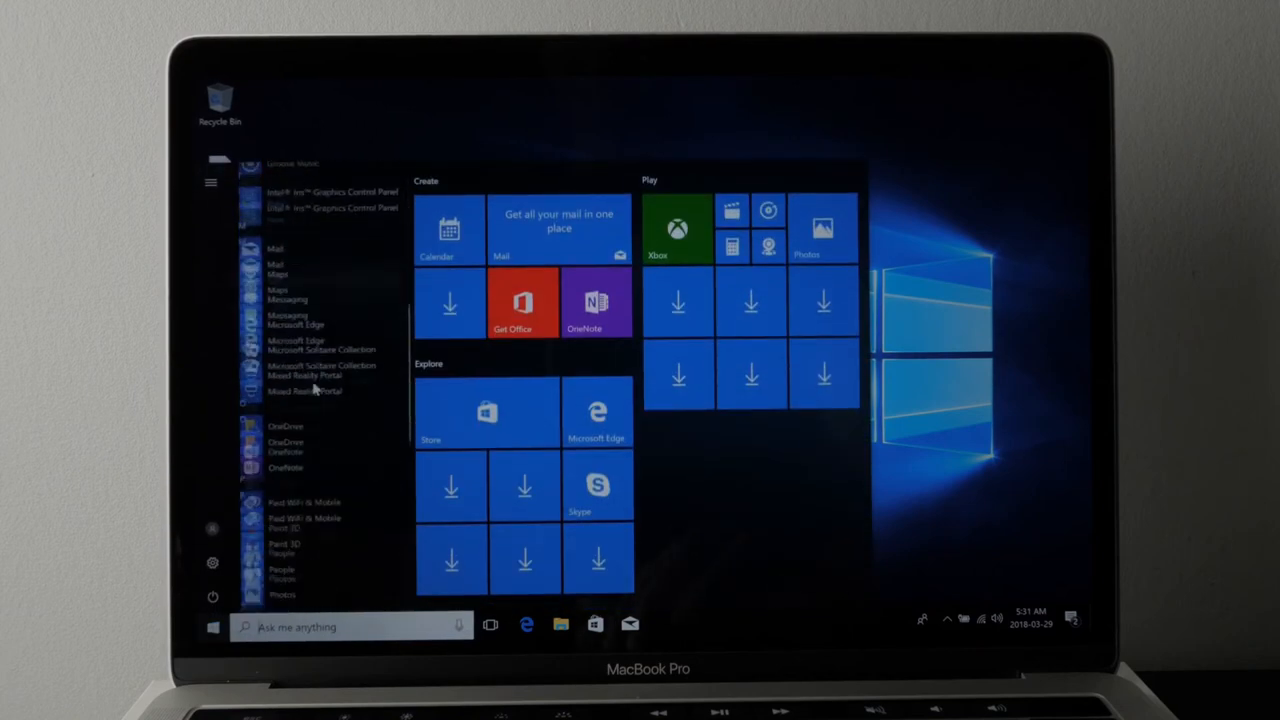
pyautogui.scroll(-3)
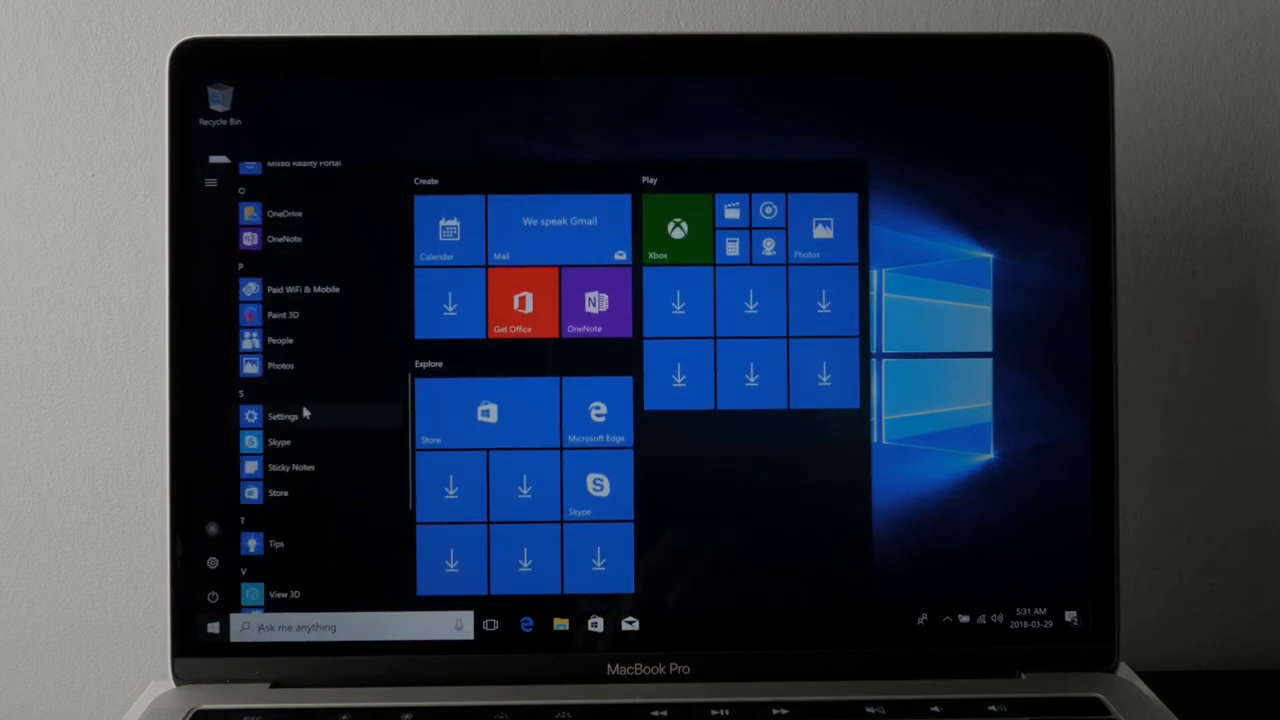
pyautogui.click(282, 415)
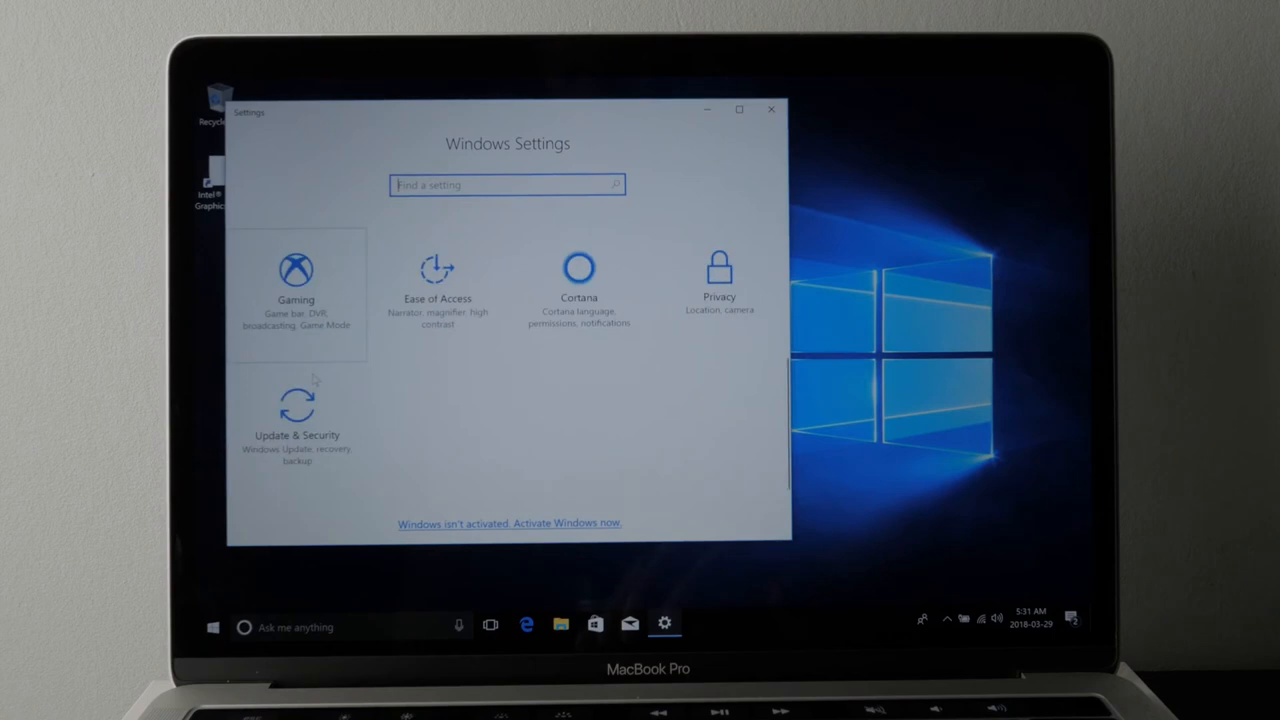
pyautogui.click(296, 420)
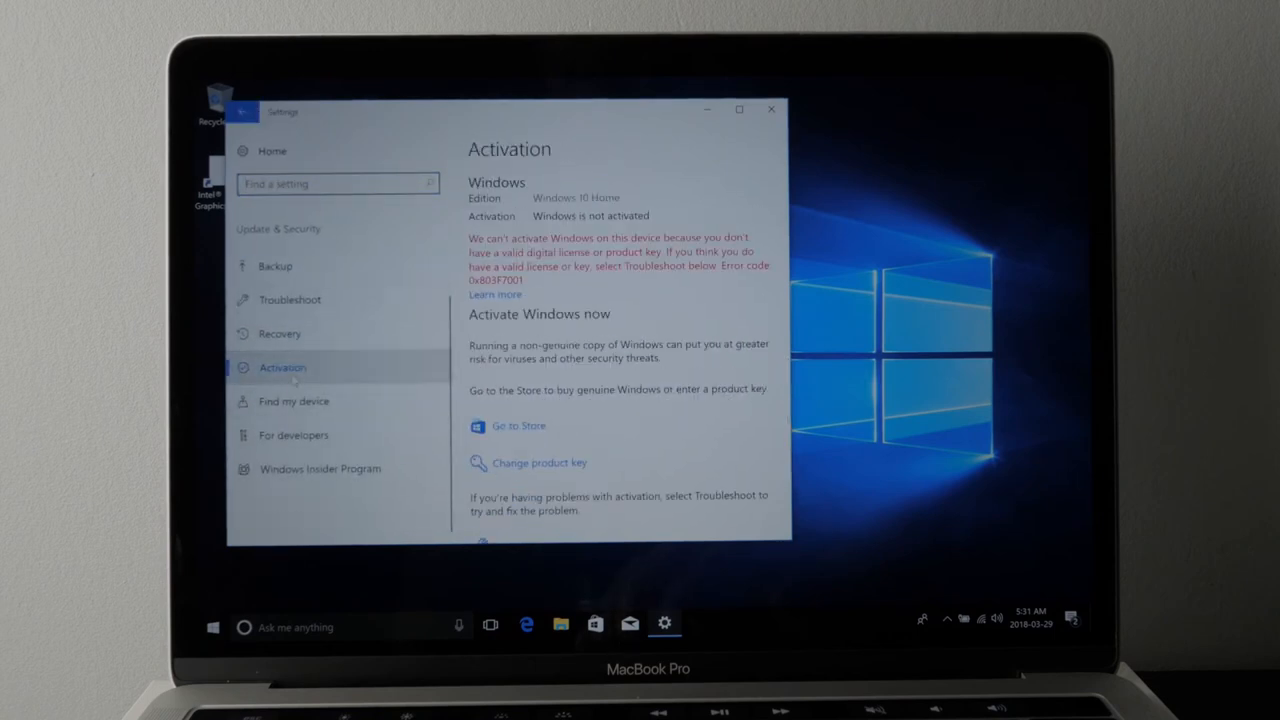
pyautogui.scroll(-3)
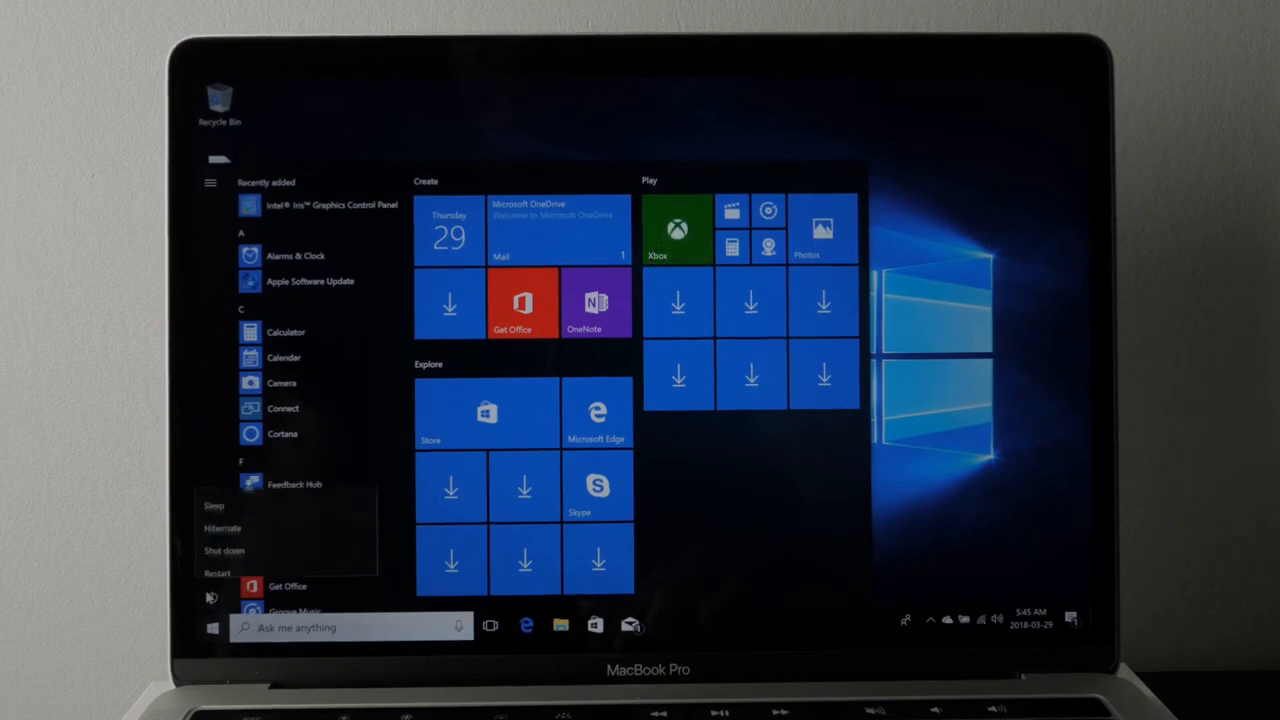
pyautogui.click(224, 550)
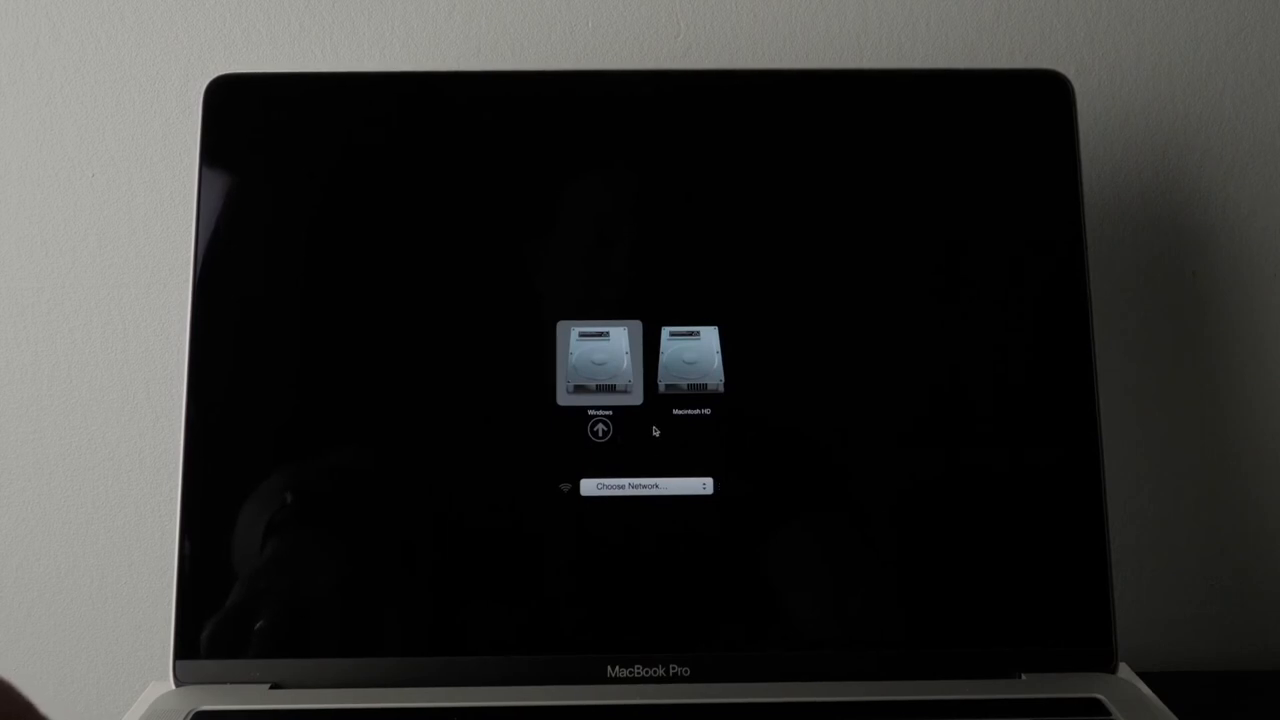
# Start up from the Macintosh HD volume in the boot picker instead of Windows.
pyautogui.click(691, 360)
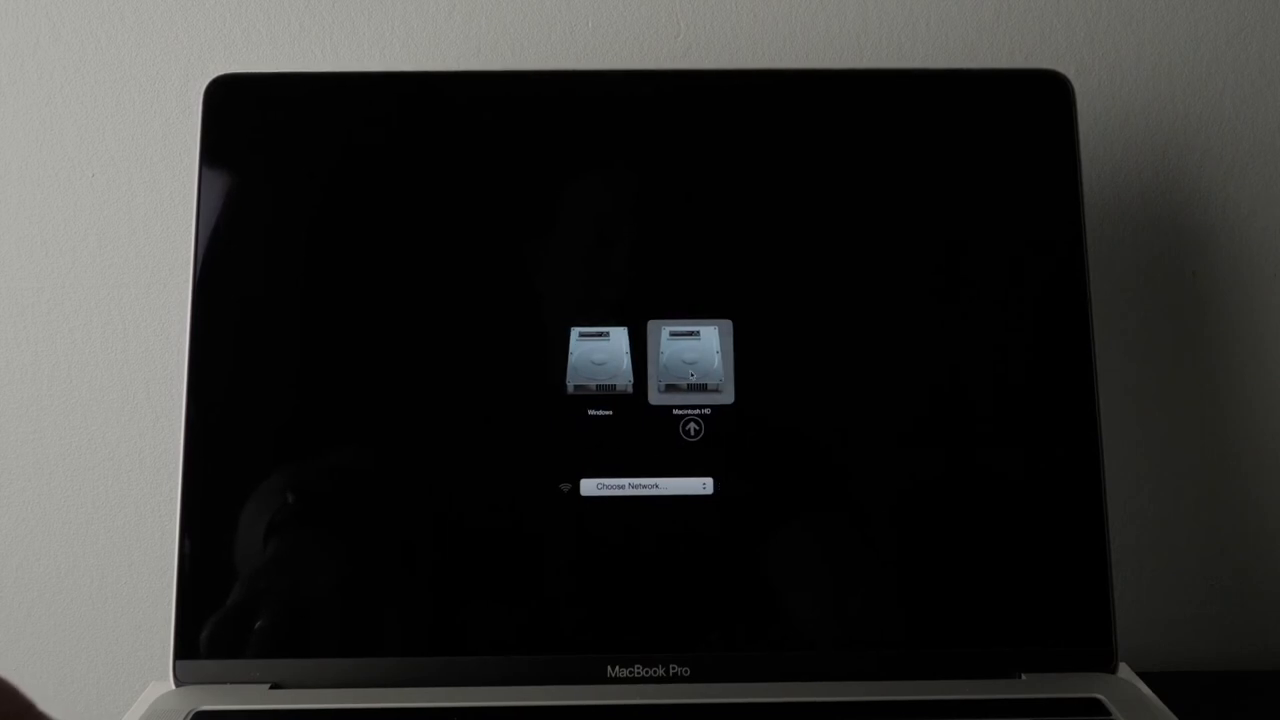
pyautogui.moveTo(750, 400)
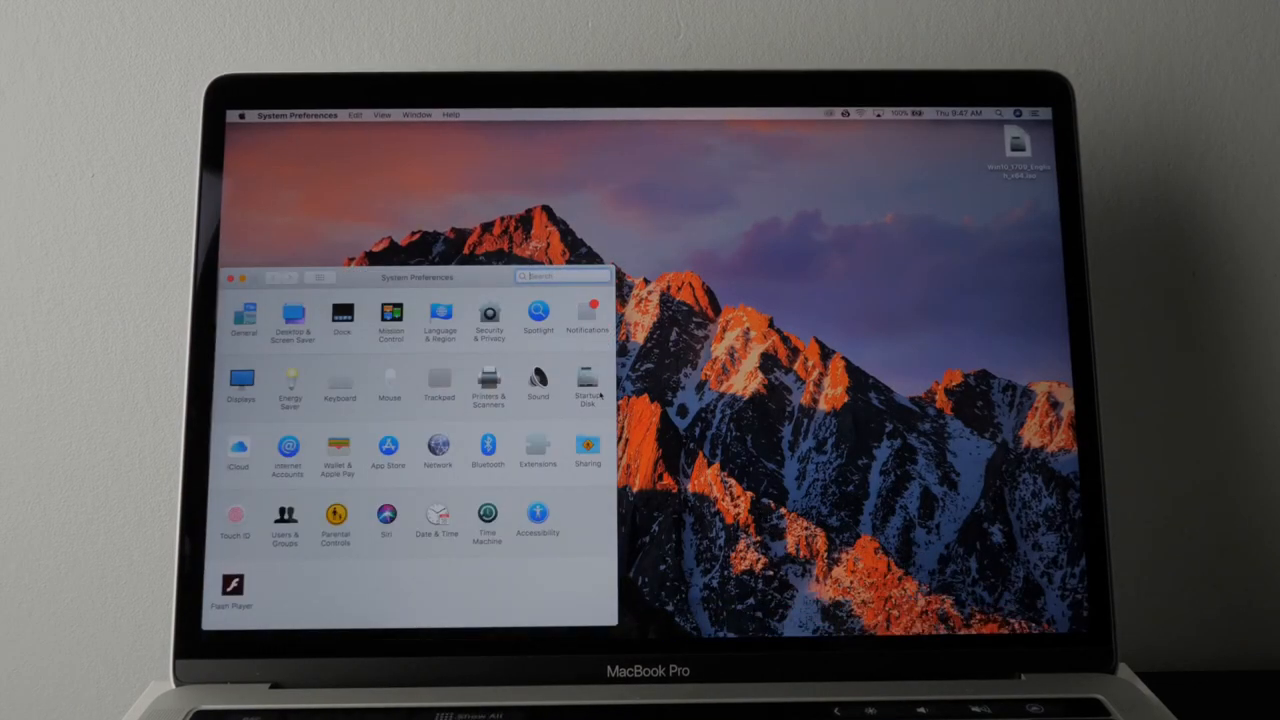
# Set Startup Disk to the BOOTCAMP Windows volume and close System Preferences.
pyautogui.click(587, 385)
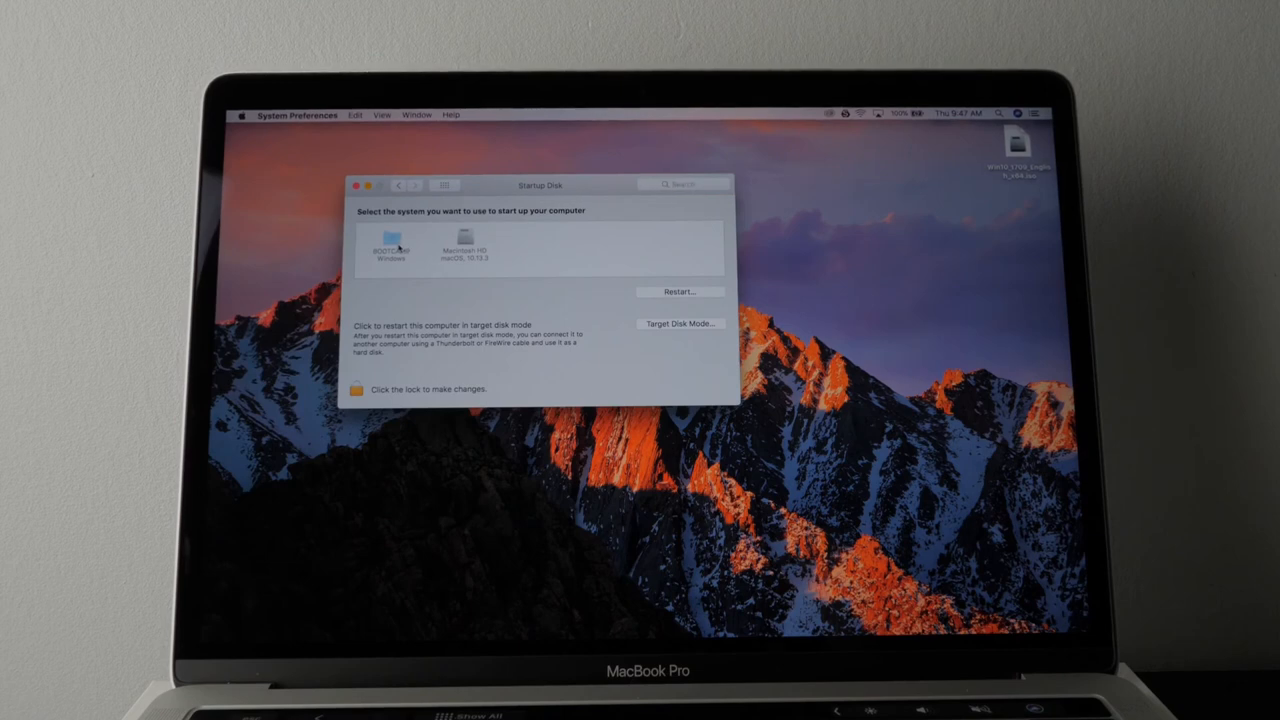
pyautogui.click(389, 245)
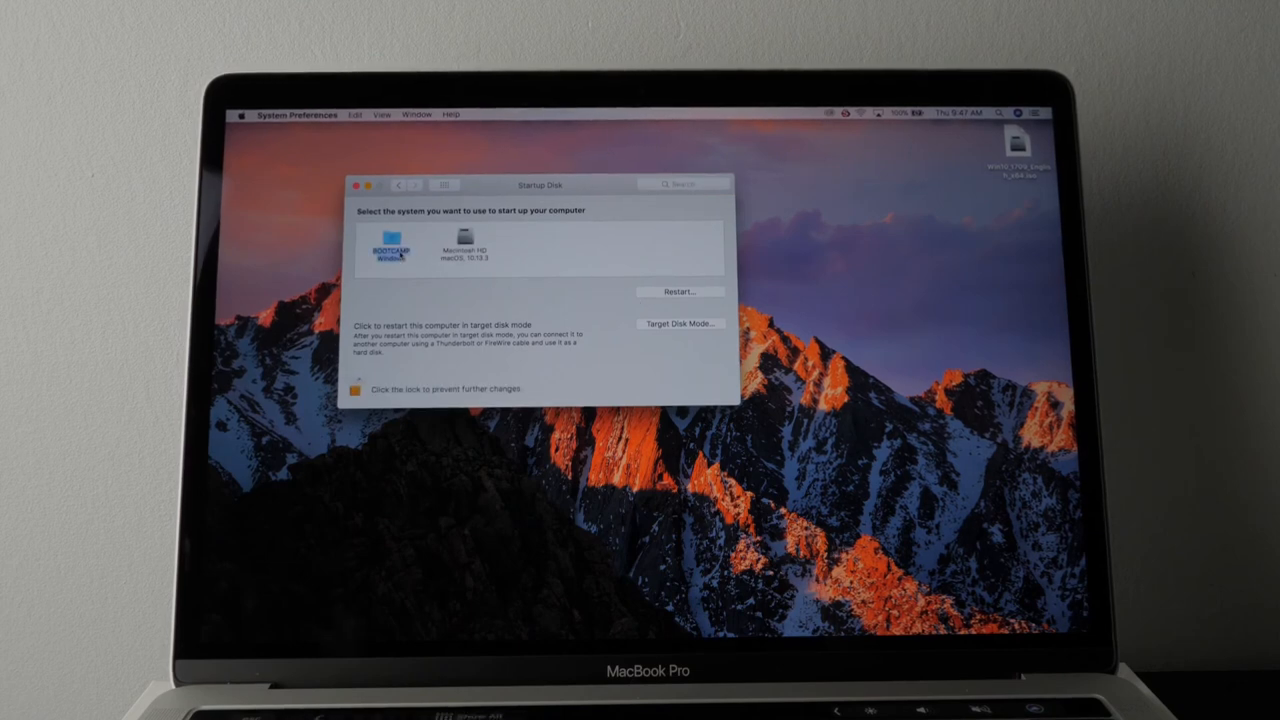
pyautogui.click(389, 248)
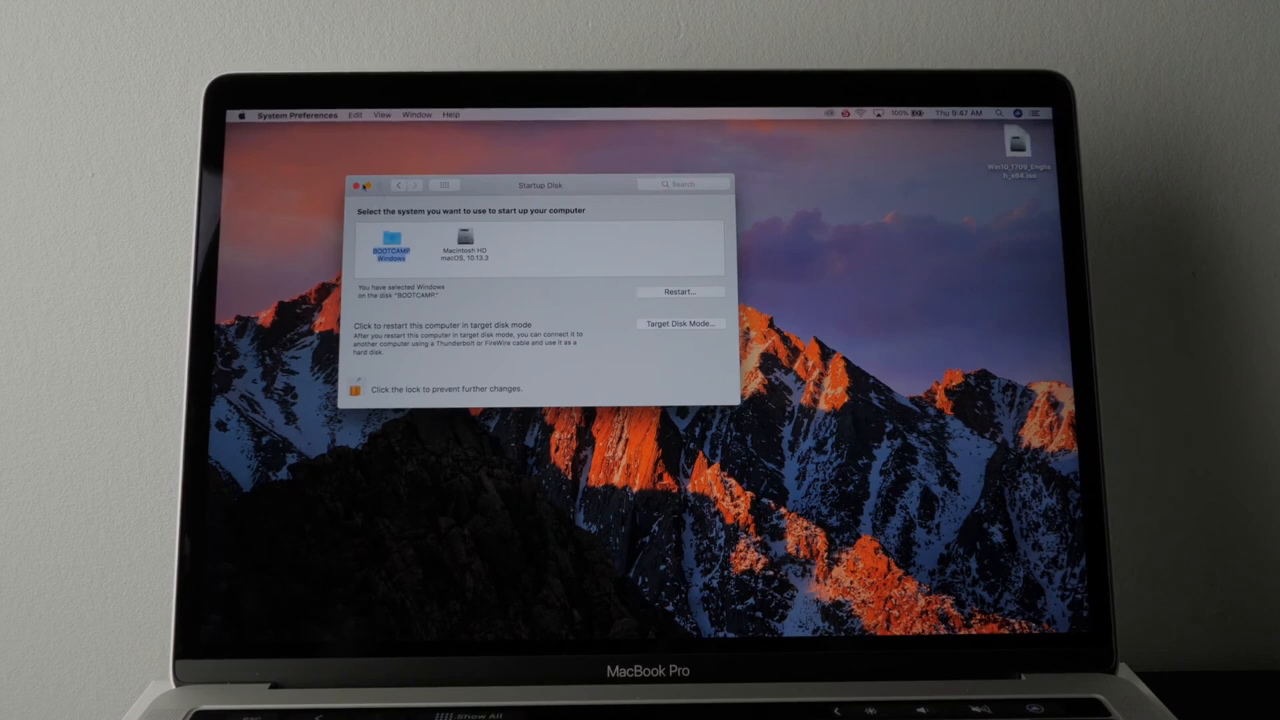
pyautogui.click(357, 184)
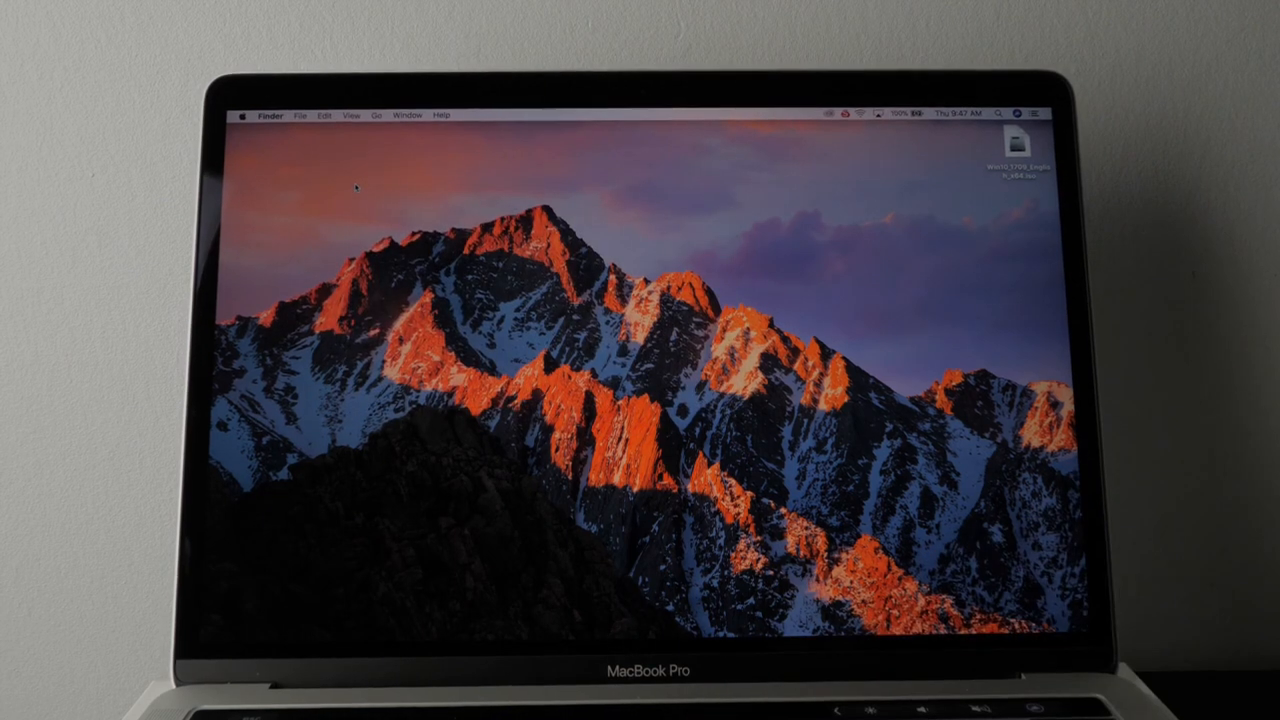